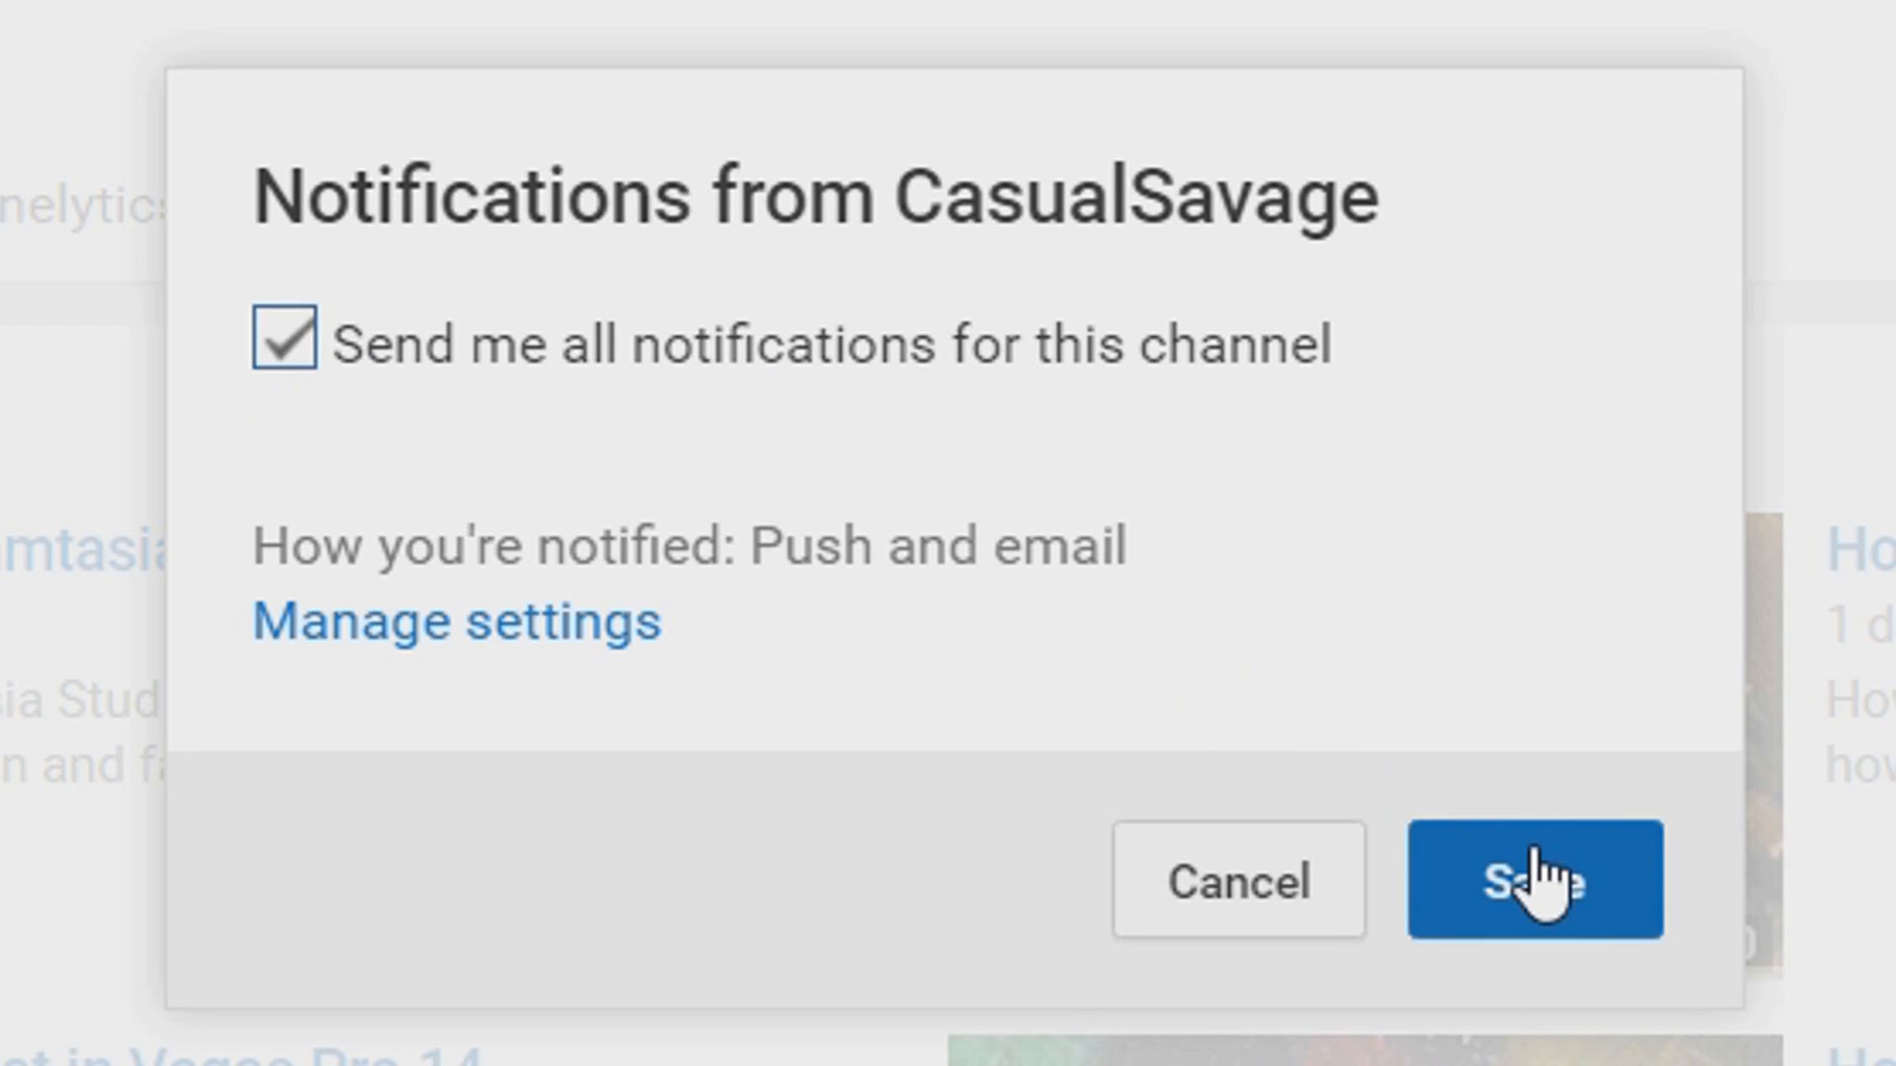
# Save the 'all notifications' setting for the CasualSavage channel
pyautogui.click(1537, 880)
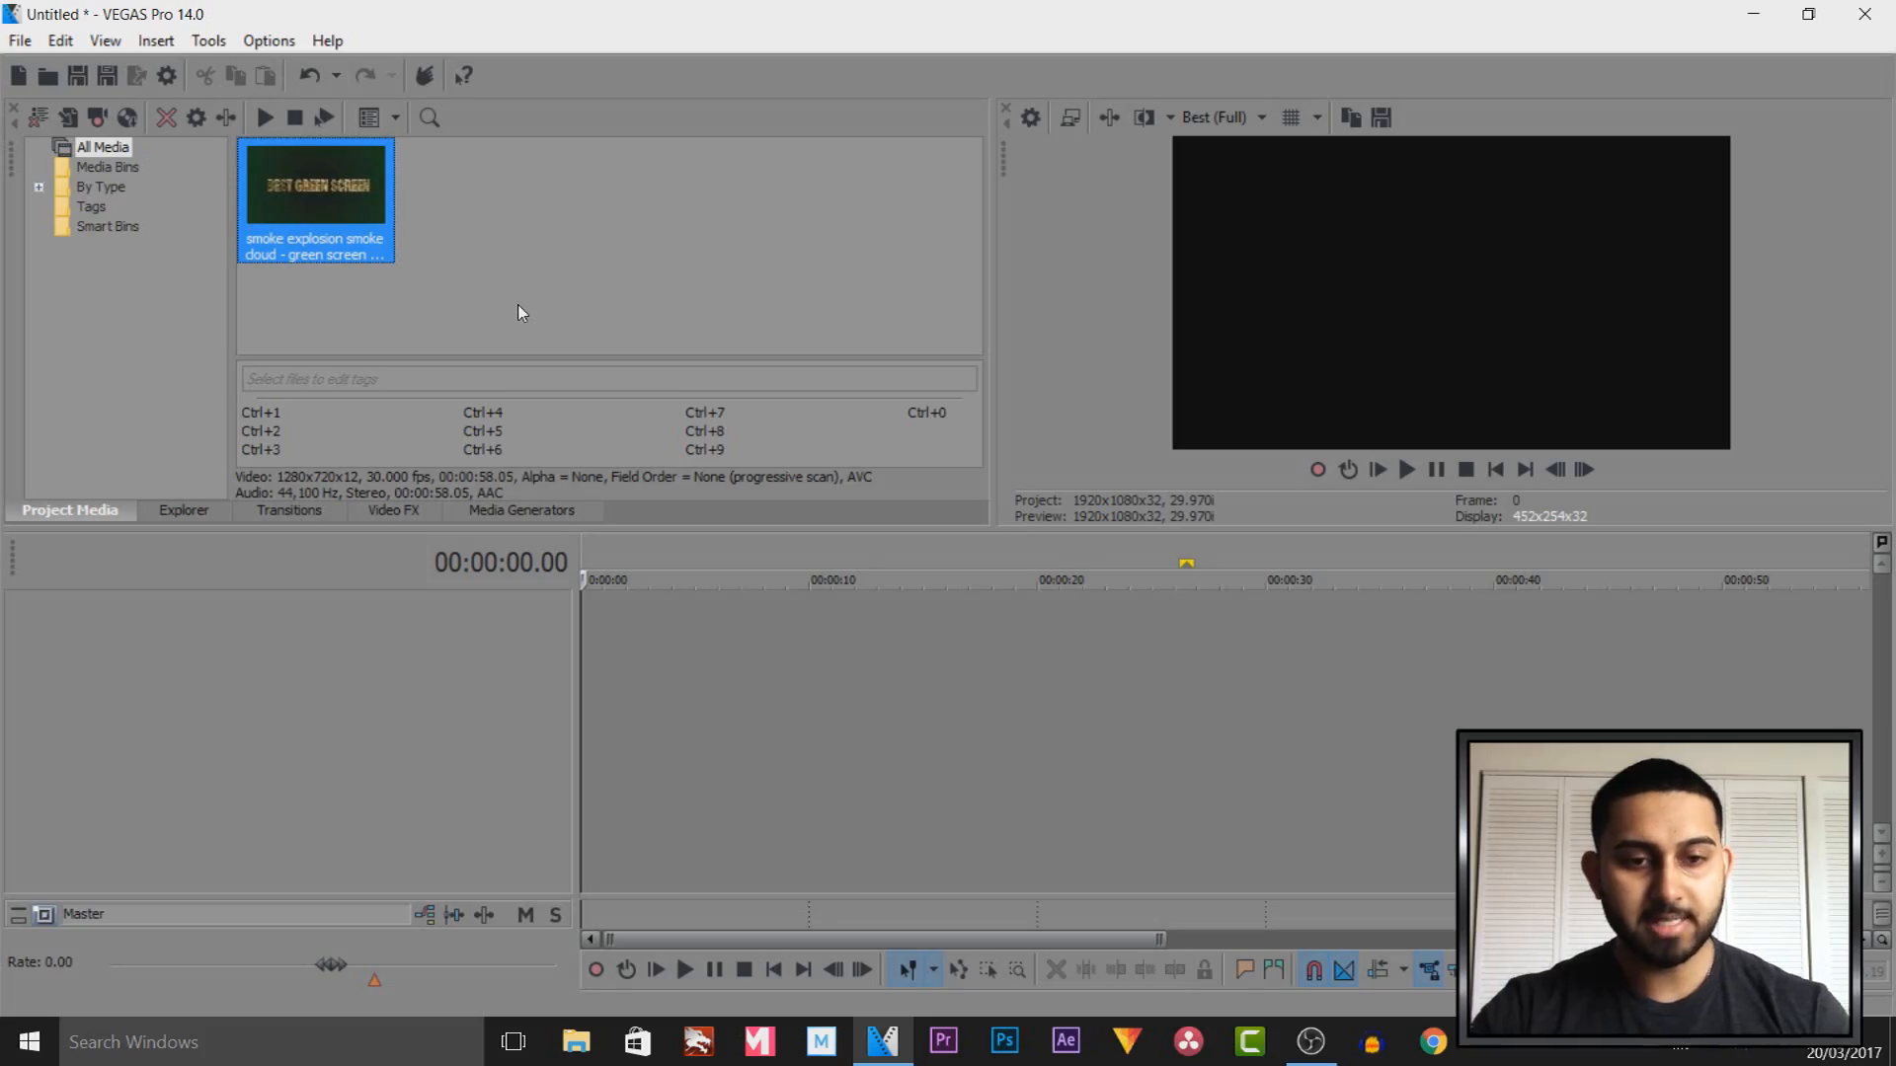
pyautogui.moveTo(308, 202)
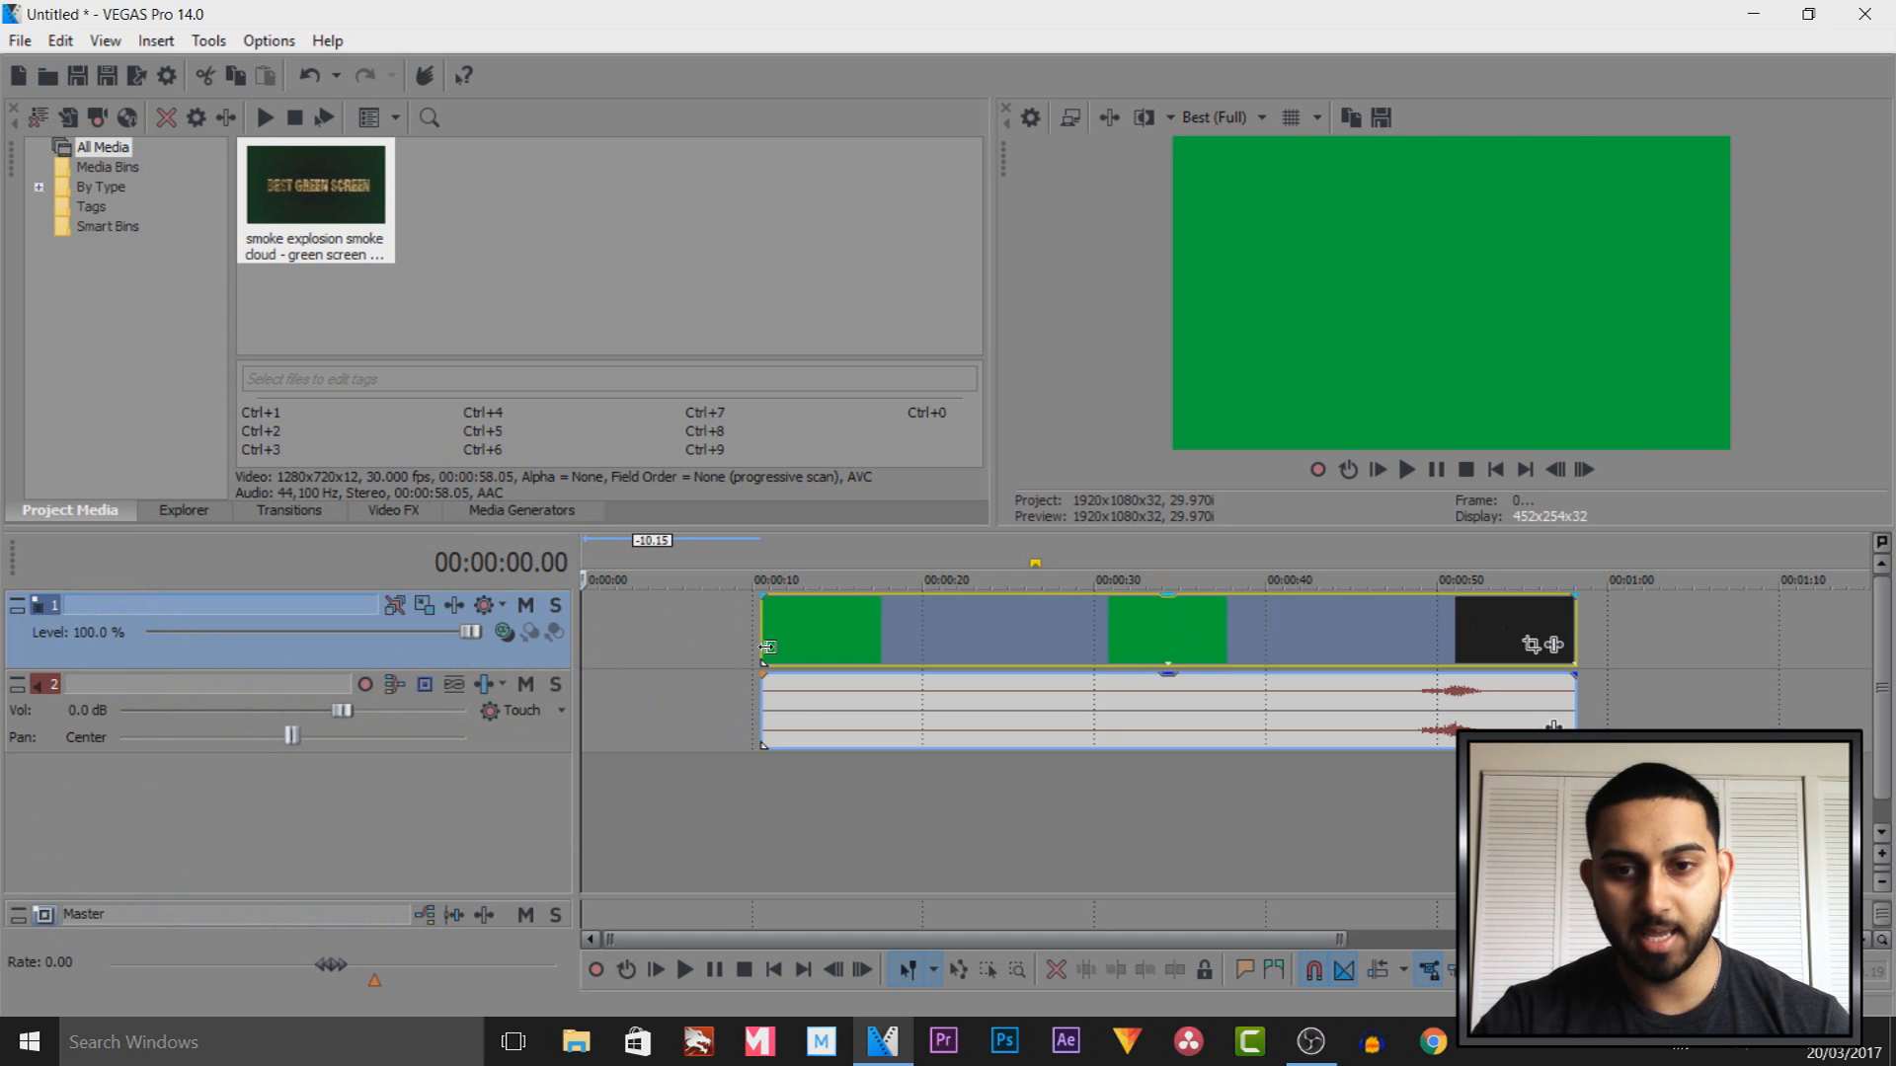
# Place the smoke explosion clip at the start of the timeline
pyautogui.moveTo(768, 626); pyautogui.dragTo(837, 626)
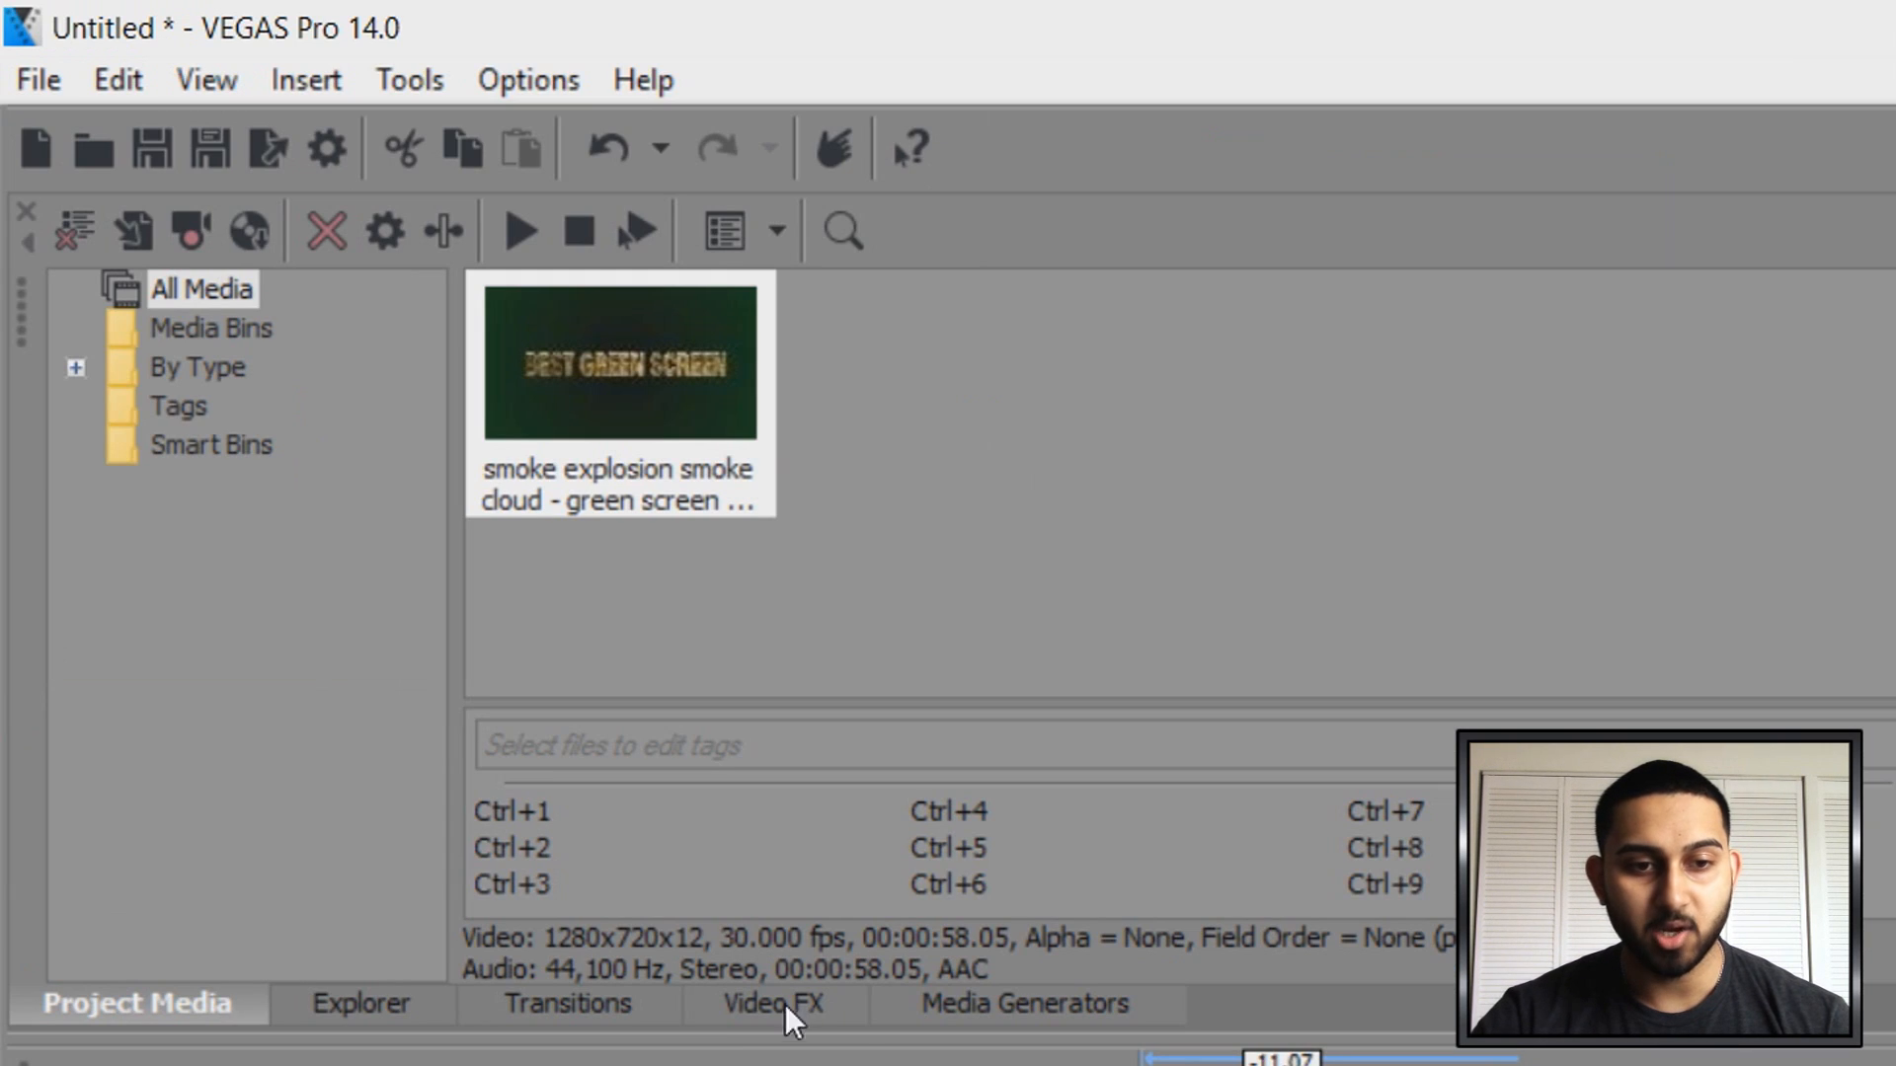
pyautogui.moveTo(87, 32)
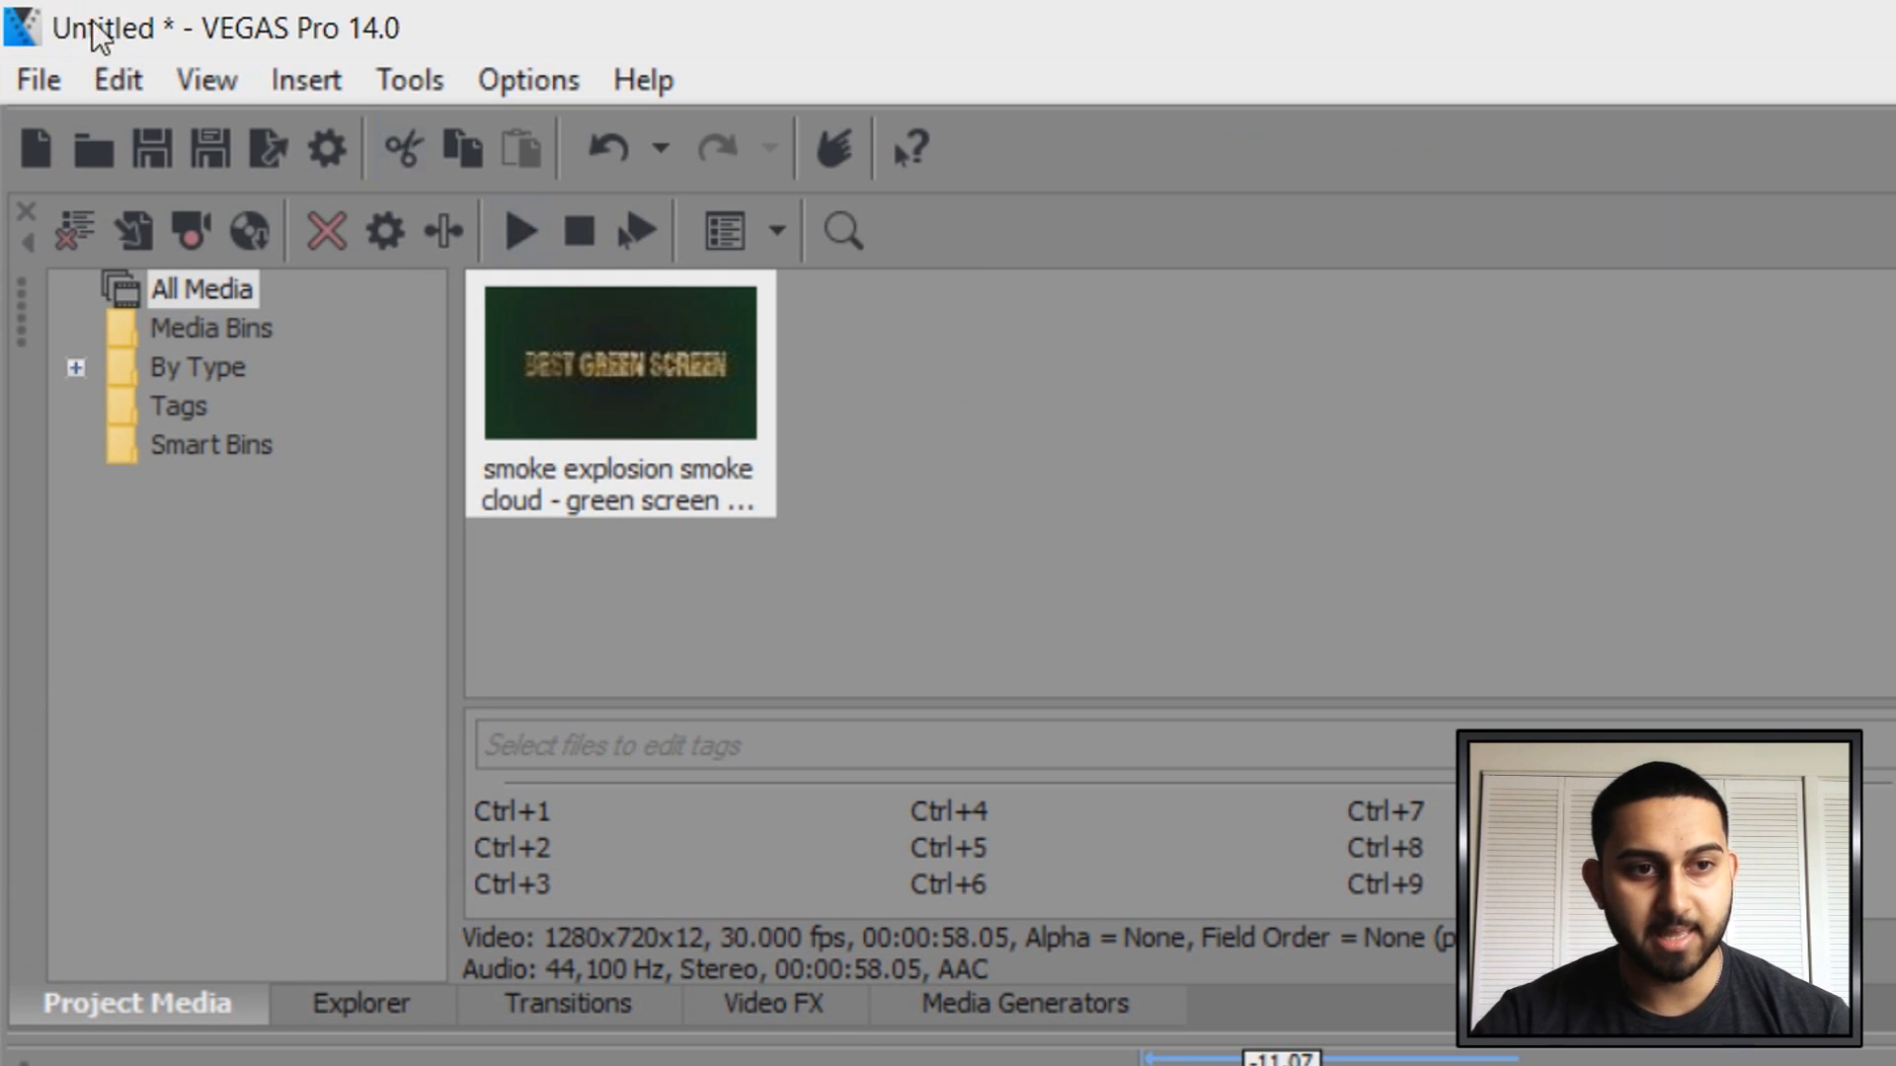
# Apply Chroma Keyer to the smoke clip so the green background keys out
pyautogui.click(207, 79)
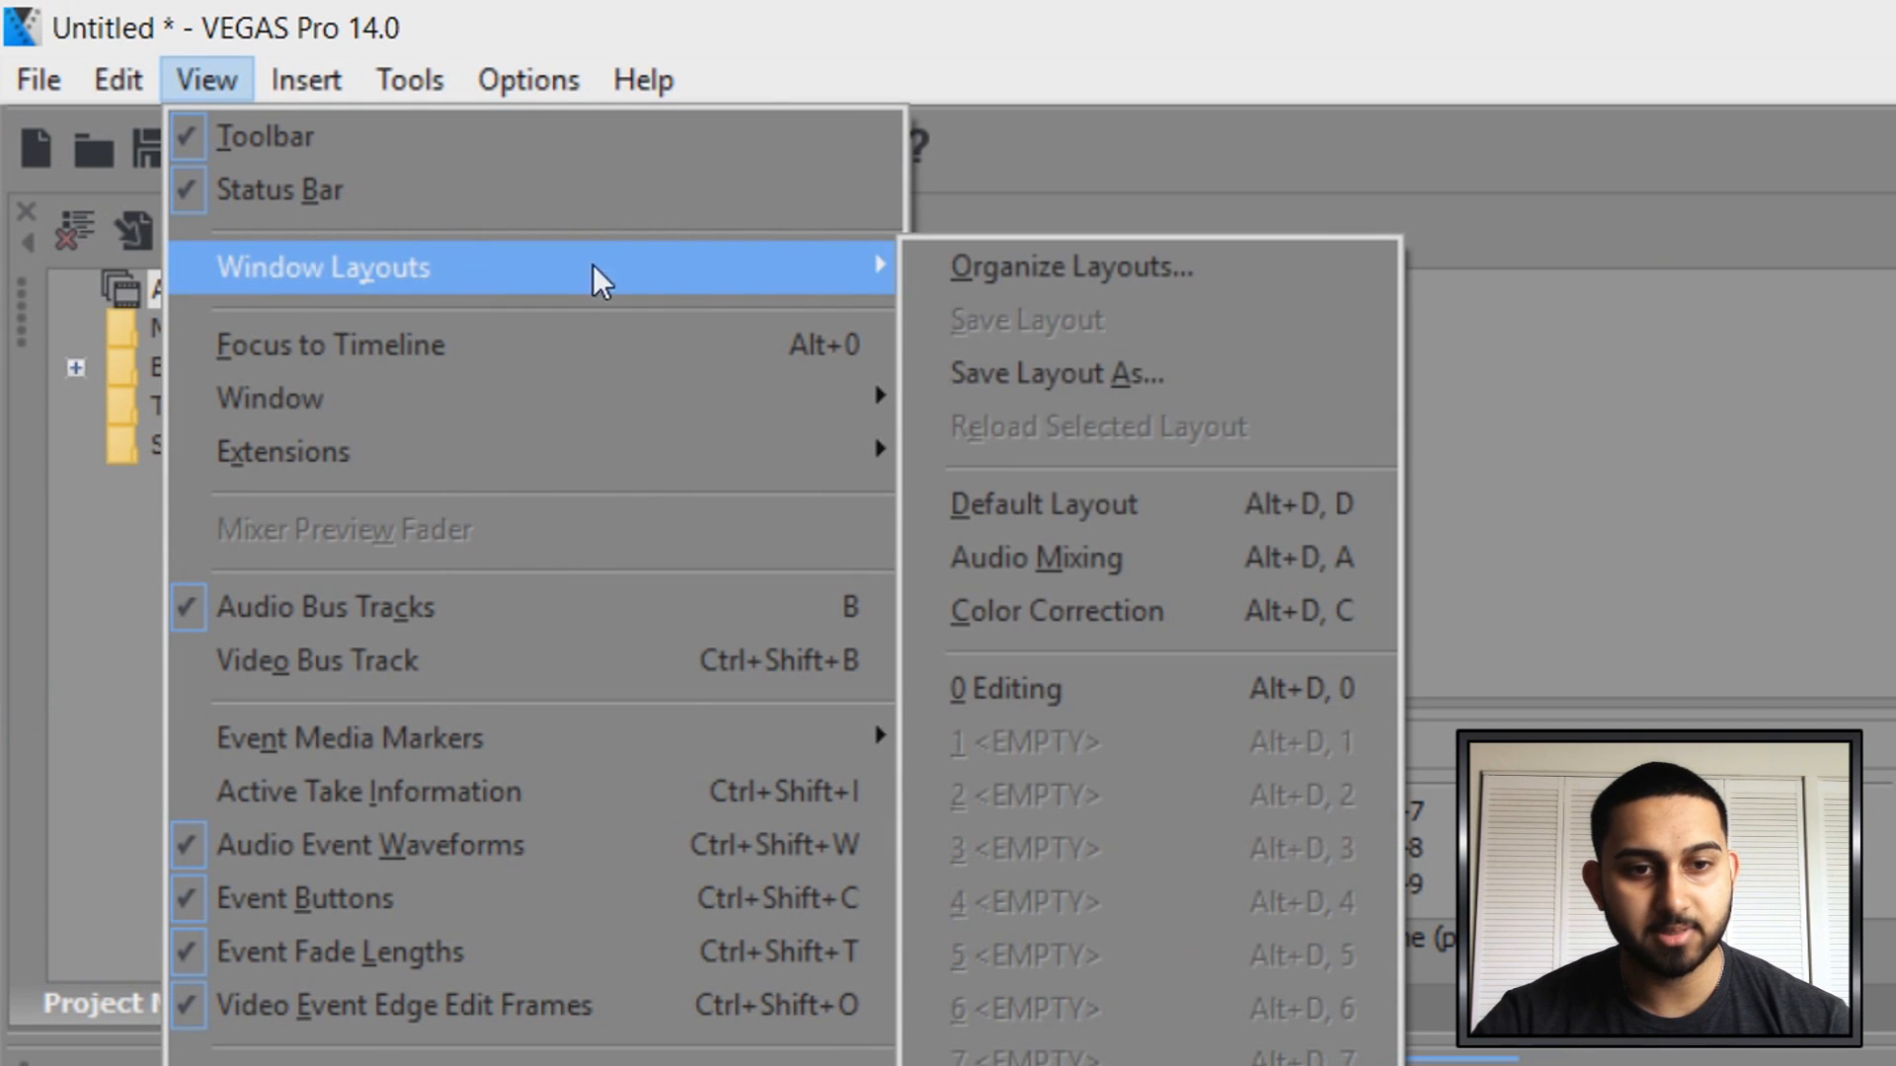
pyautogui.click(766, 1003)
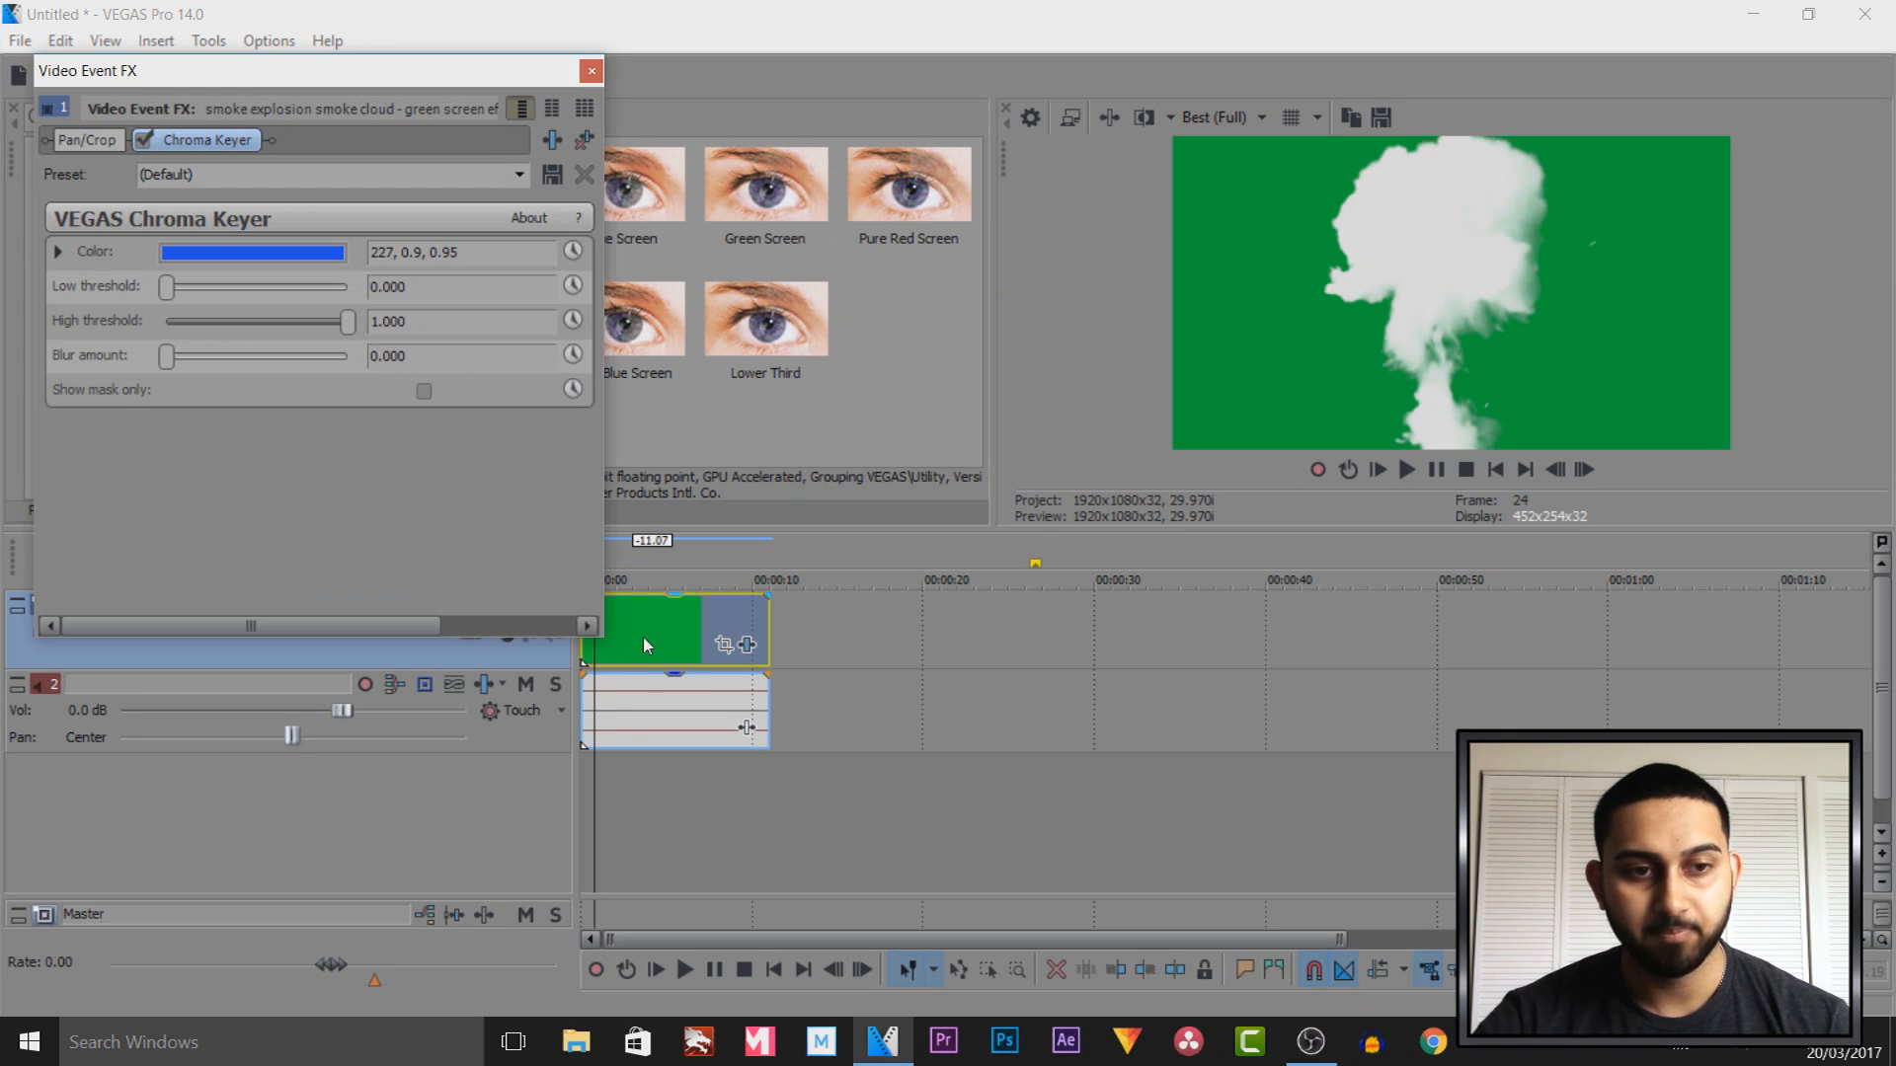
pyautogui.click(253, 252)
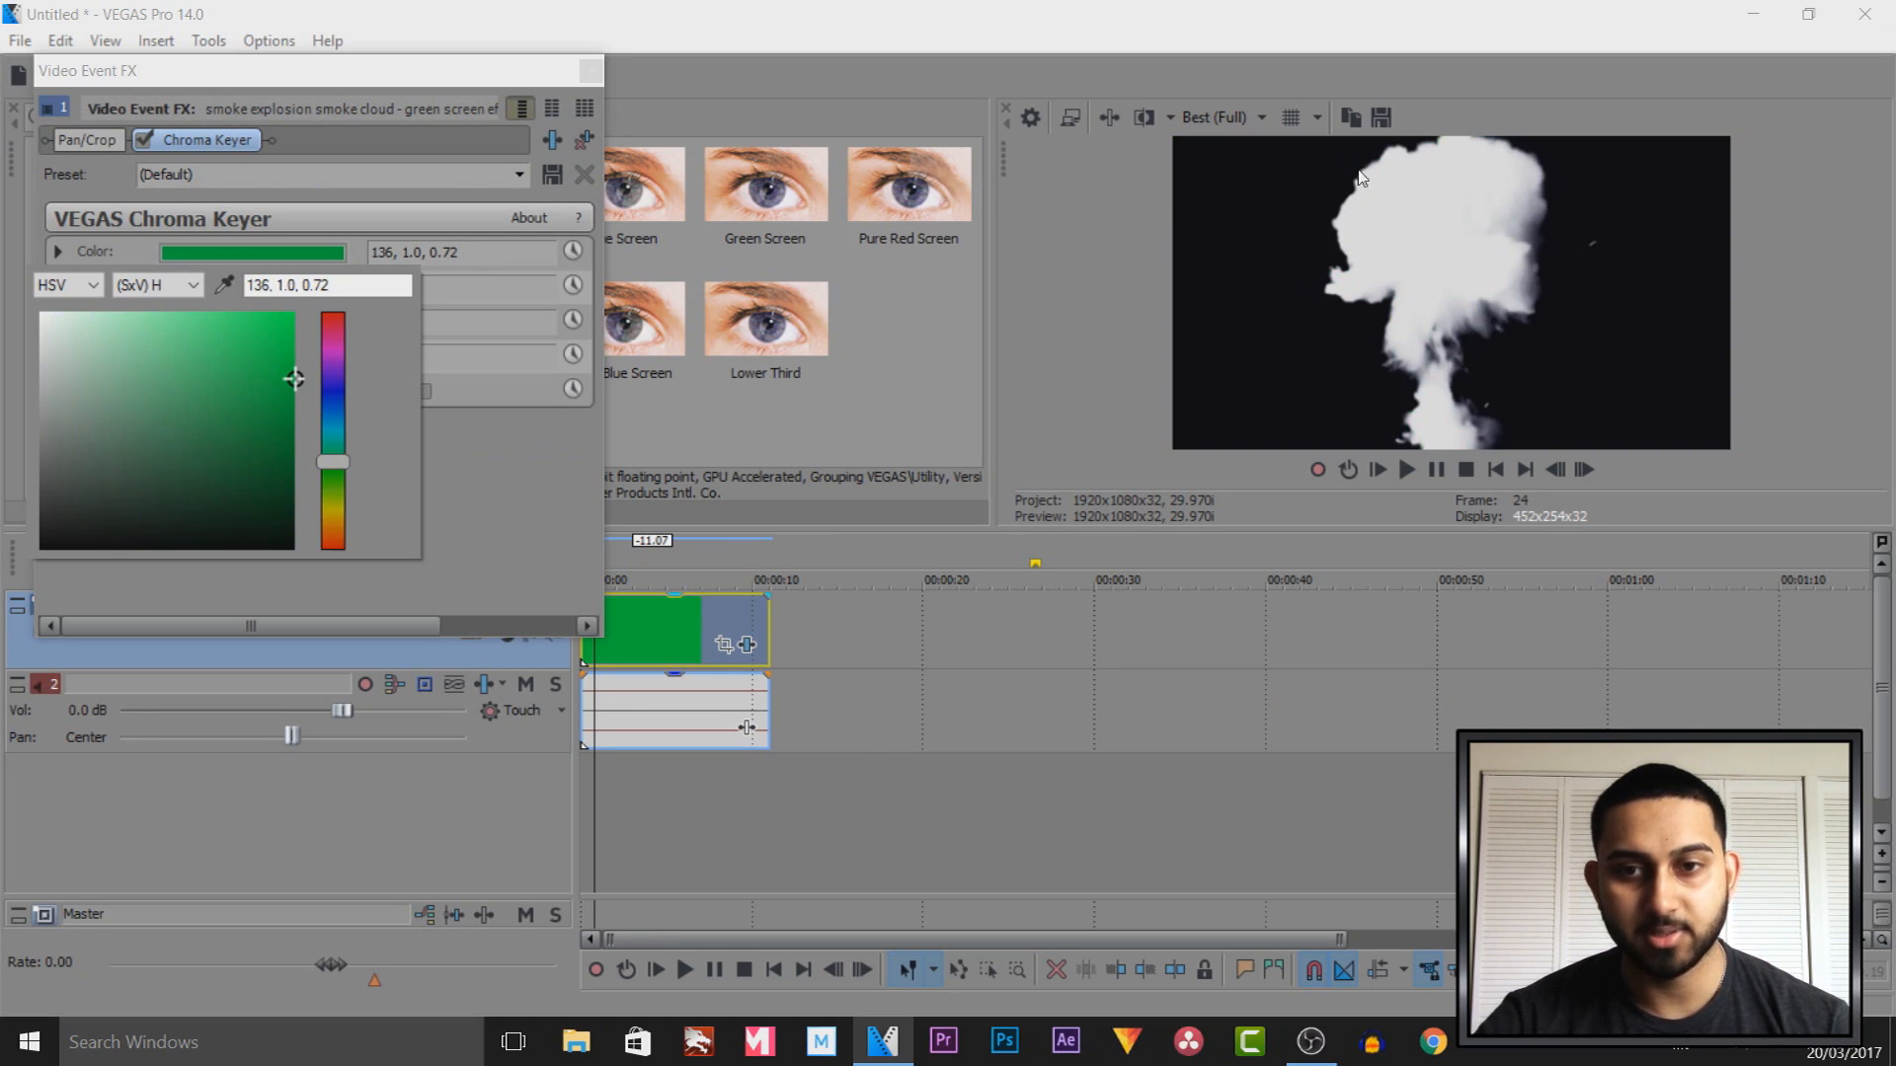
pyautogui.moveTo(474, 502)
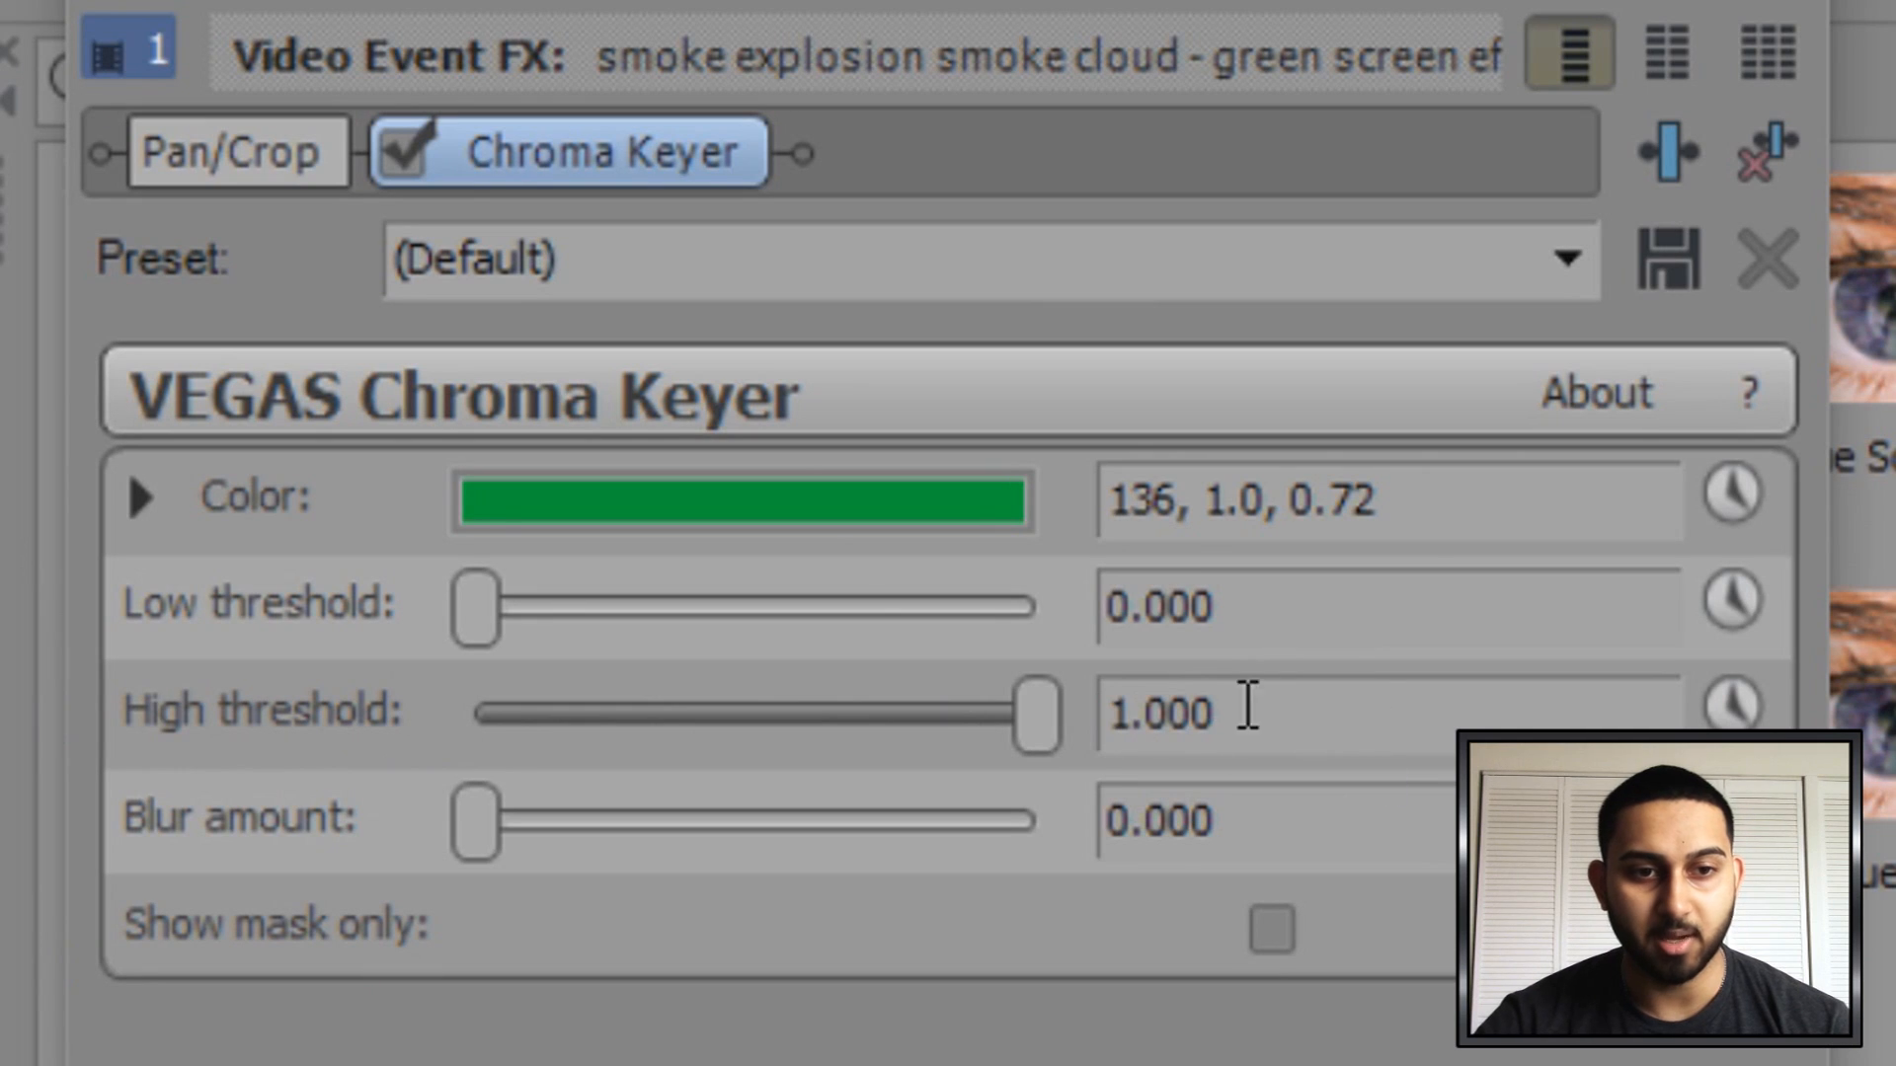
pyautogui.moveTo(598, 699)
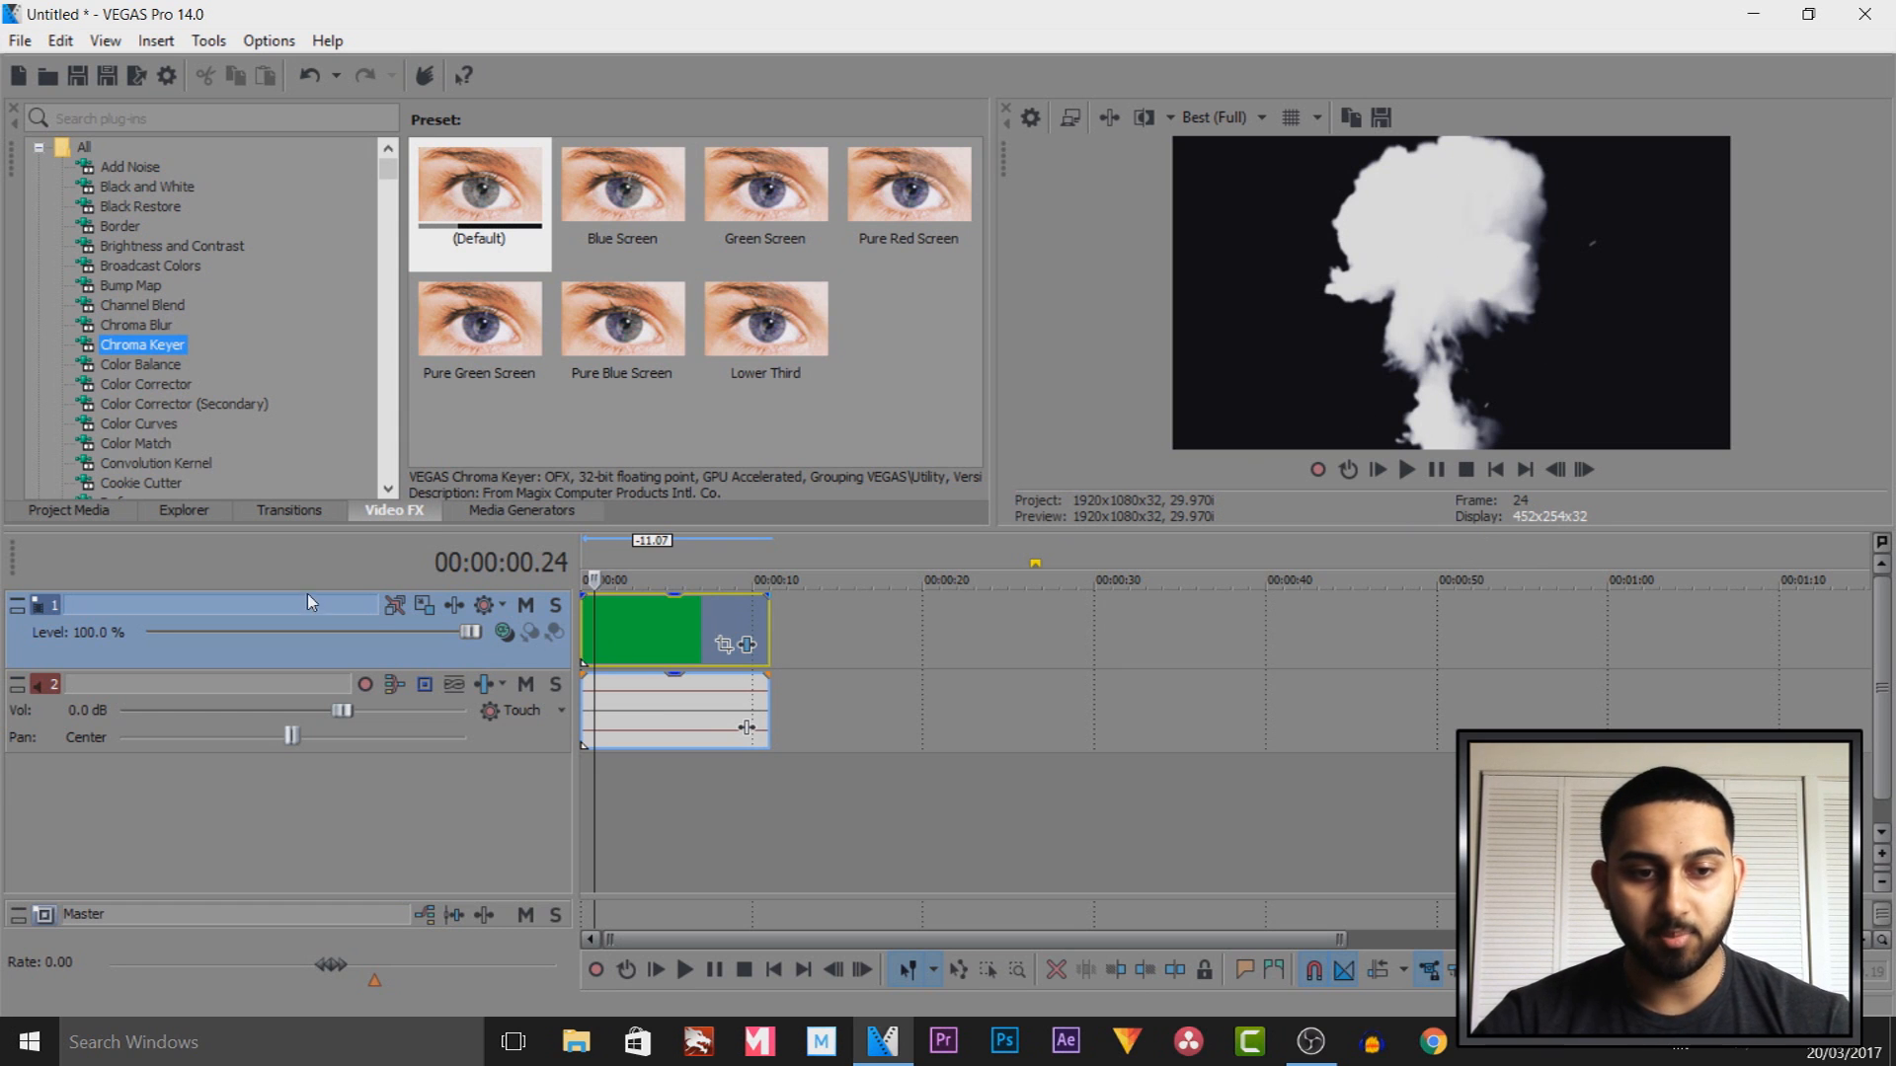
pyautogui.moveTo(422, 604)
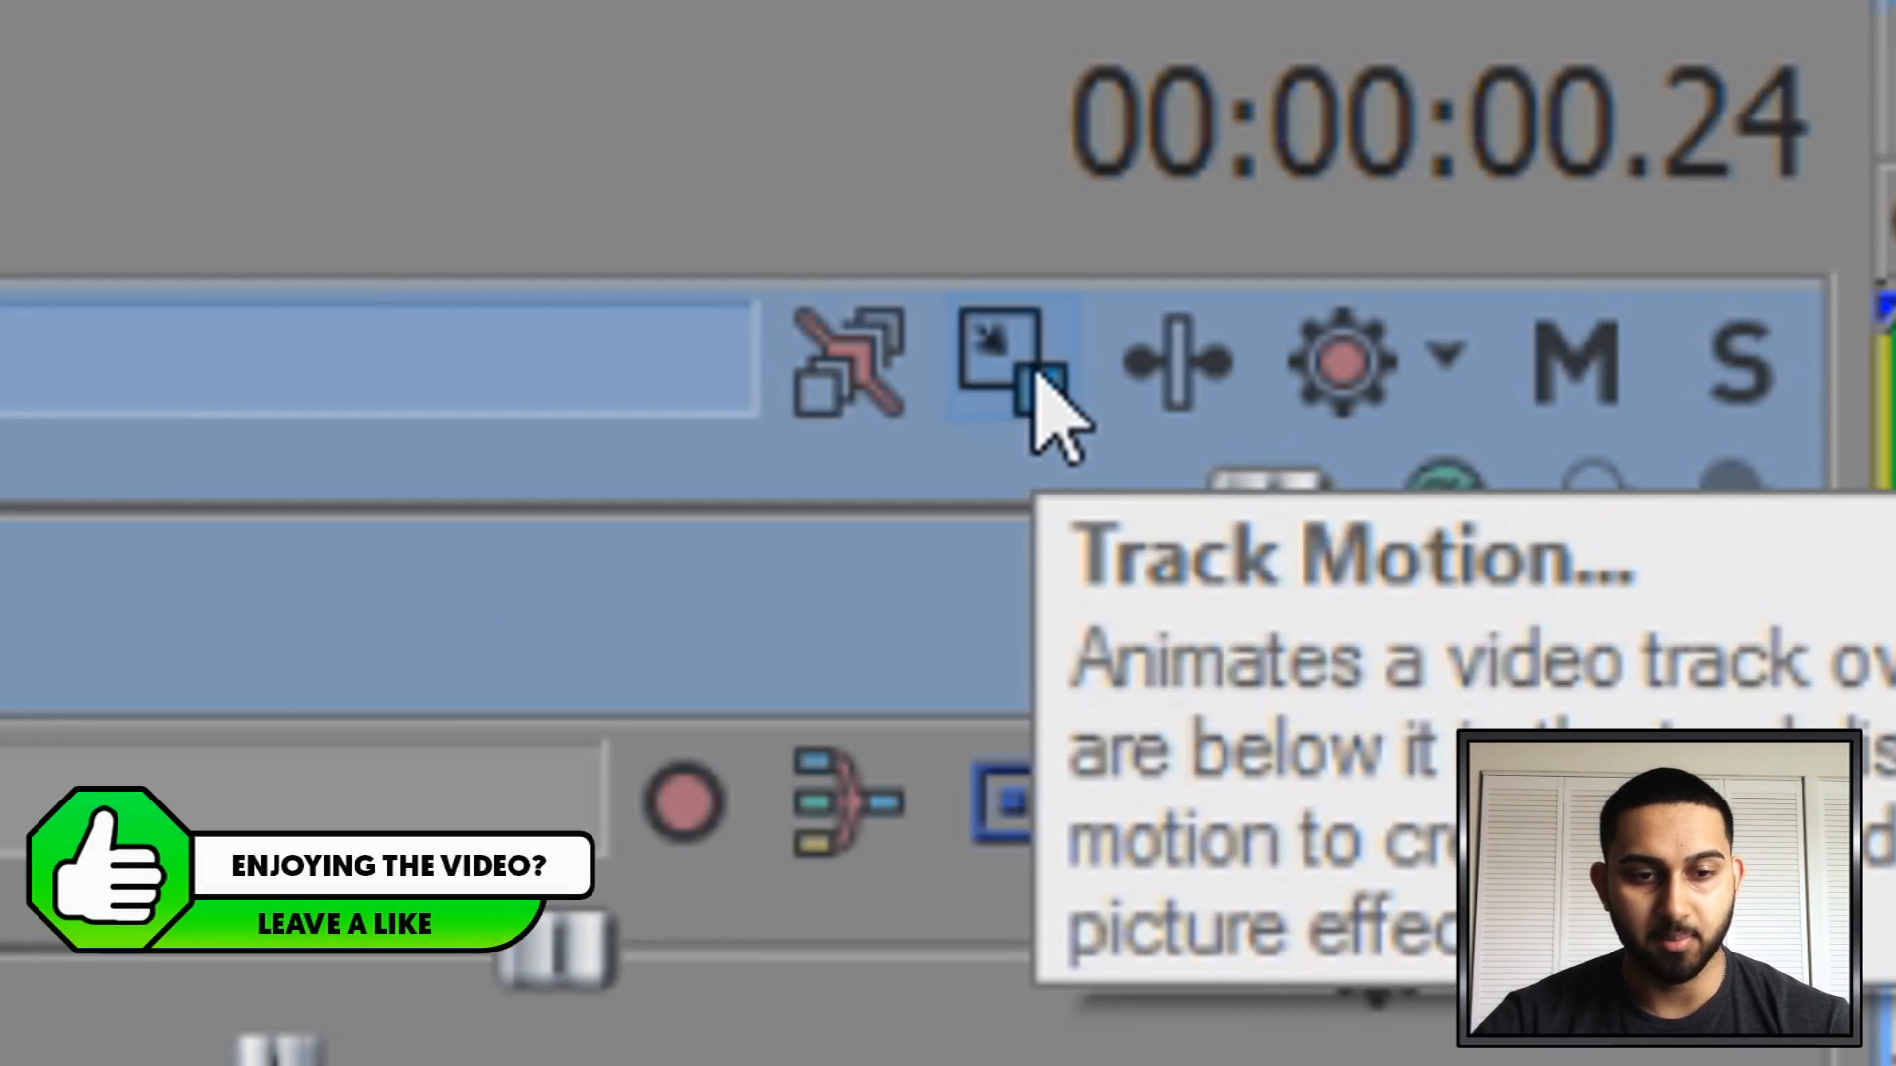
# In Track Motion, rotate the smoke frame about 90° and nudge the enlarged frame up and left
pyautogui.click(997, 371)
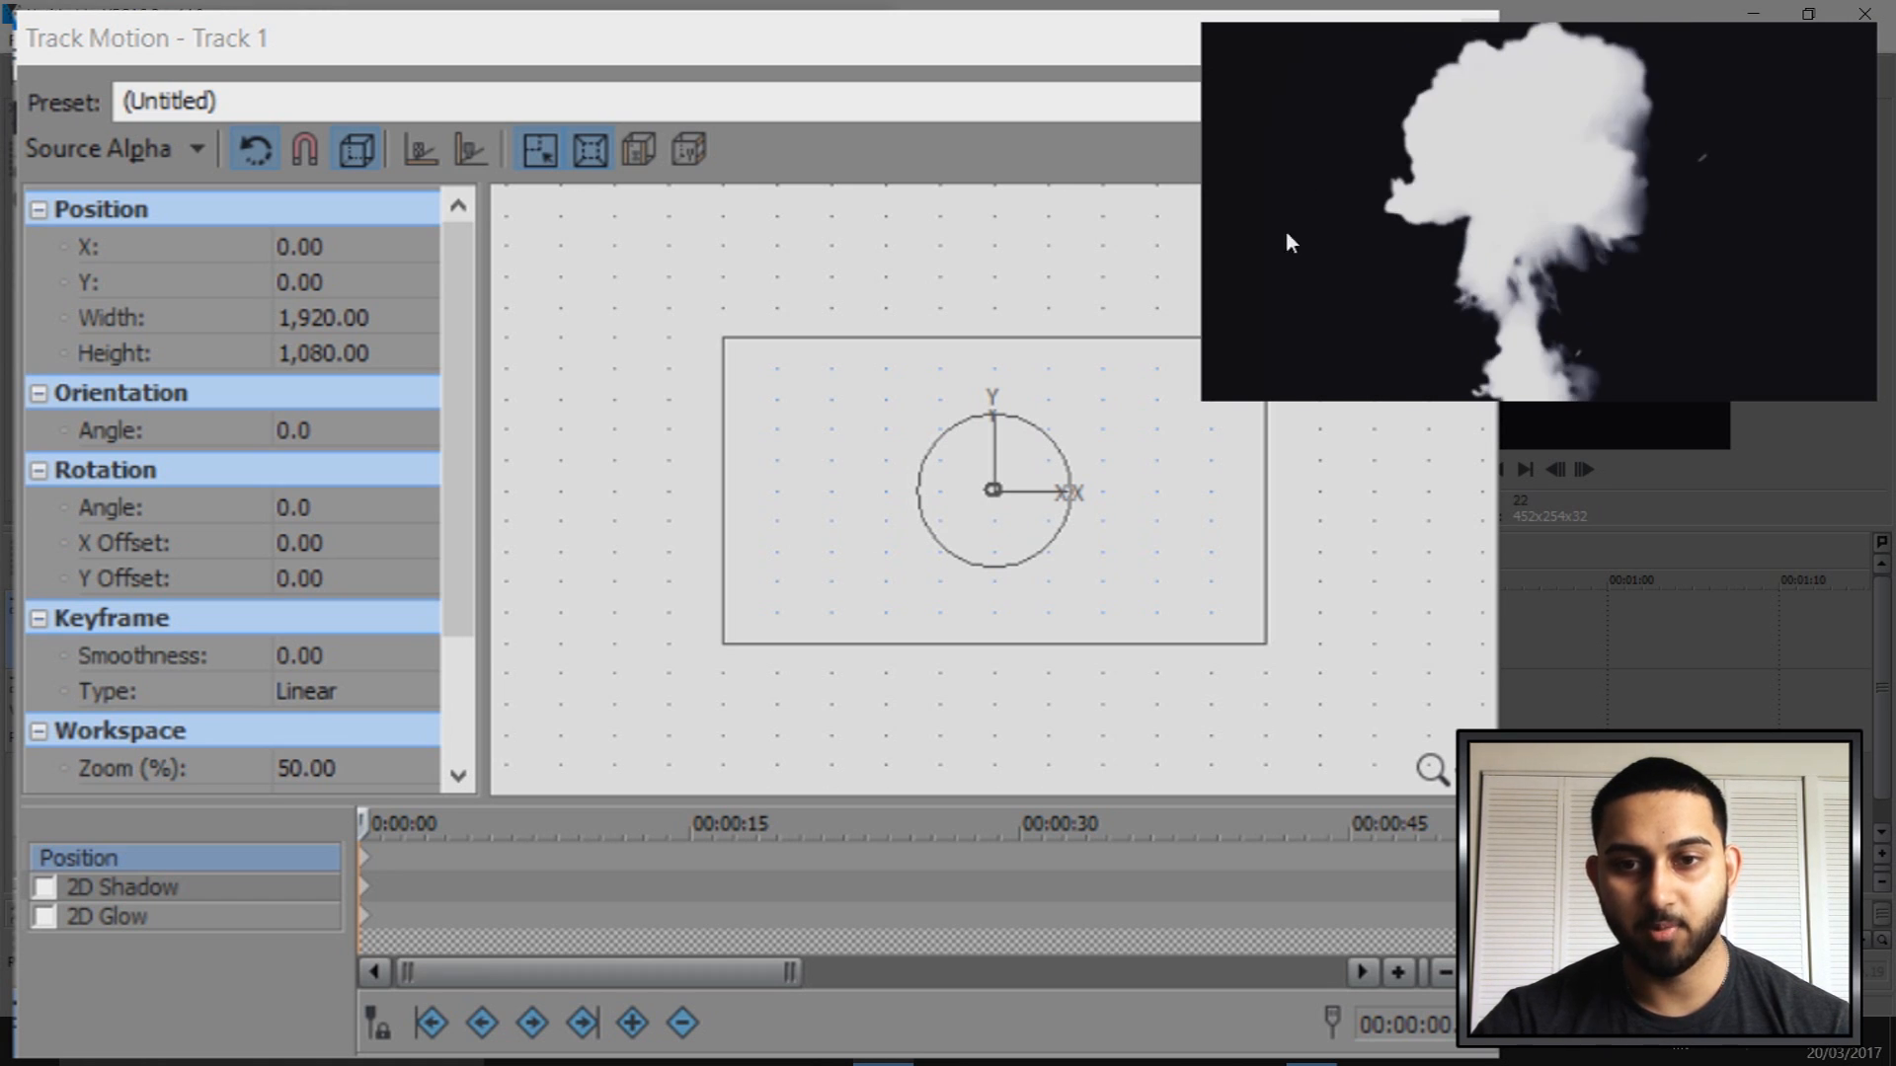
pyautogui.moveTo(616, 292)
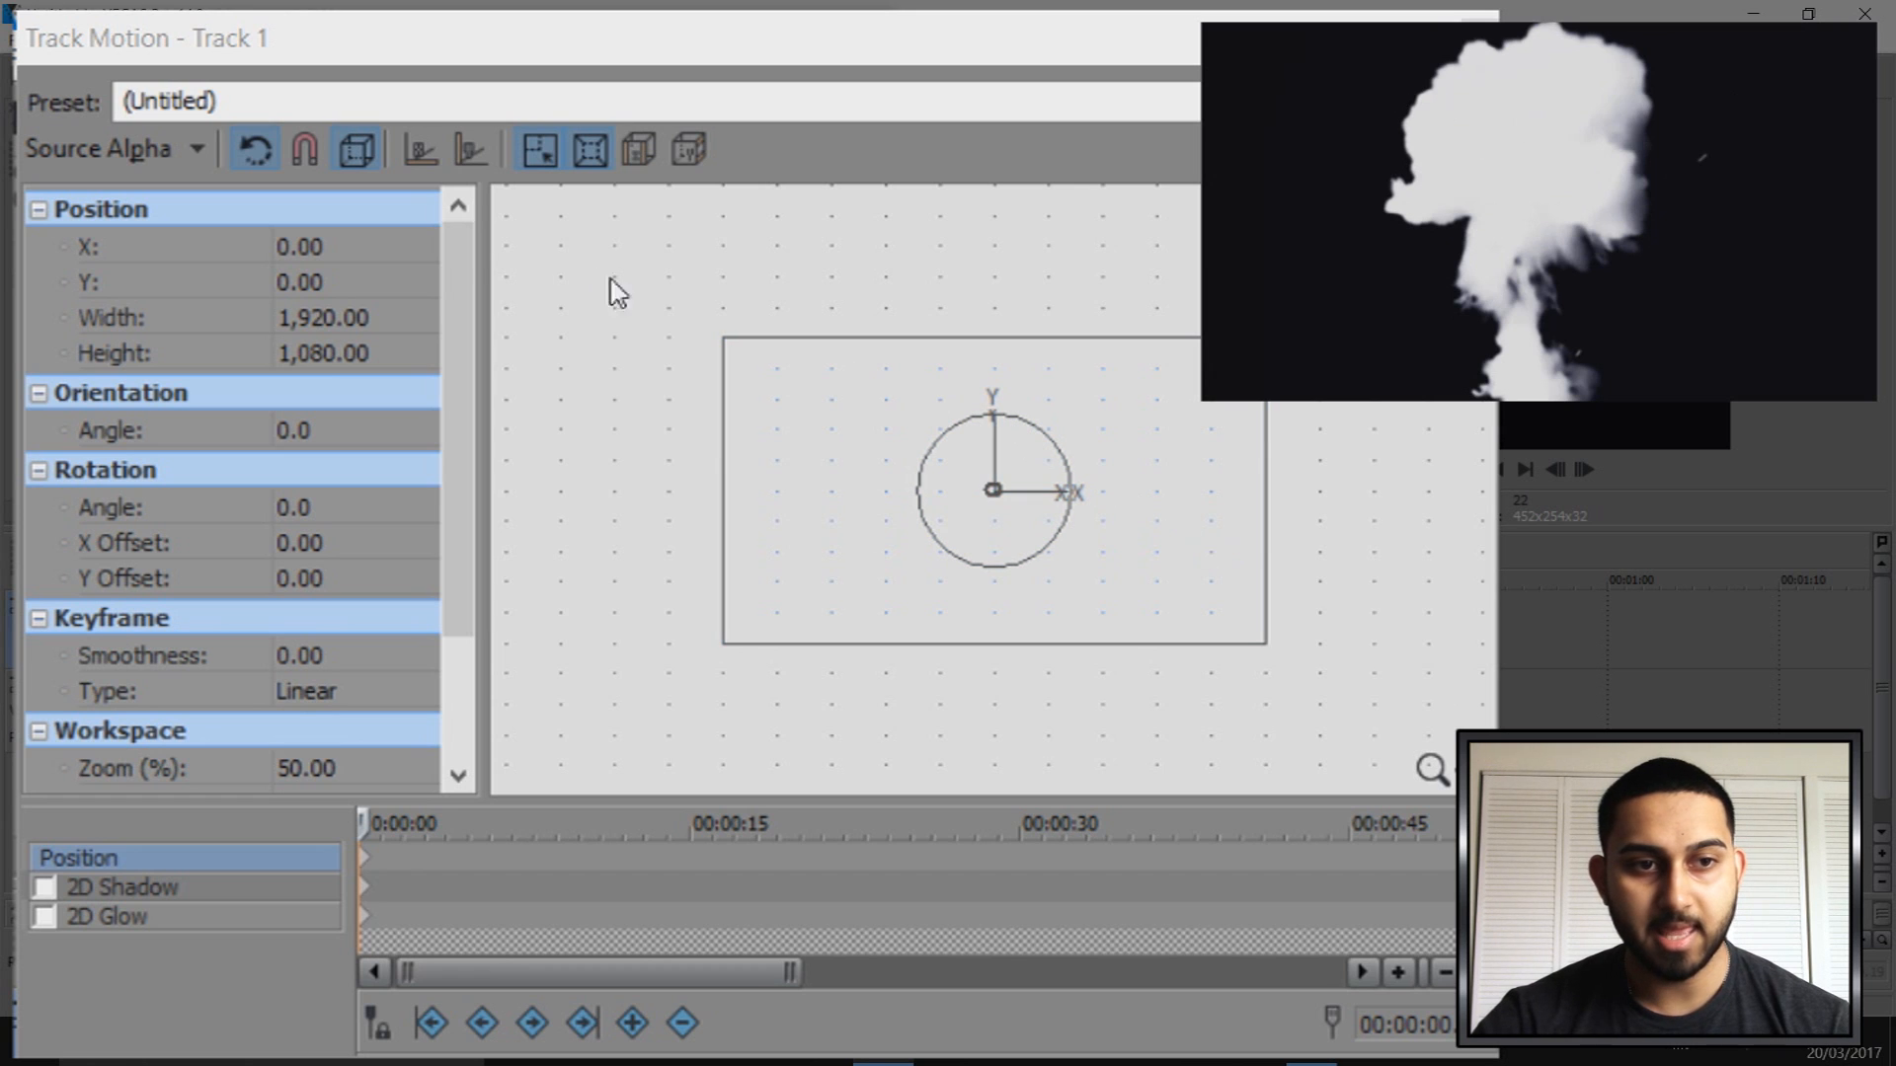
pyautogui.moveTo(259, 150)
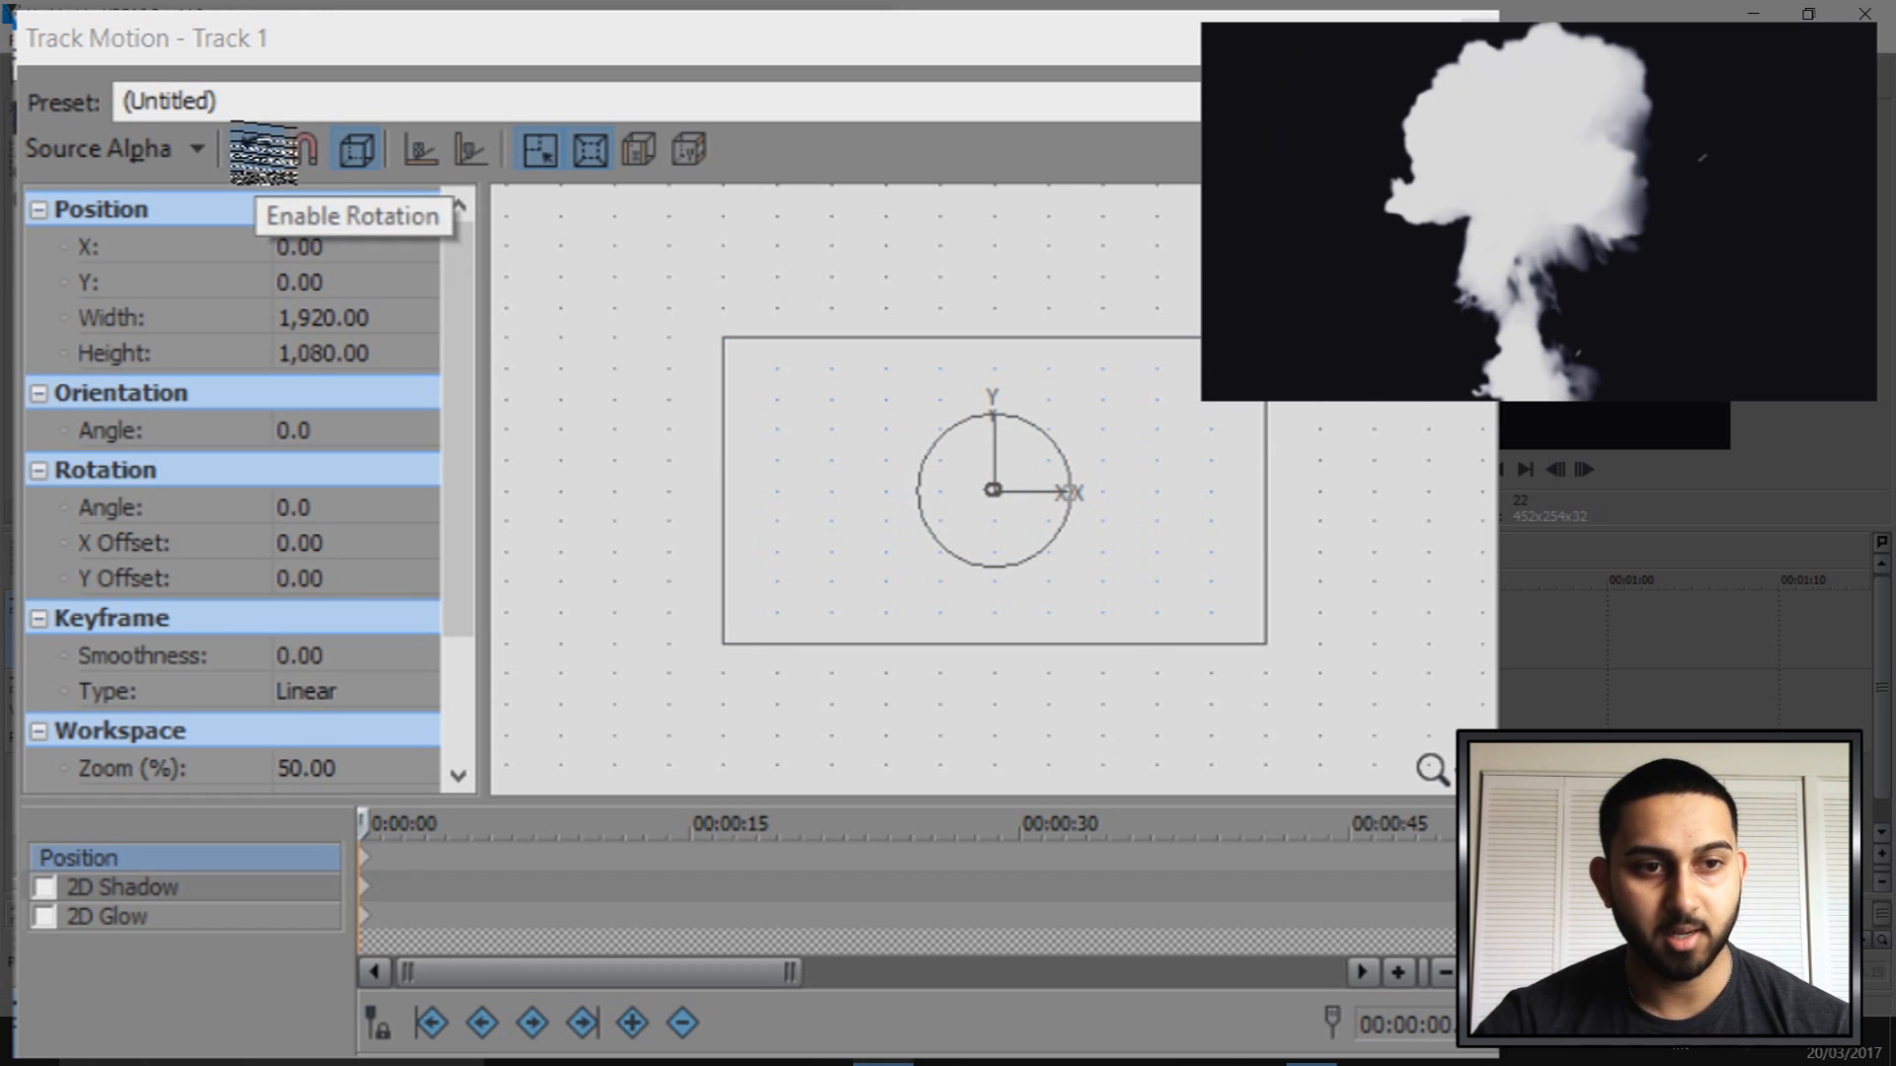
pyautogui.click(261, 150)
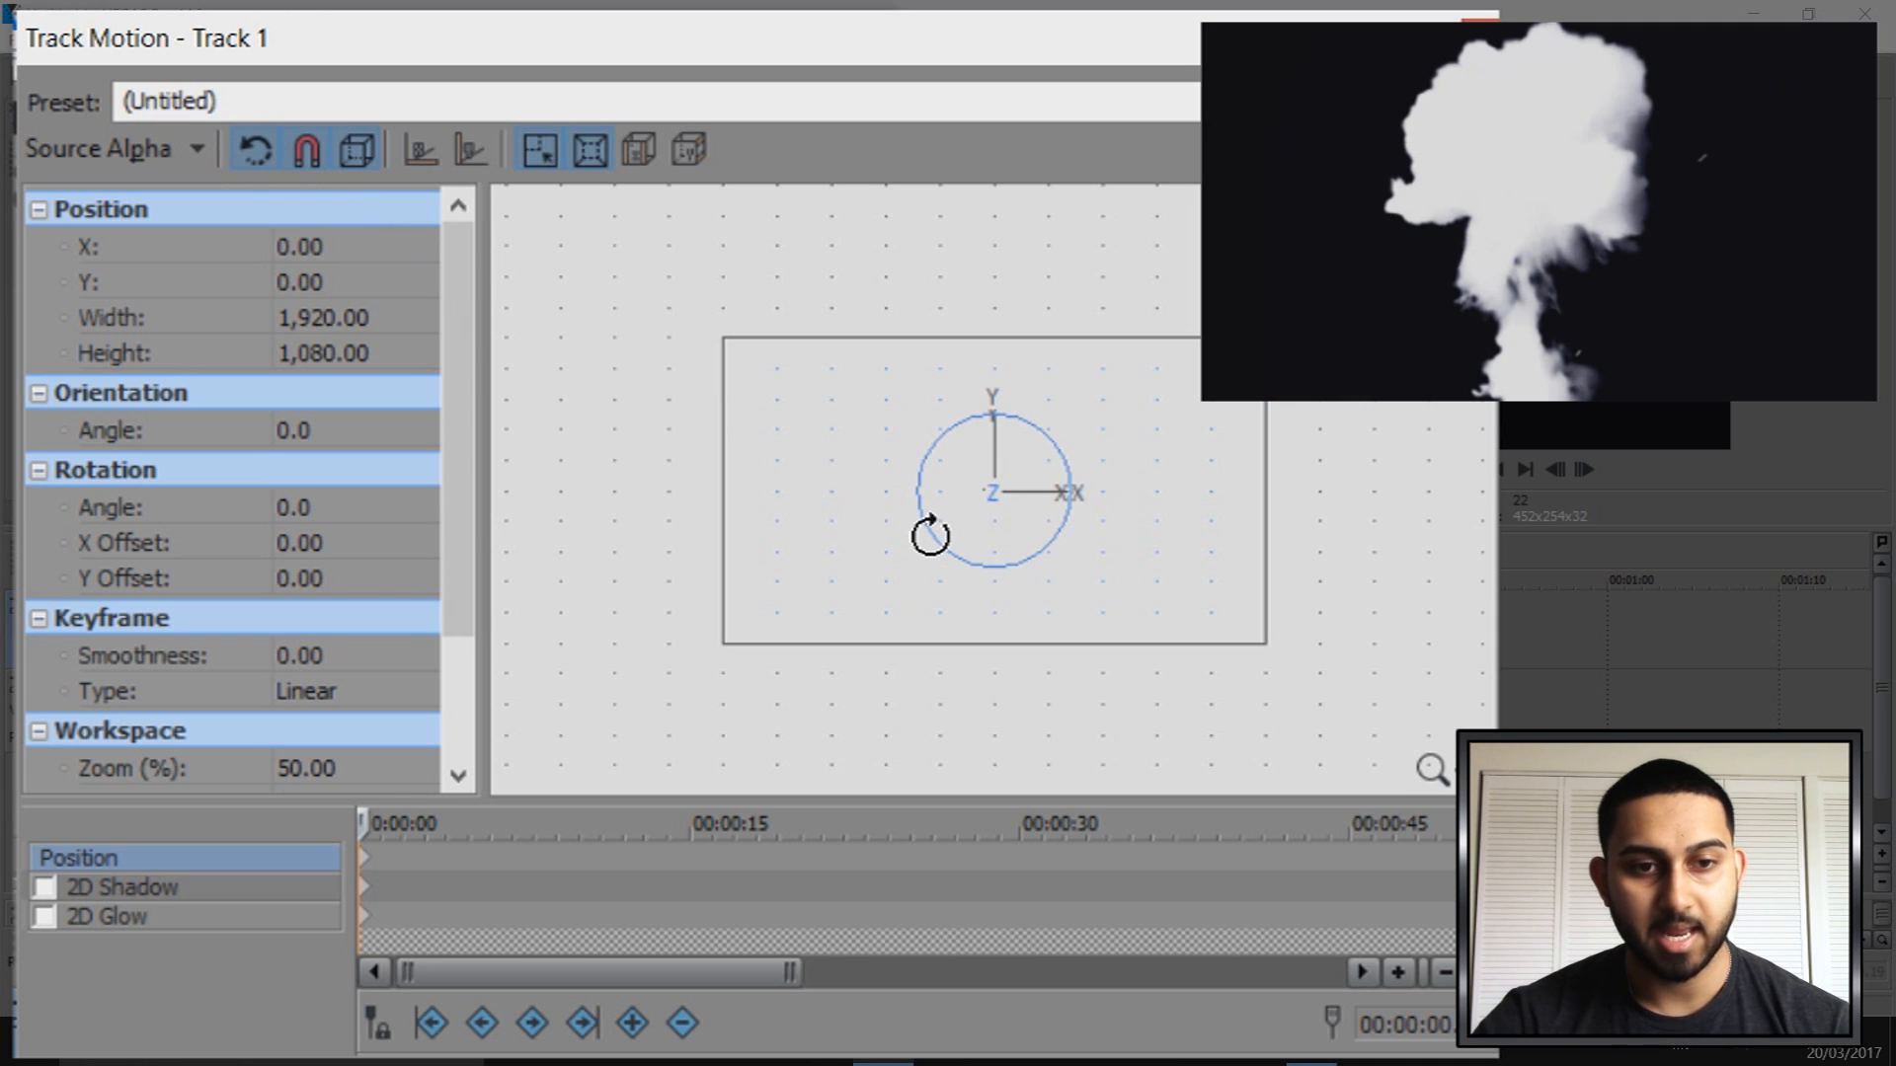
pyautogui.moveTo(930, 535); pyautogui.dragTo(934, 393)
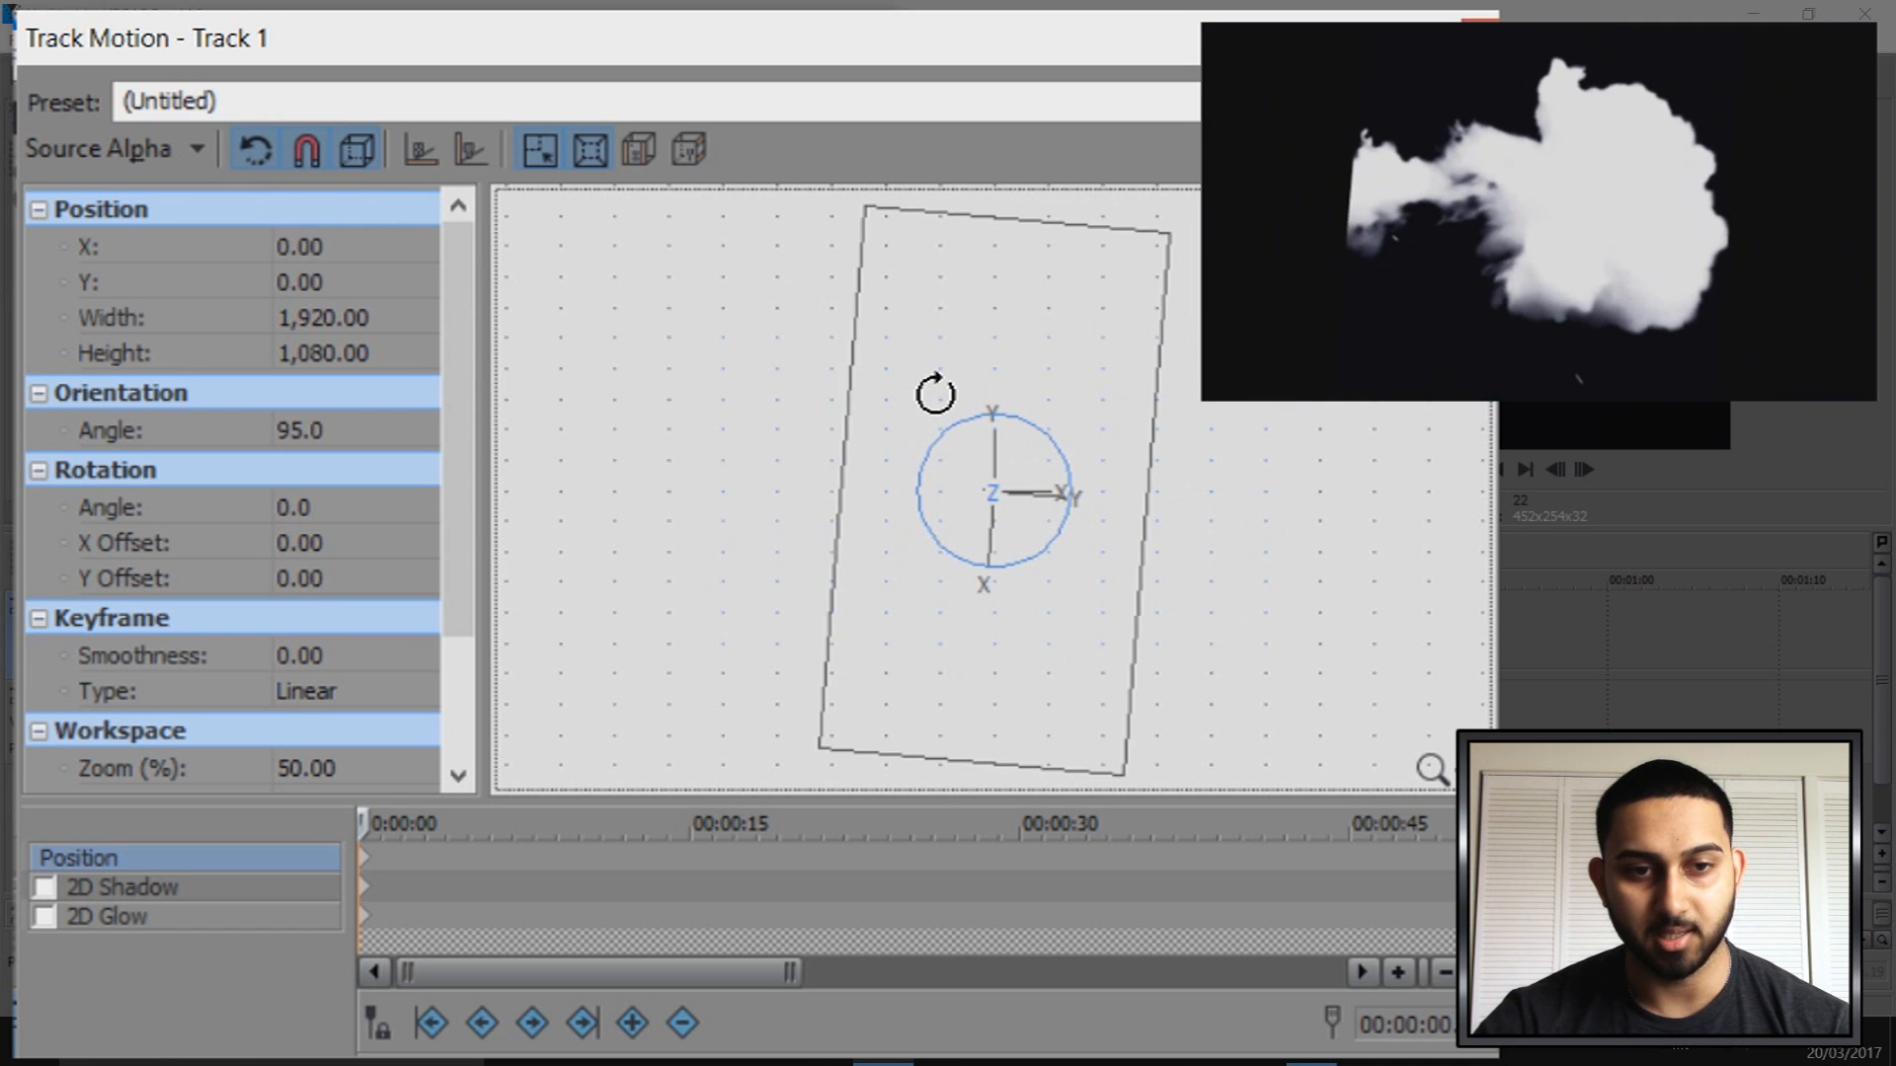
pyautogui.moveTo(913, 494)
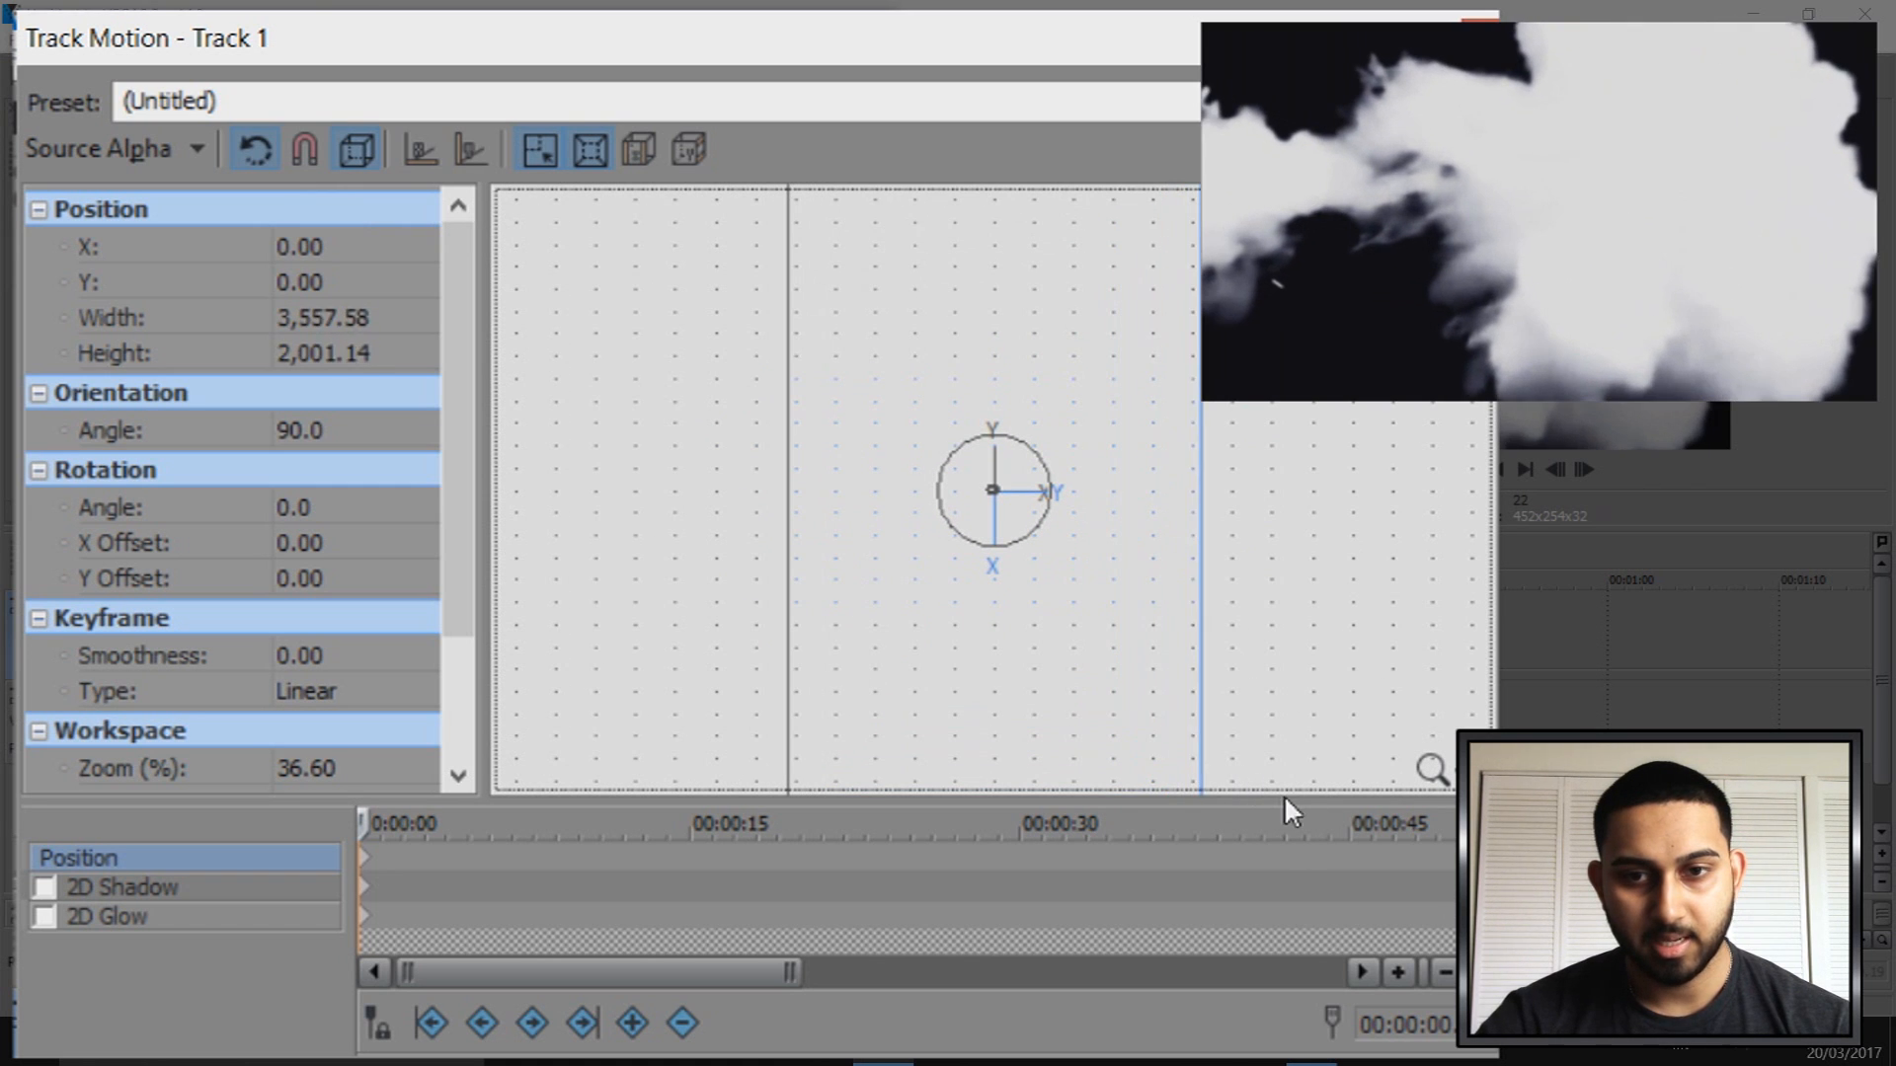
pyautogui.moveTo(993, 490); pyautogui.dragTo(968, 495)
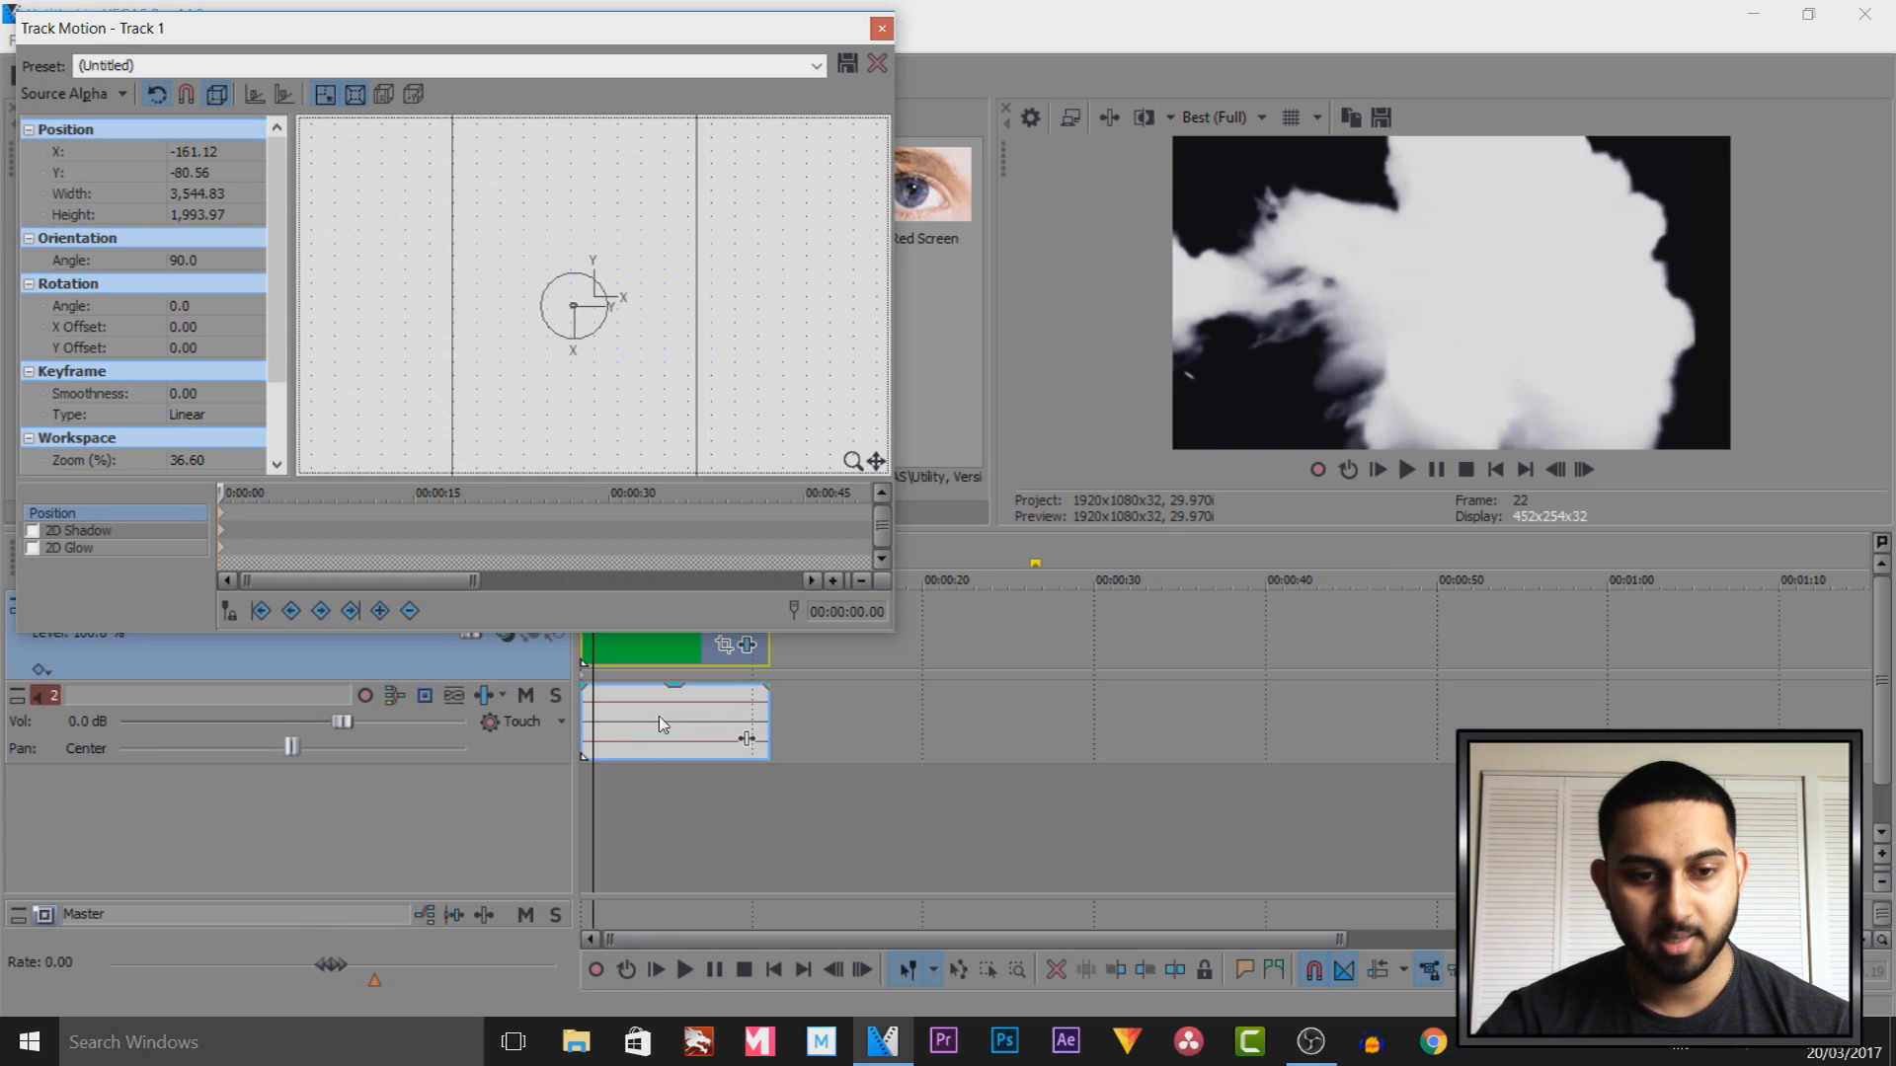
pyautogui.click(874, 28)
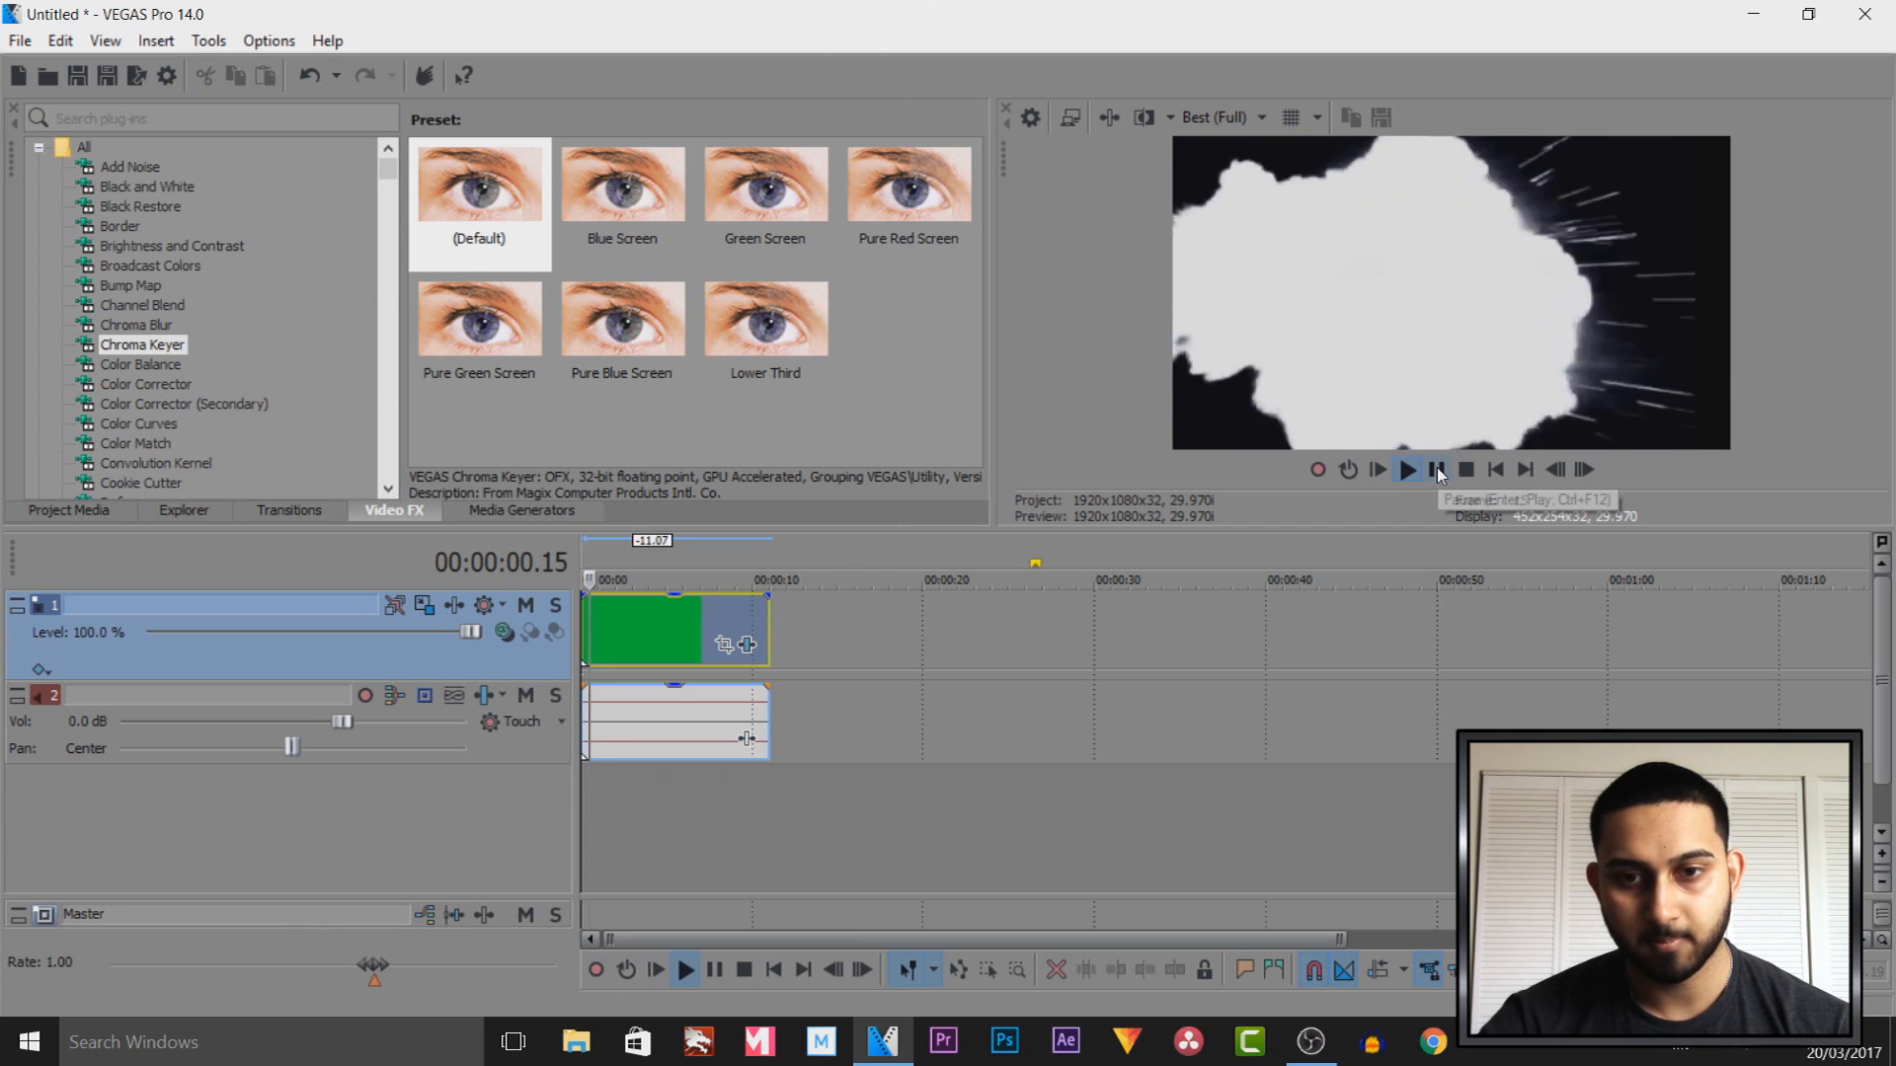
pyautogui.click(1435, 470)
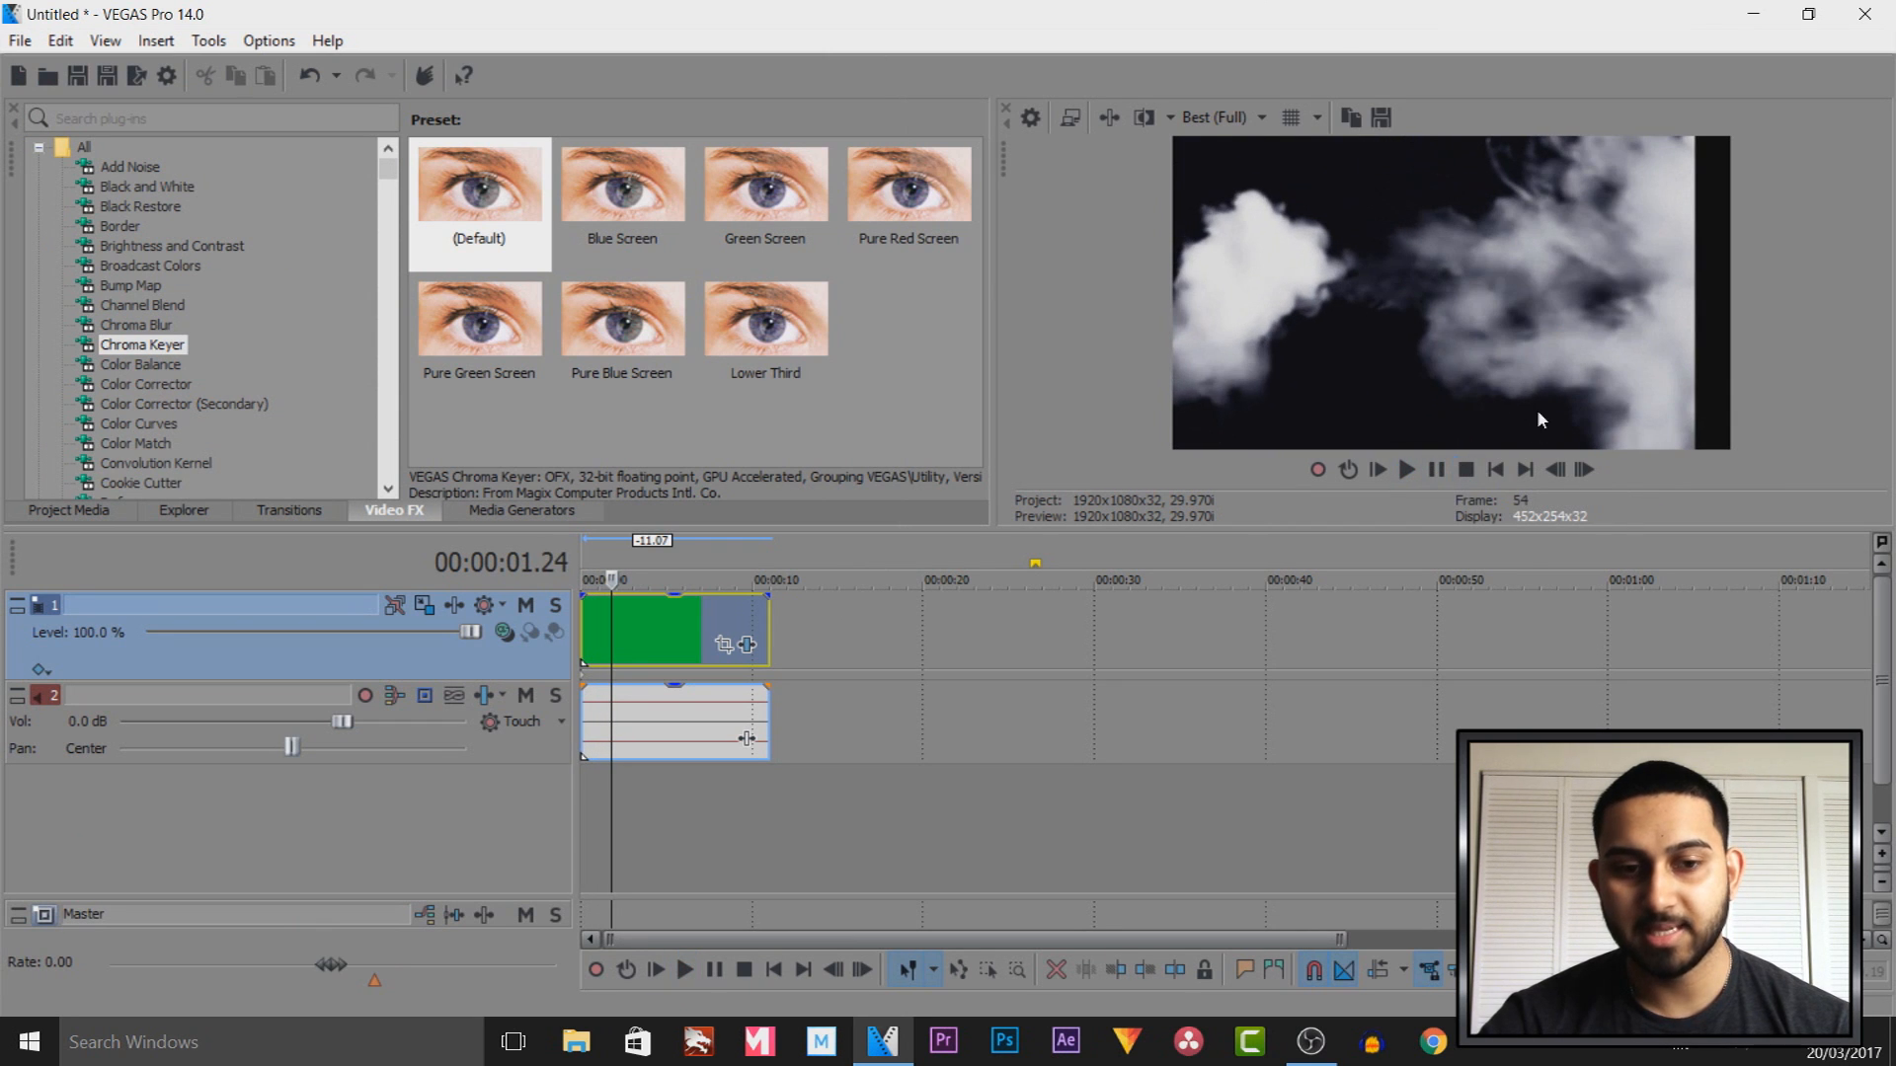
pyautogui.moveTo(1708, 395)
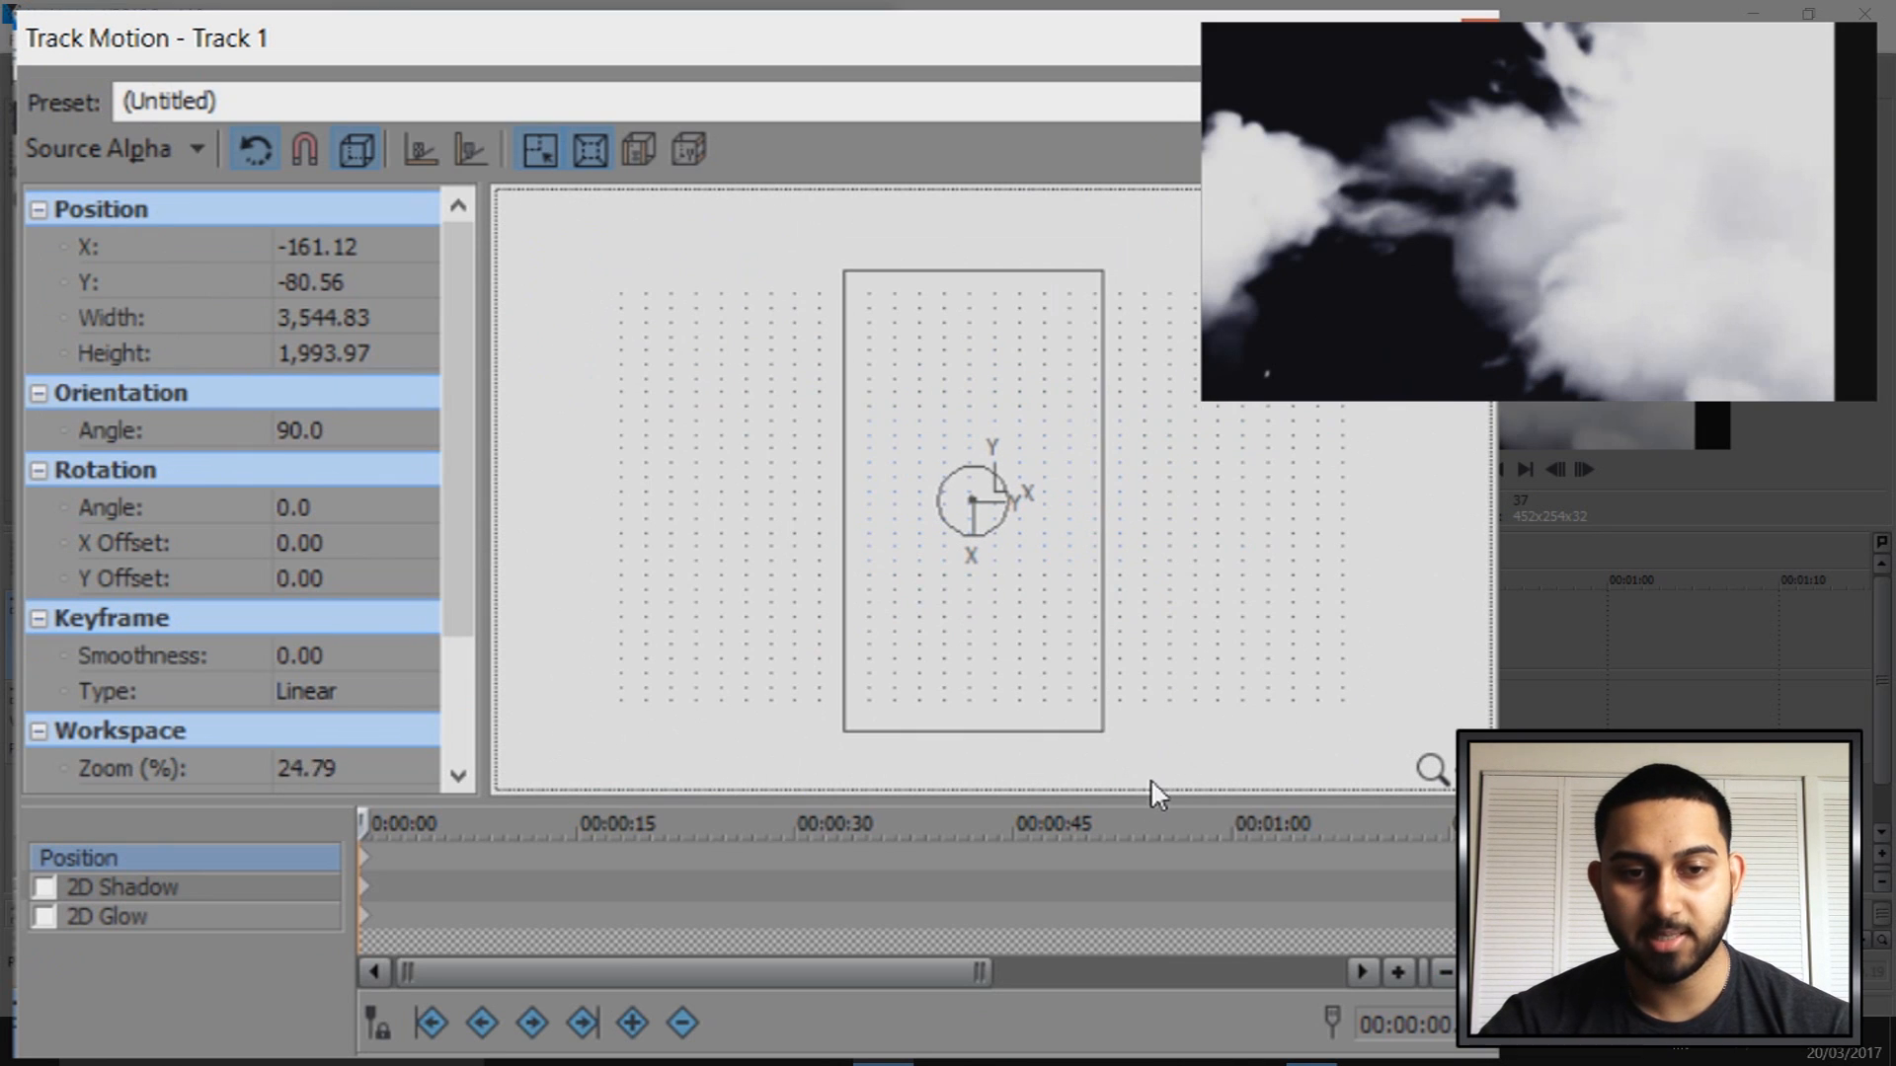
# Enlarge the rotated smoke frame in Track Motion so it fills the picture
pyautogui.moveTo(1099, 722); pyautogui.dragTo(1110, 752)
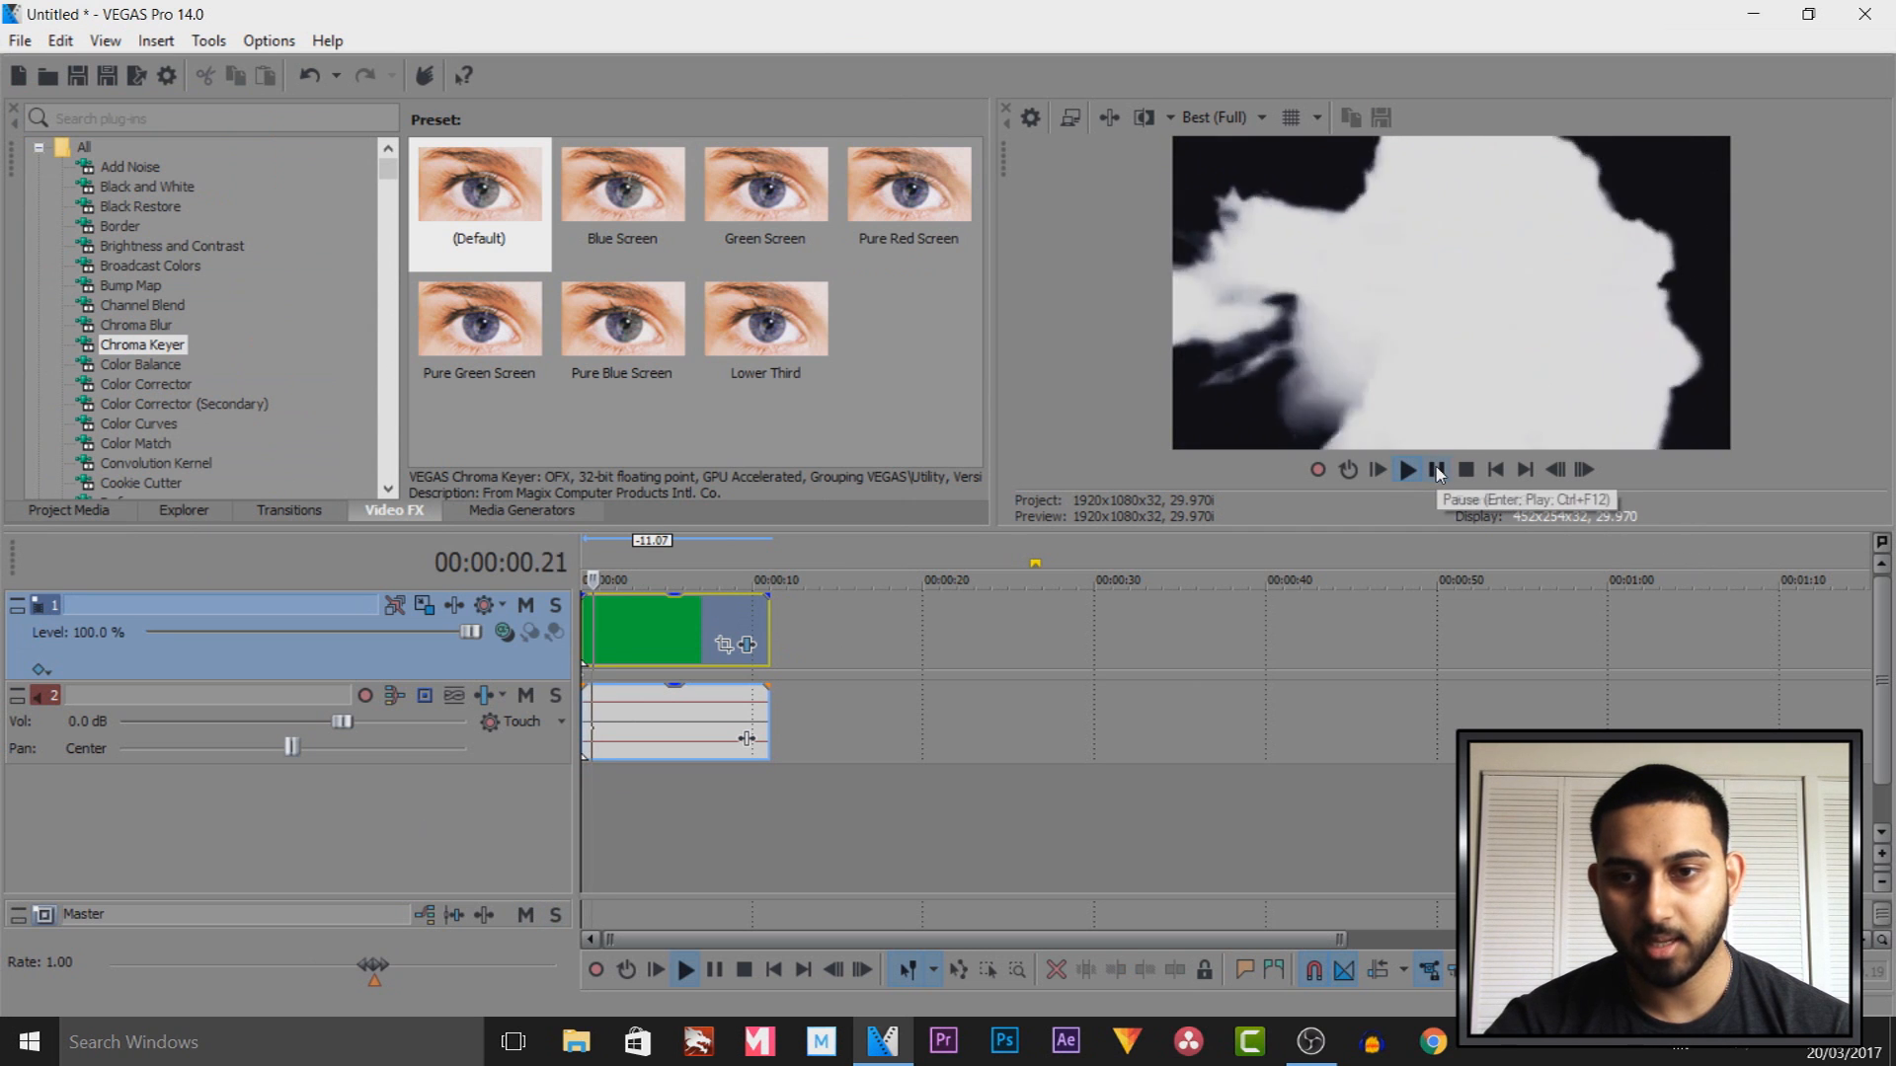
pyautogui.click(1405, 470)
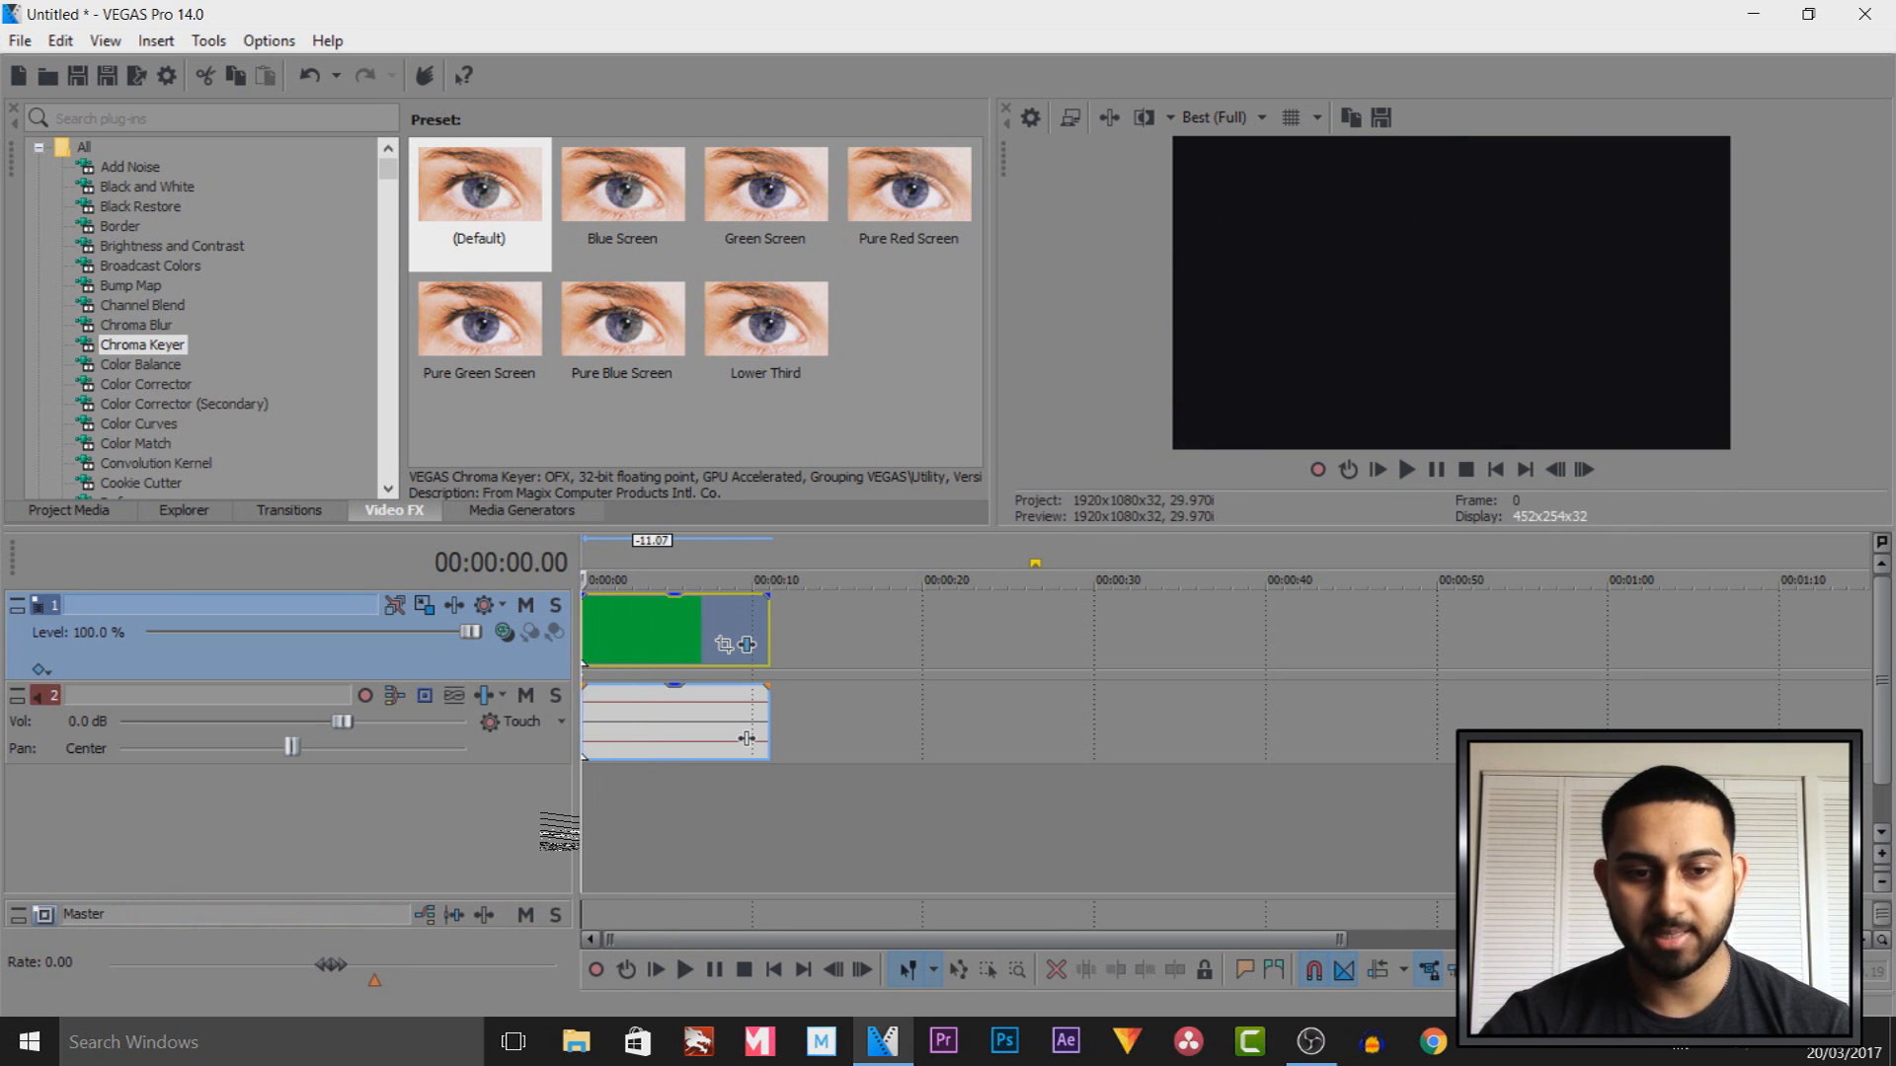
pyautogui.click(1406, 470)
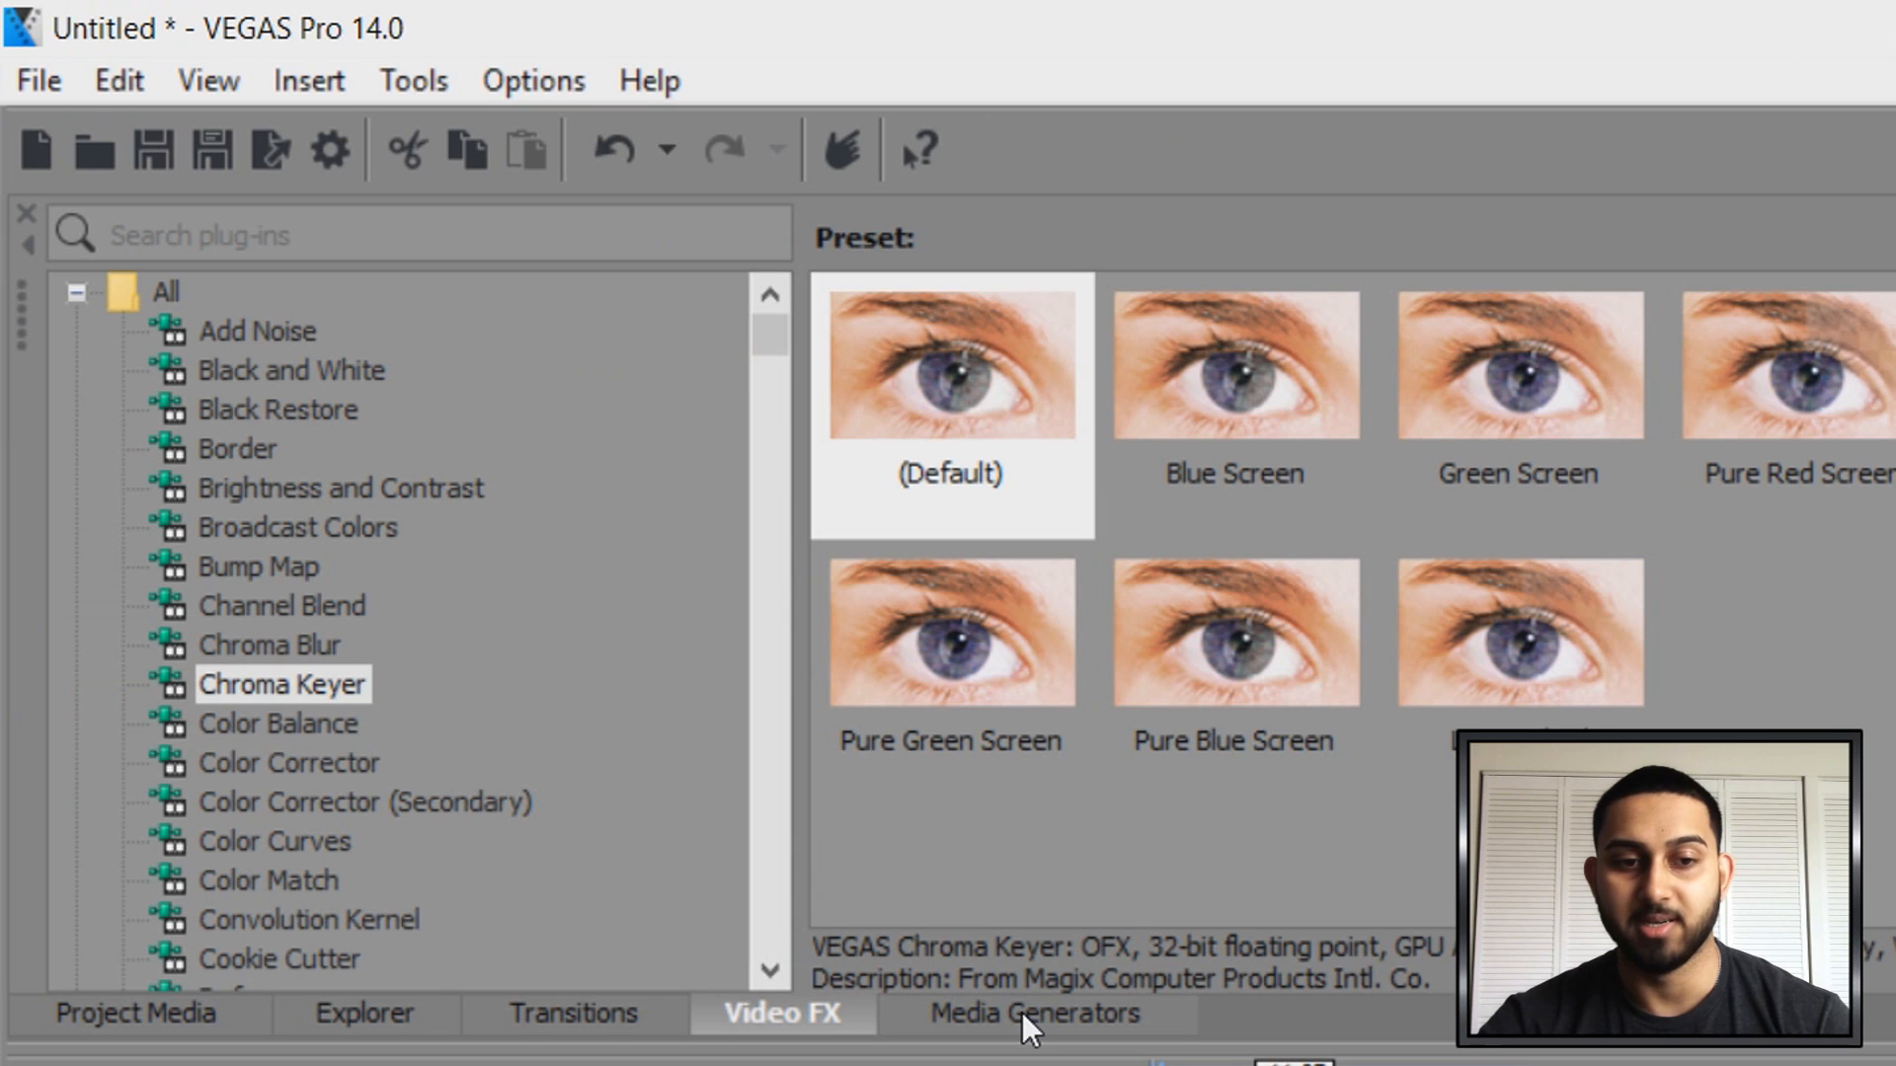
# Add a Legacy Text Soft Shadow clip reading 'CasualSavage' on its own track
pyautogui.click(206, 81)
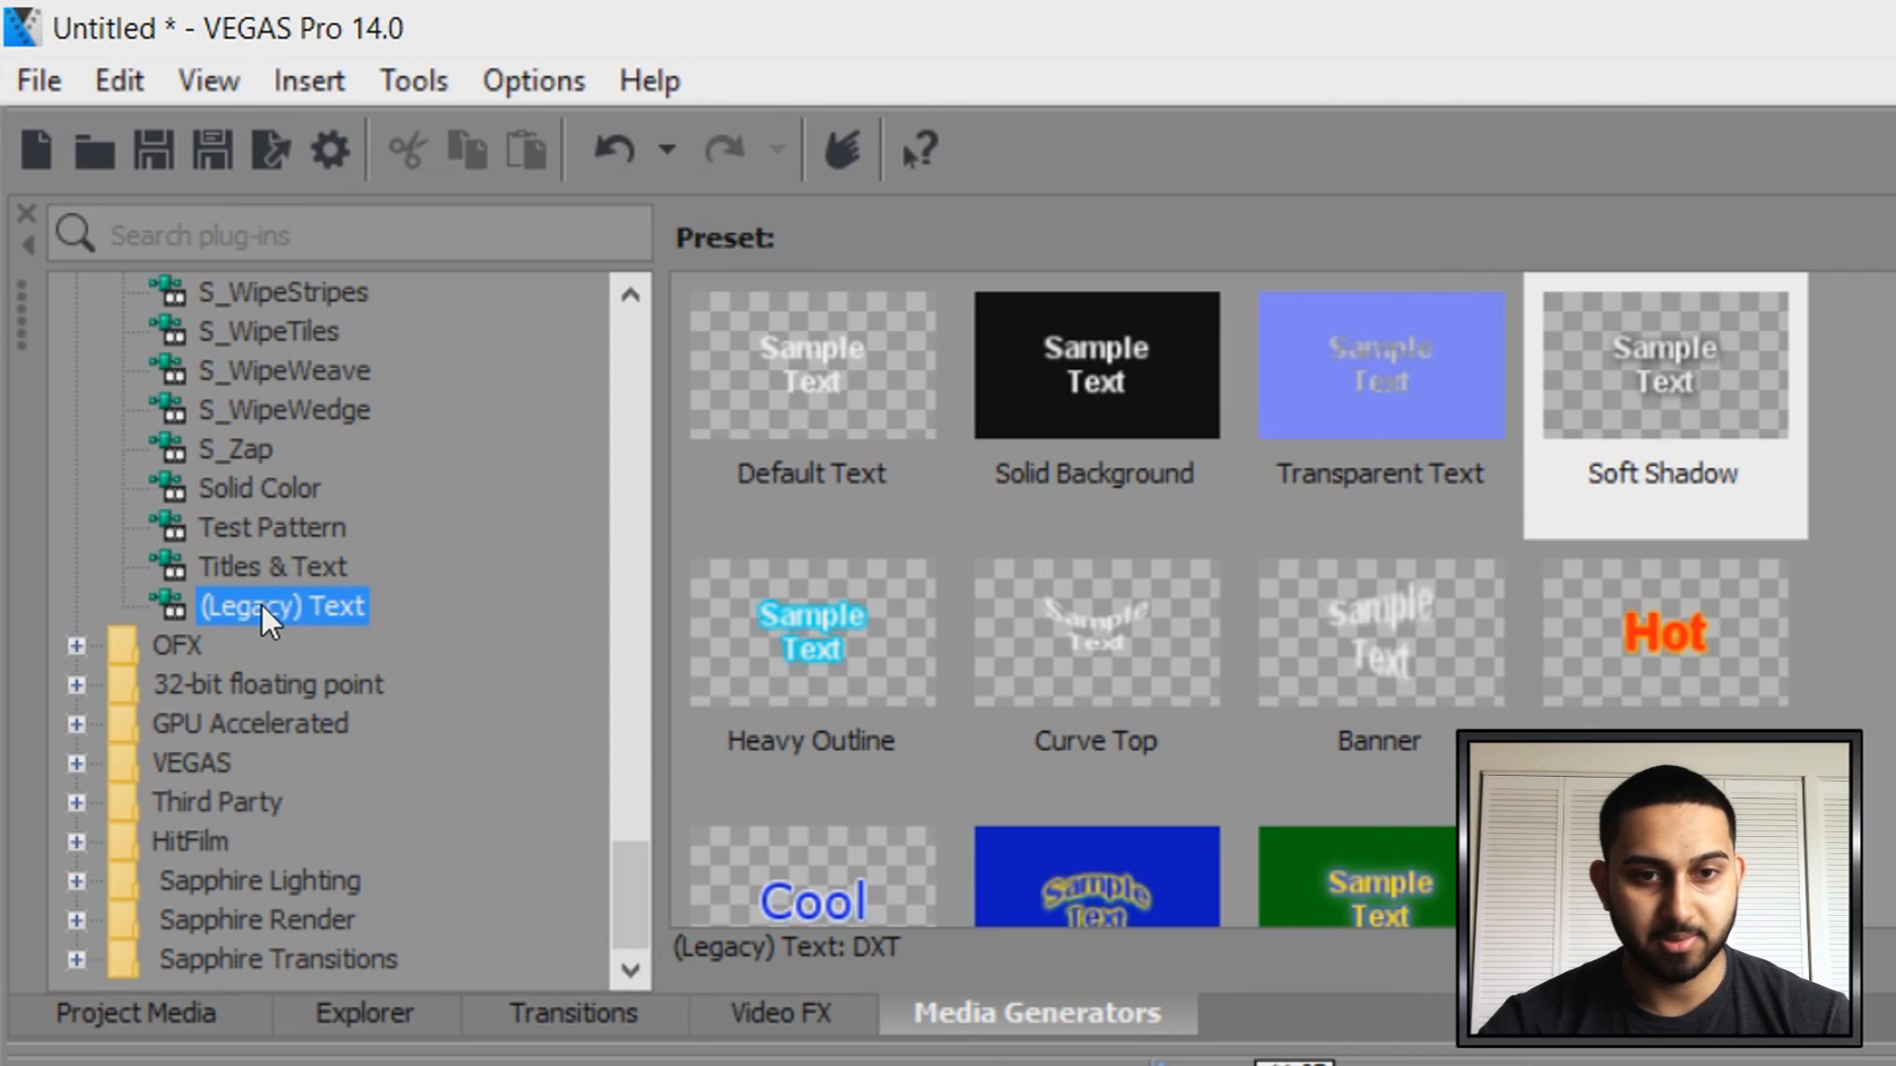
pyautogui.scroll(-3)
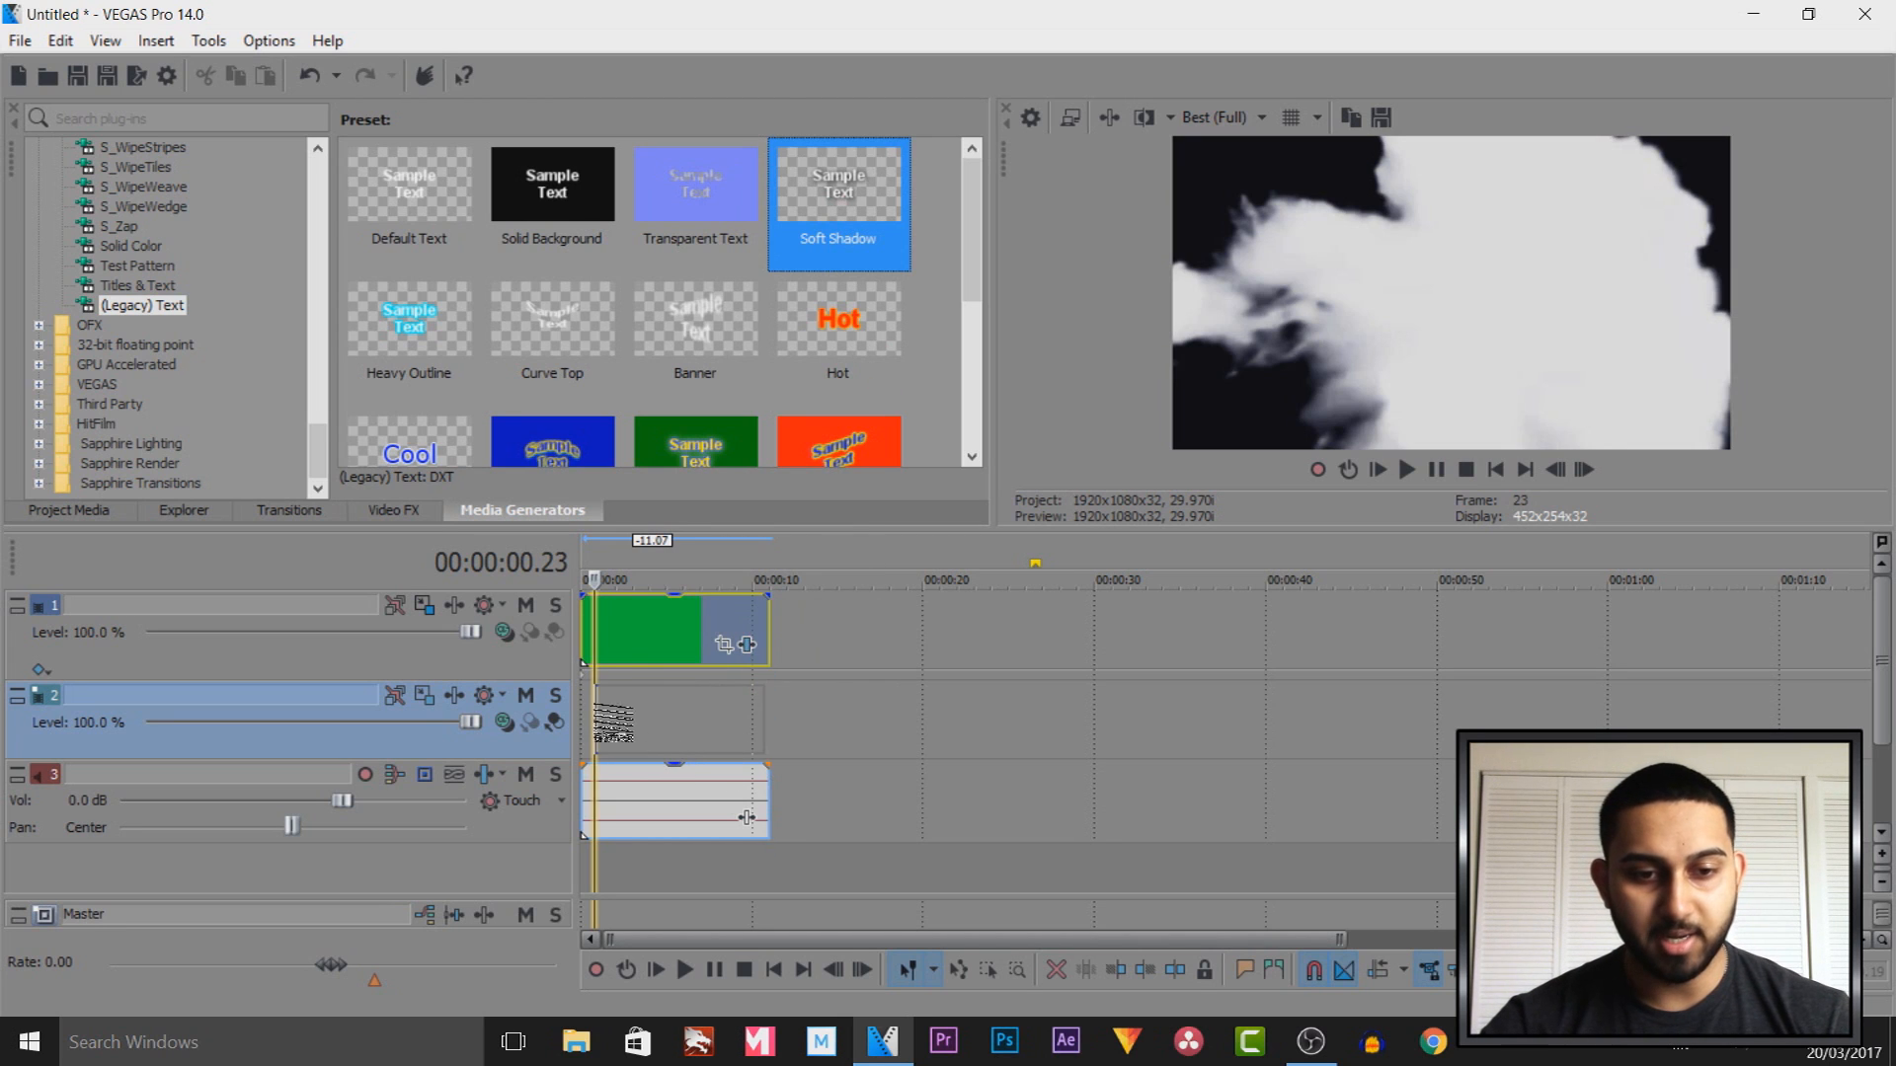
pyautogui.doubleClick(837, 183)
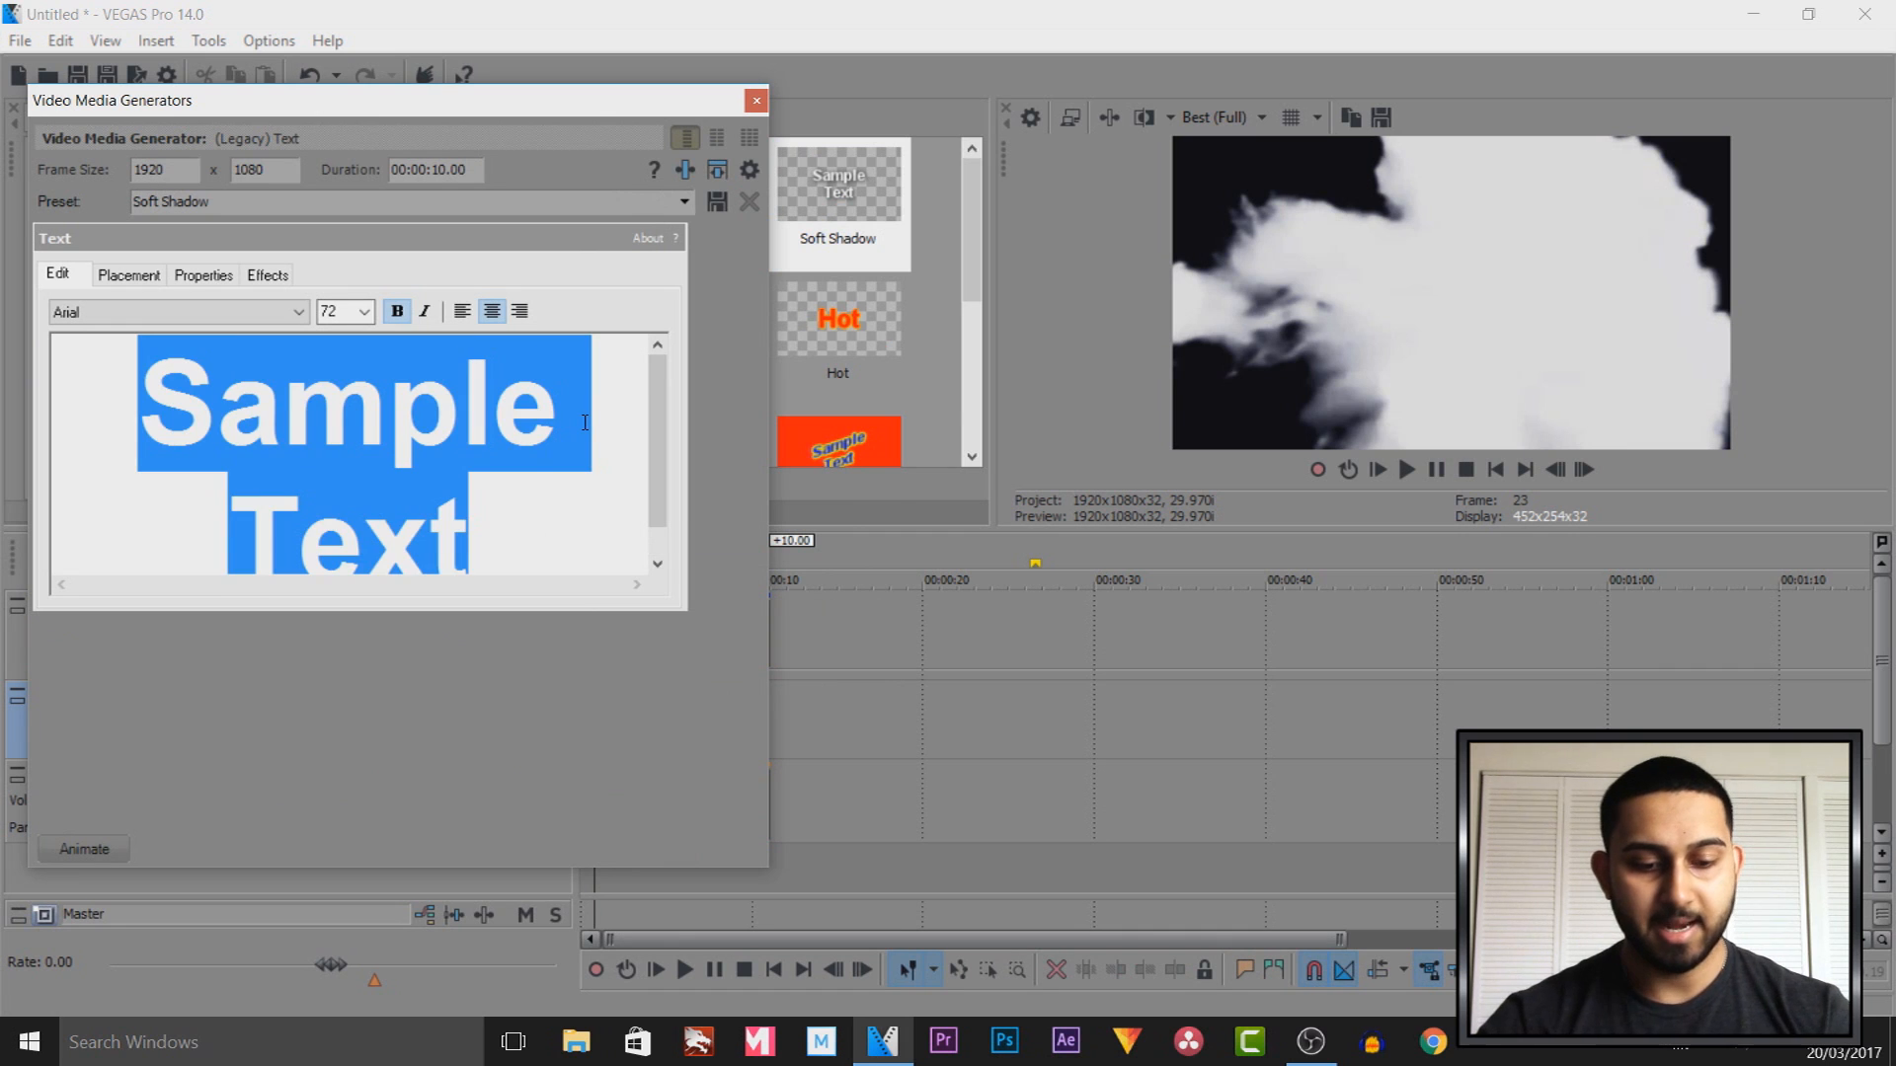
pyautogui.write('ualSavage')
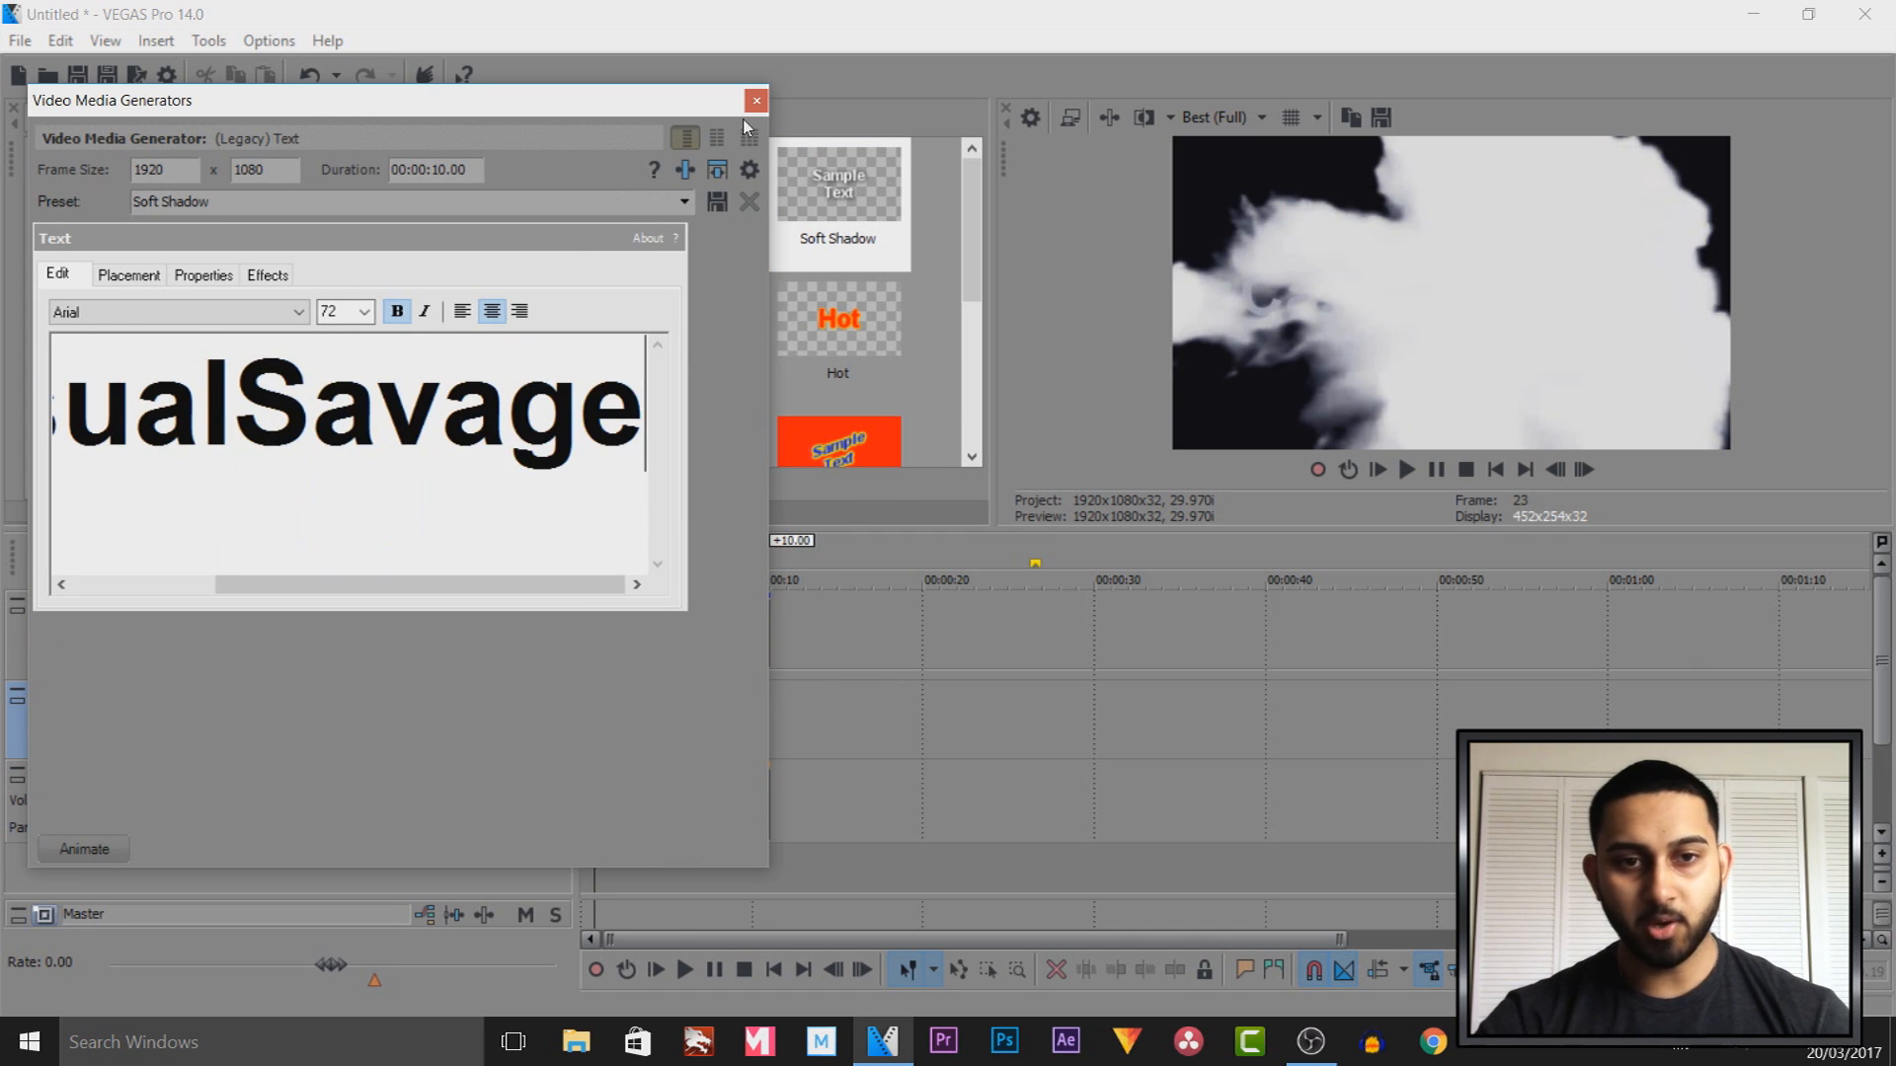
pyautogui.click(755, 101)
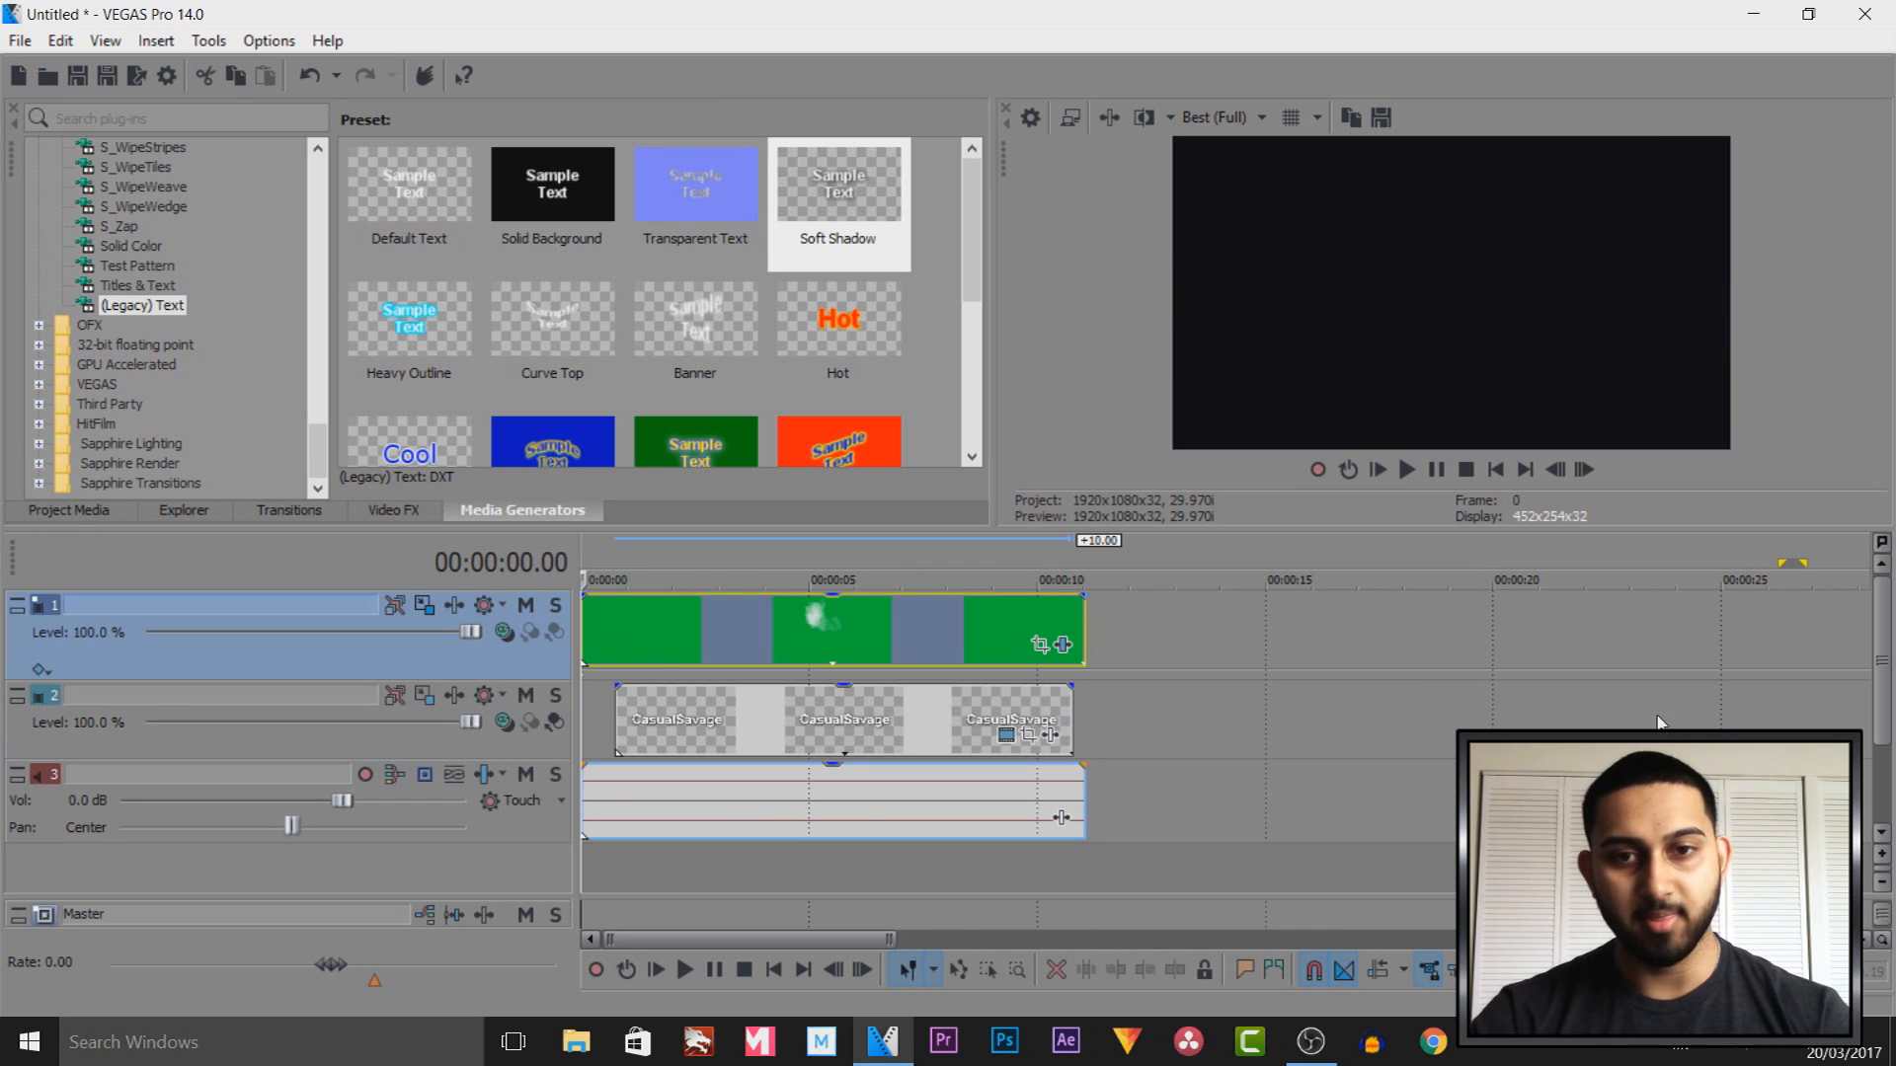
pyautogui.click(1406, 470)
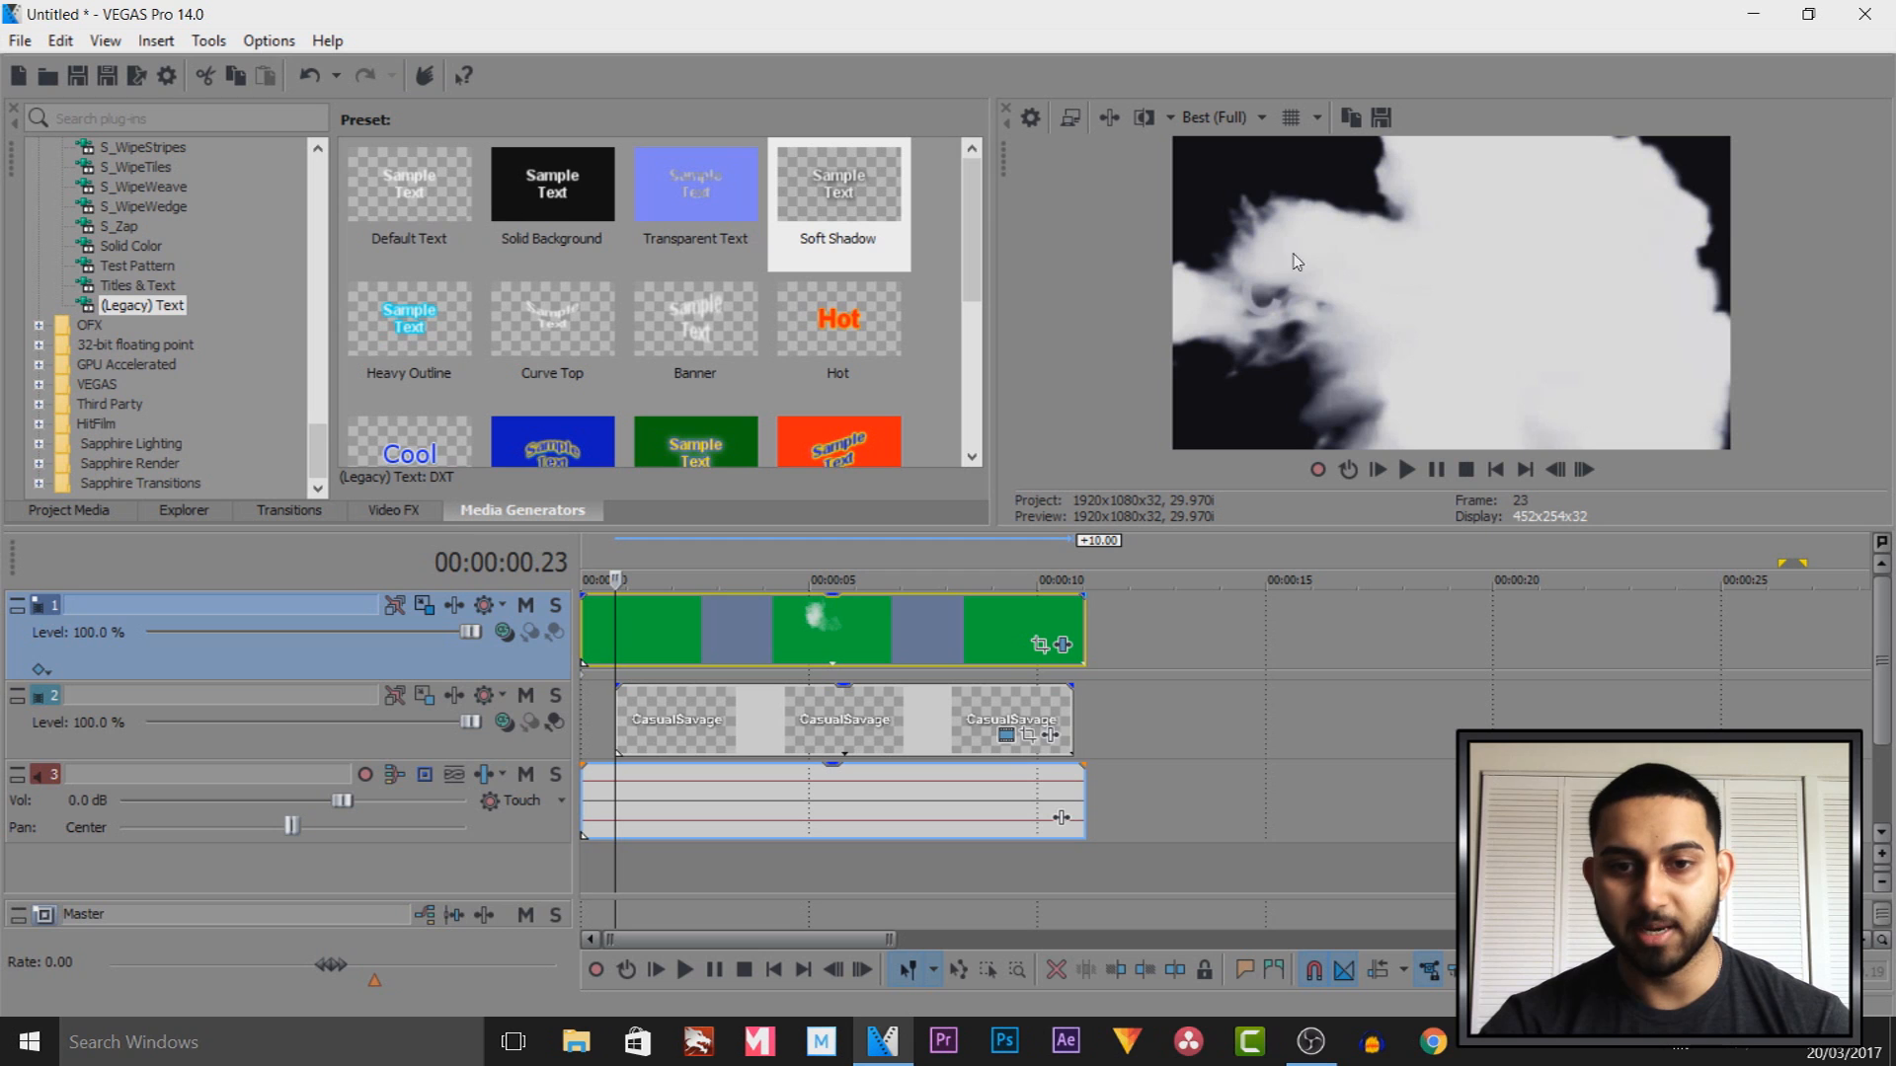
pyautogui.moveTo(1319, 344)
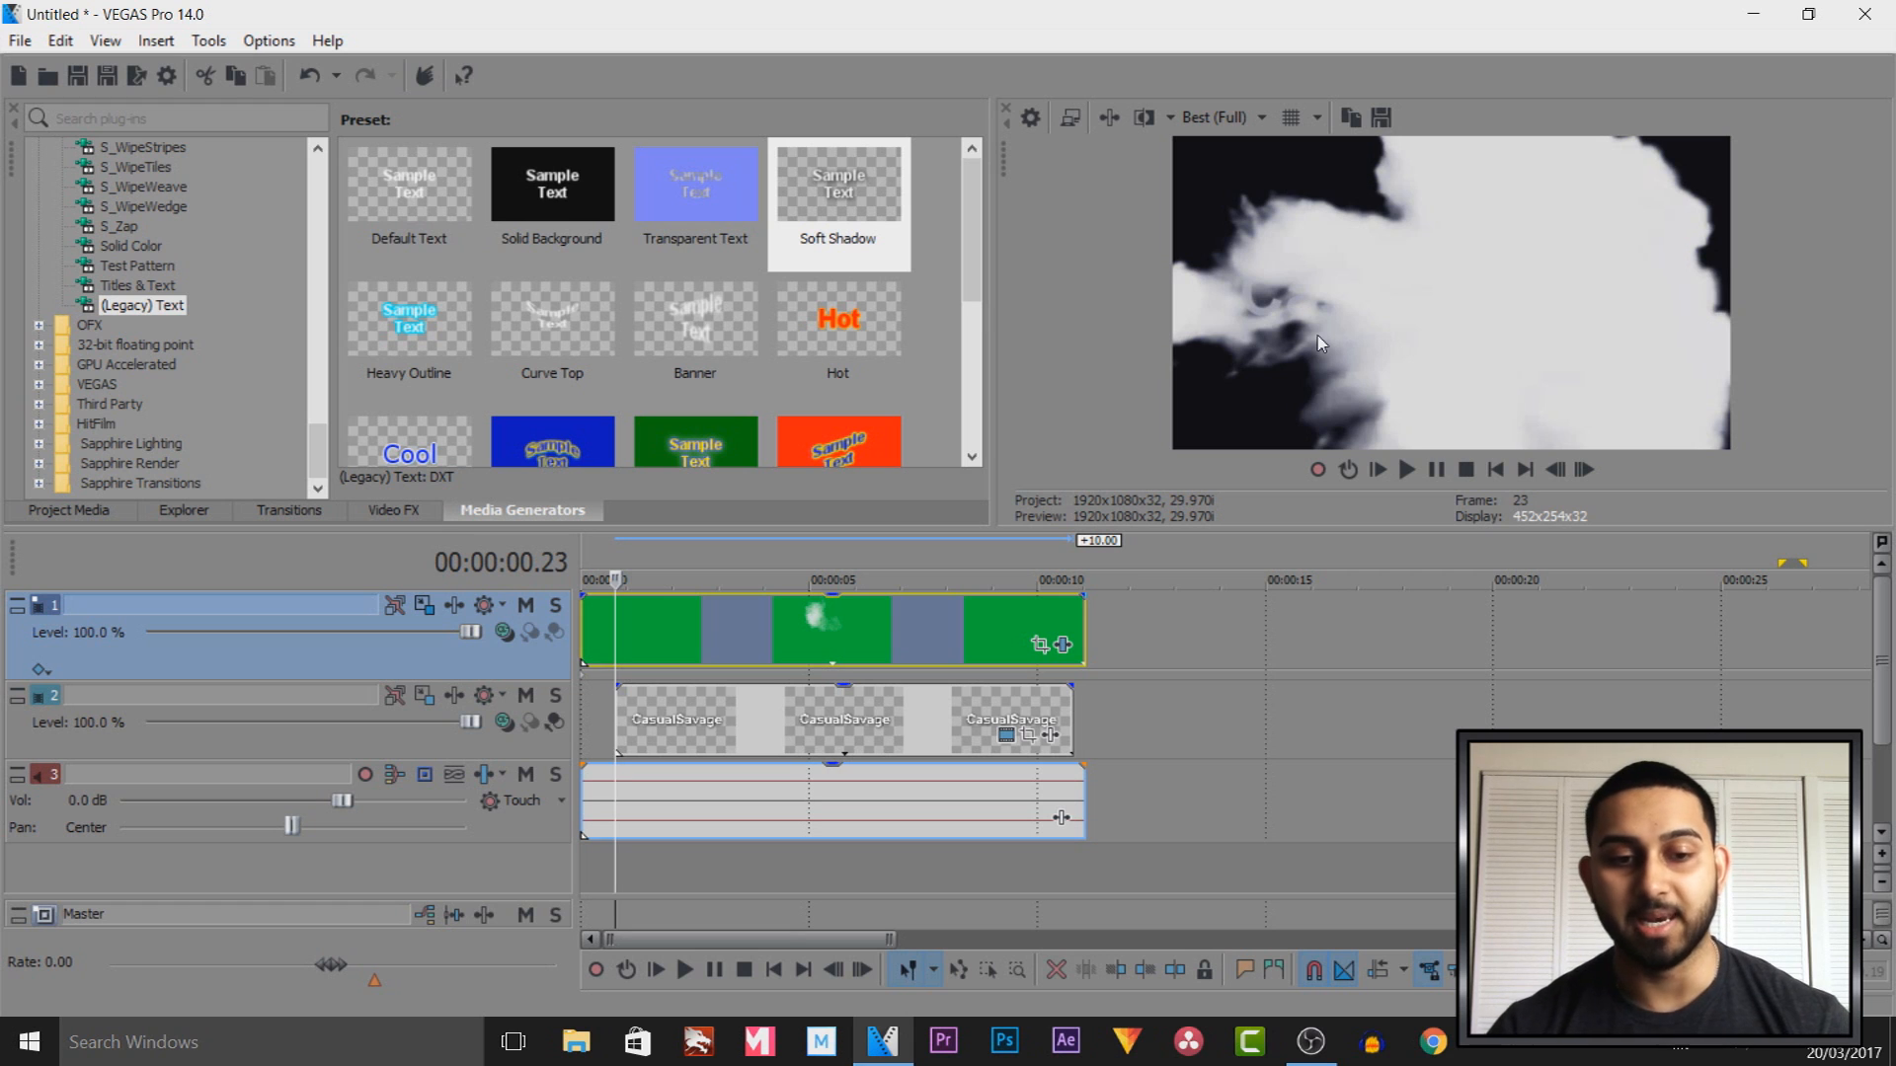
pyautogui.click(676, 721)
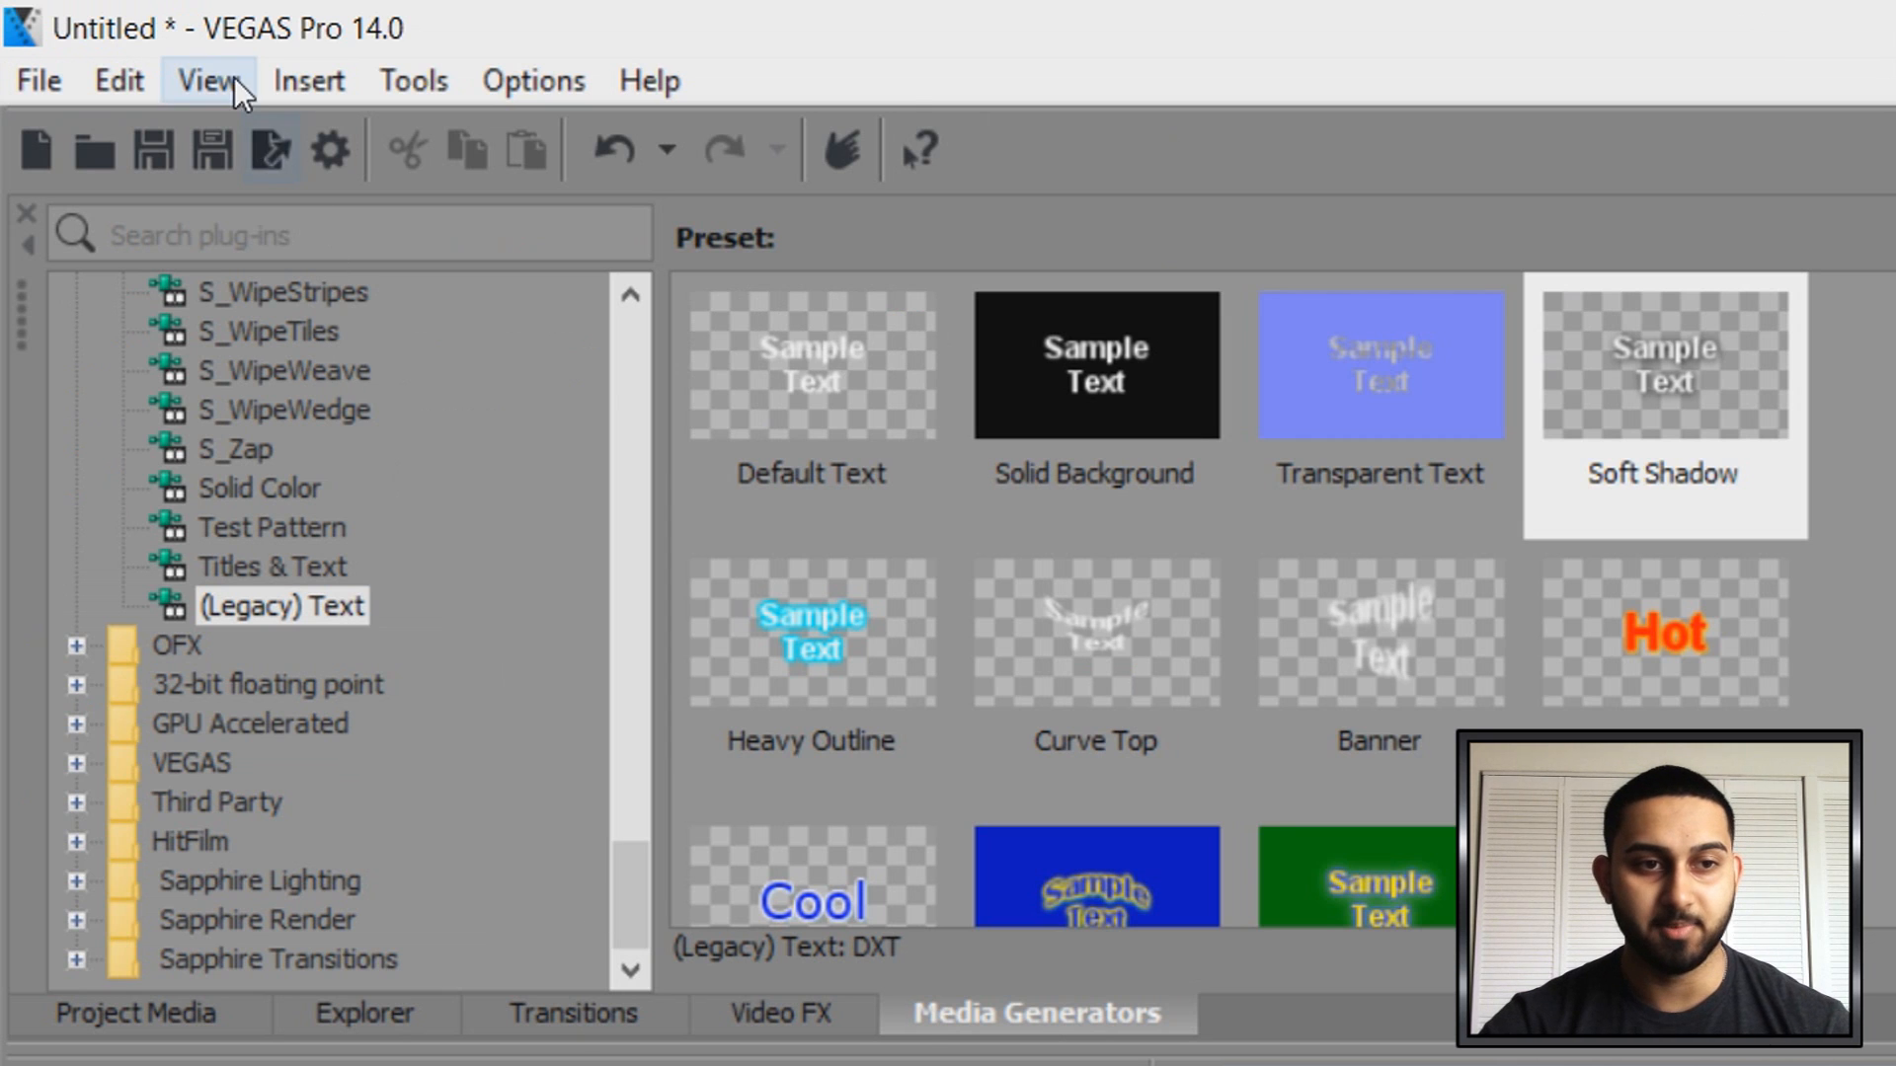
# Add a Gradient Wipe Linear Left-Right to the text event start and play the composite
pyautogui.click(207, 80)
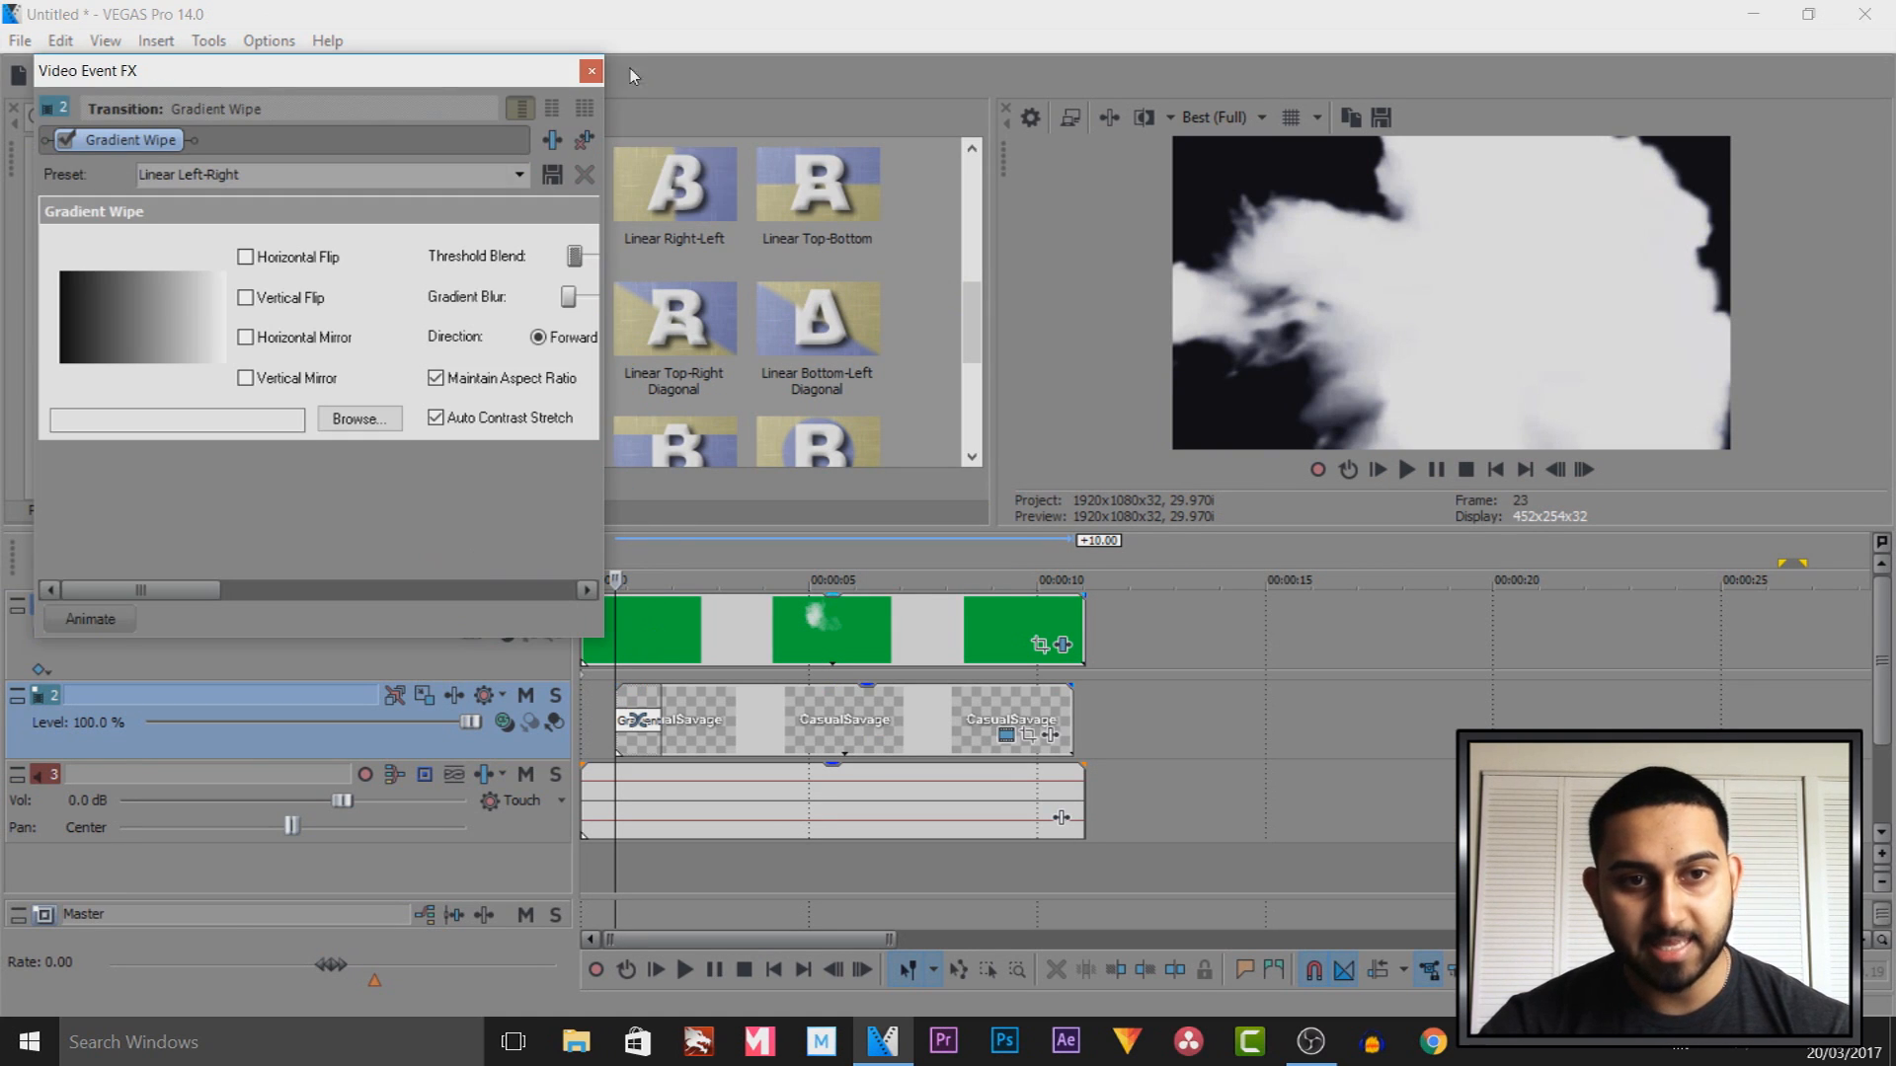
pyautogui.click(585, 71)
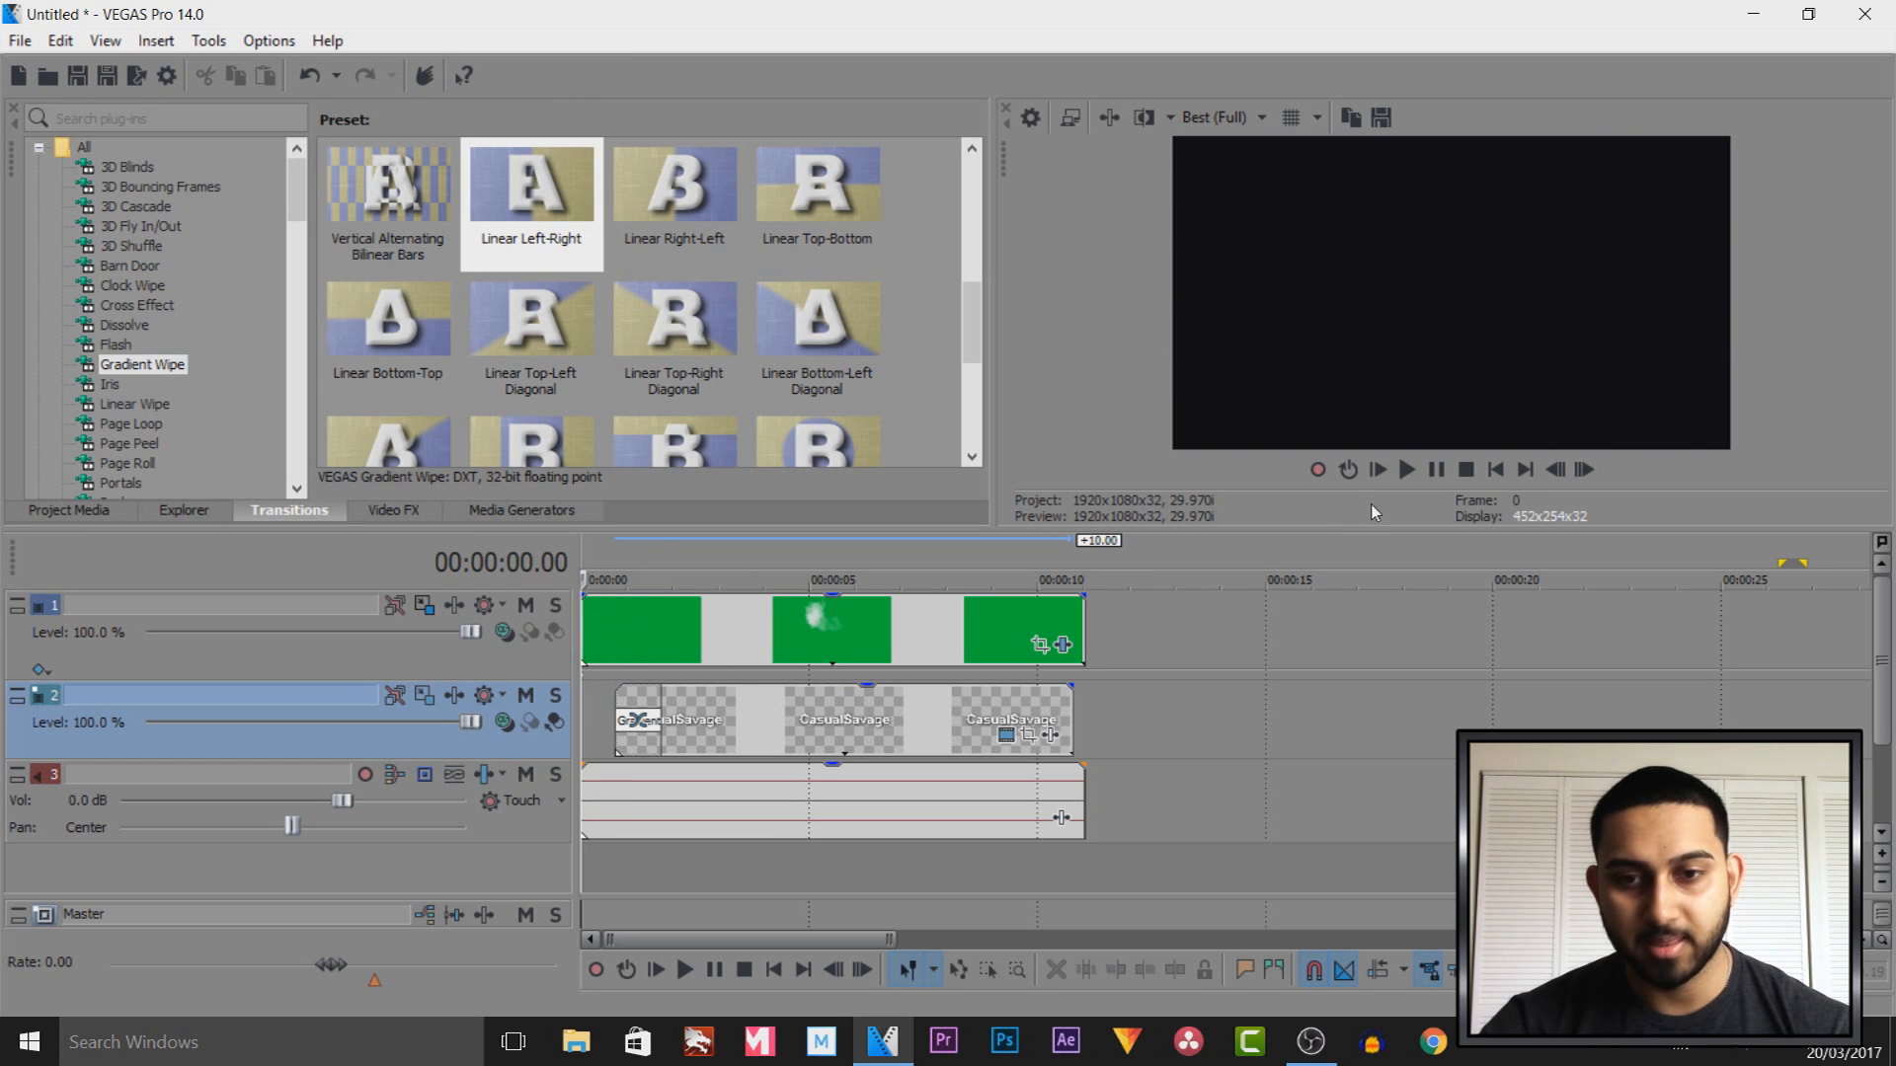
pyautogui.click(1405, 470)
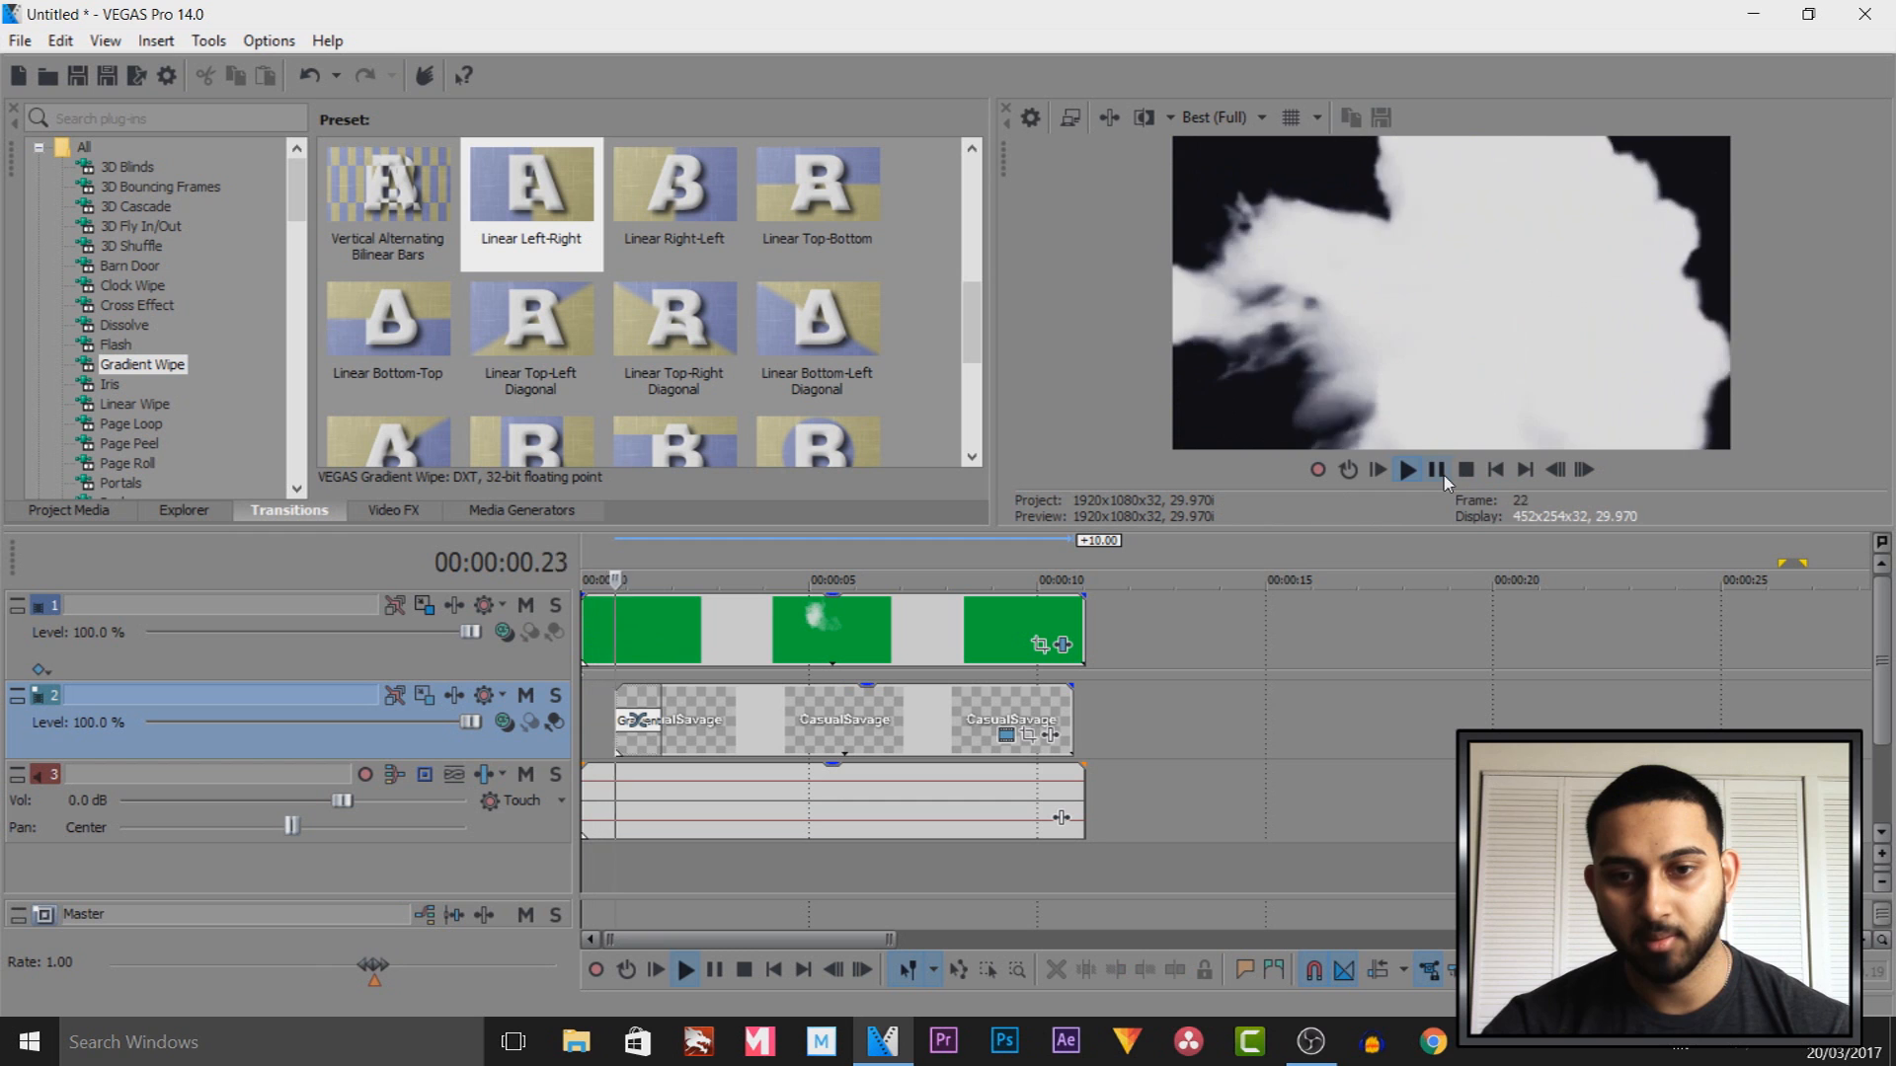
pyautogui.click(1406, 470)
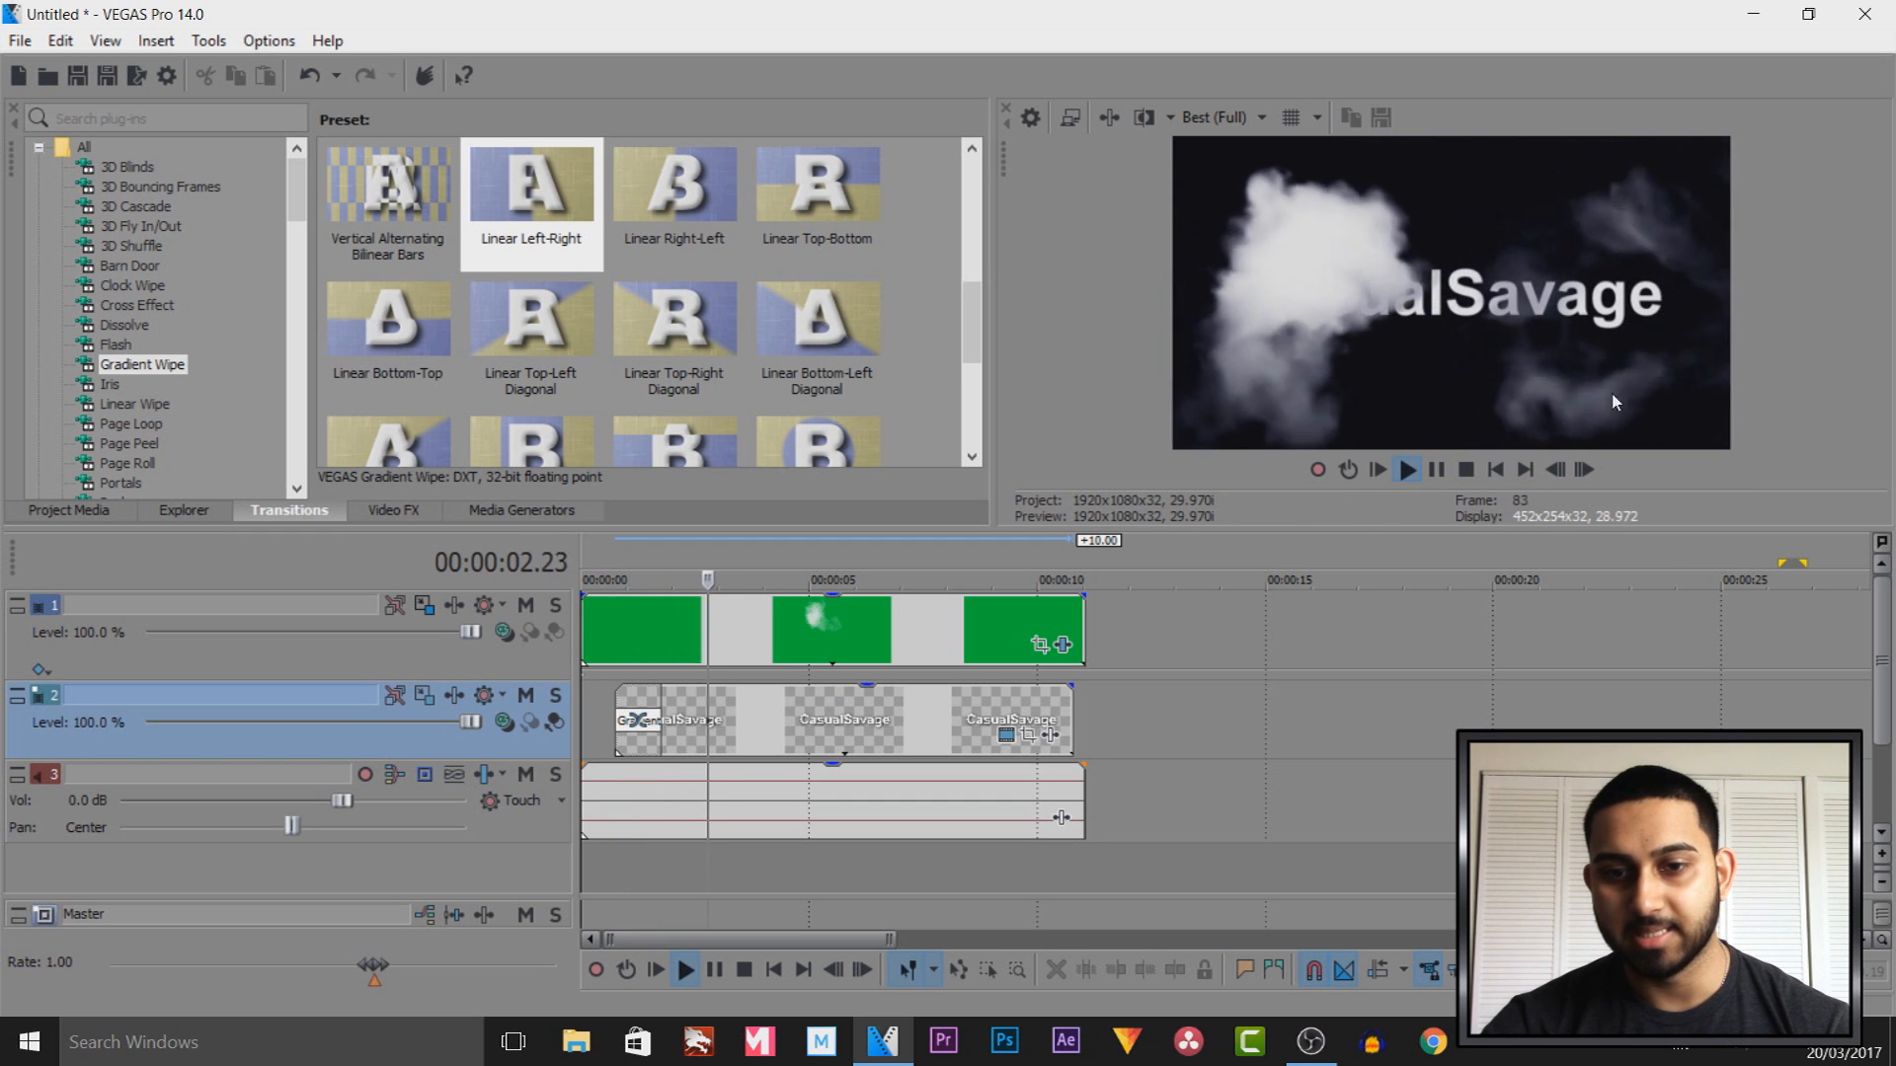